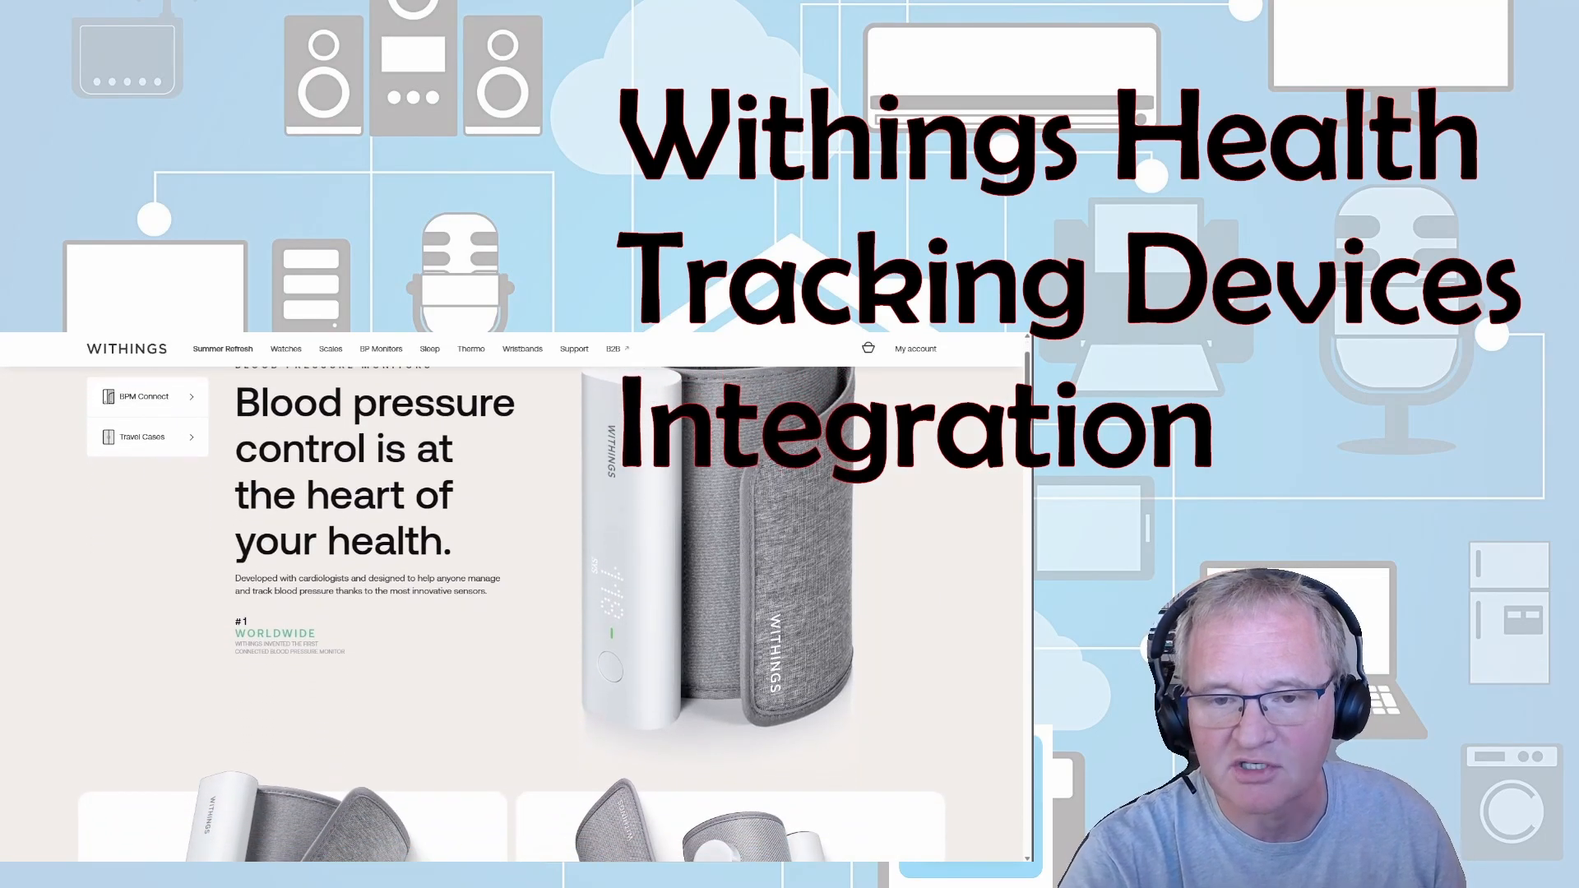
Step: Browse the BP monitor, wristband and smart scale pages, scrolling through each
{"action": "scroll", "scroll_direction": "down", "scroll_amount": 3}
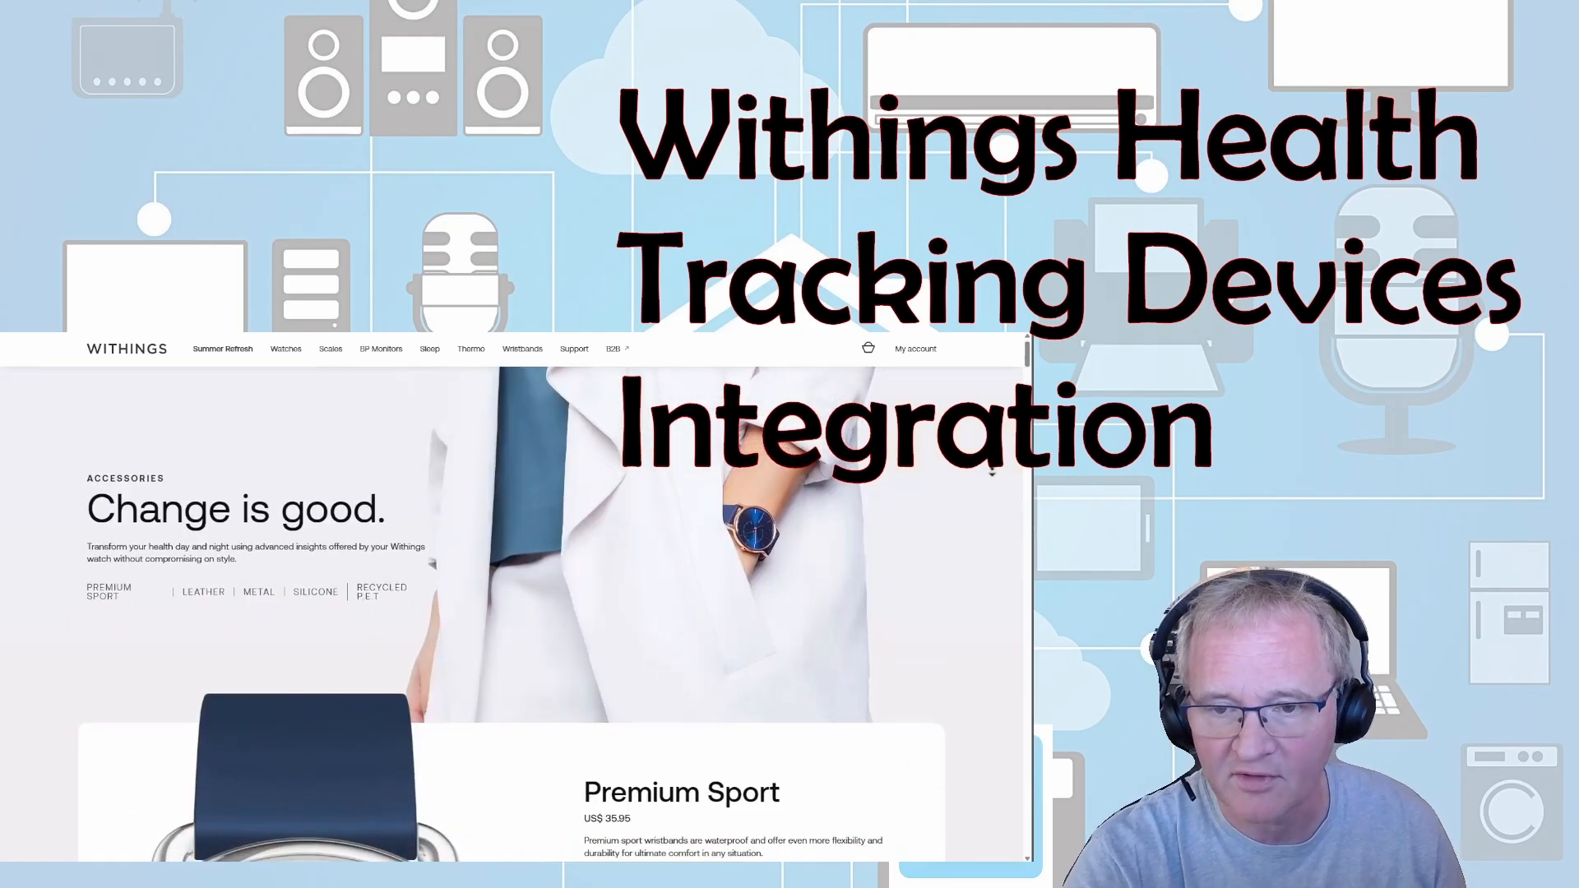
{"action": "scroll", "scroll_direction": "down", "scroll_amount": 3}
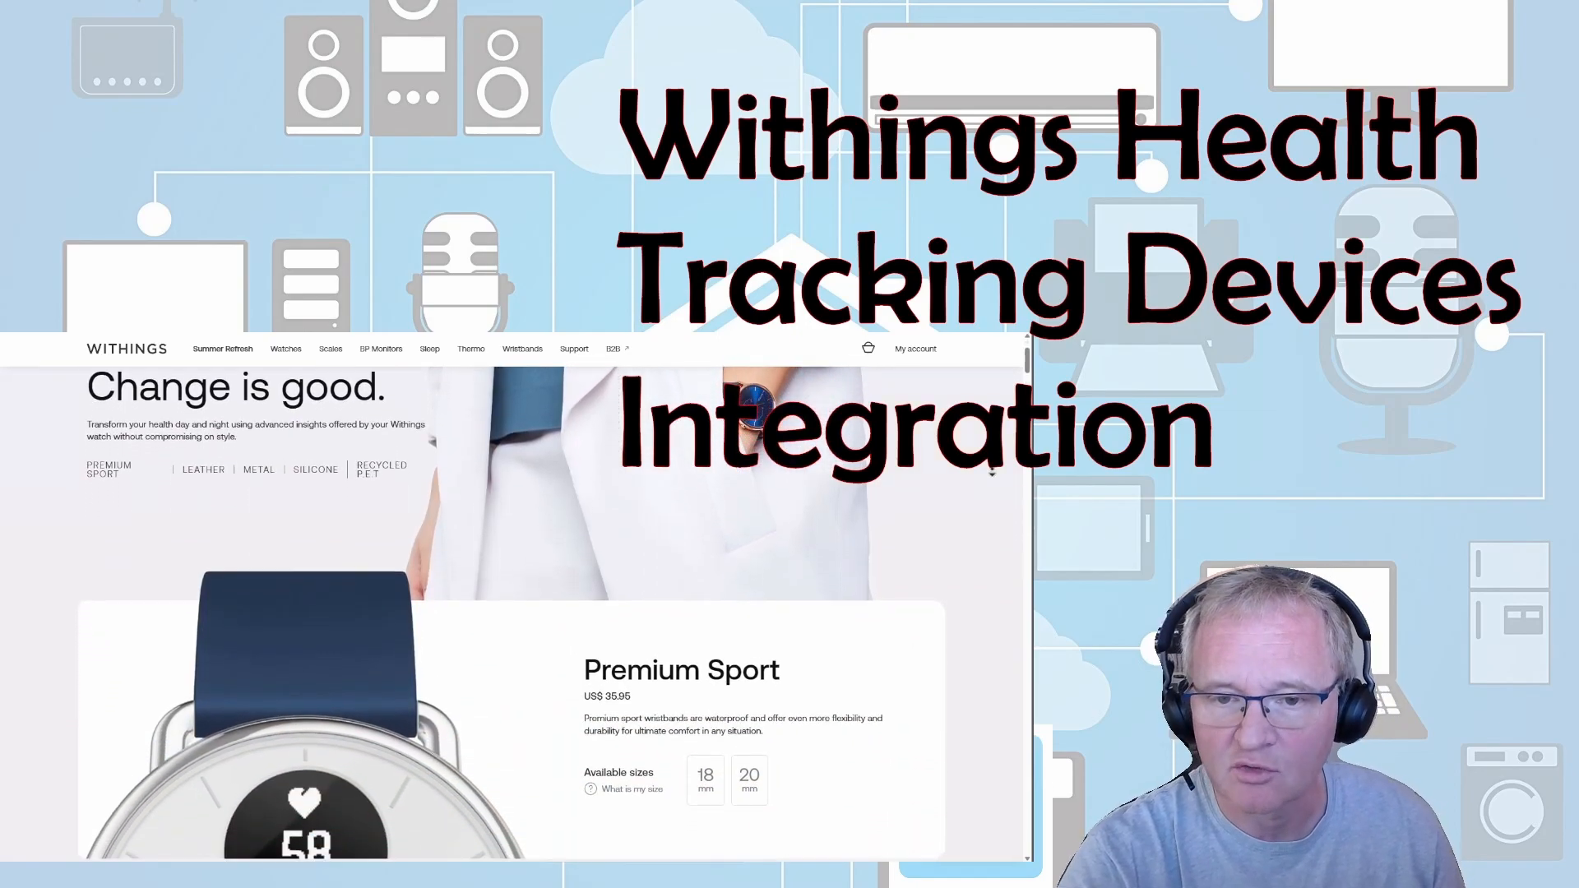
{"action": "left_click", "coordinate": [330, 348]}
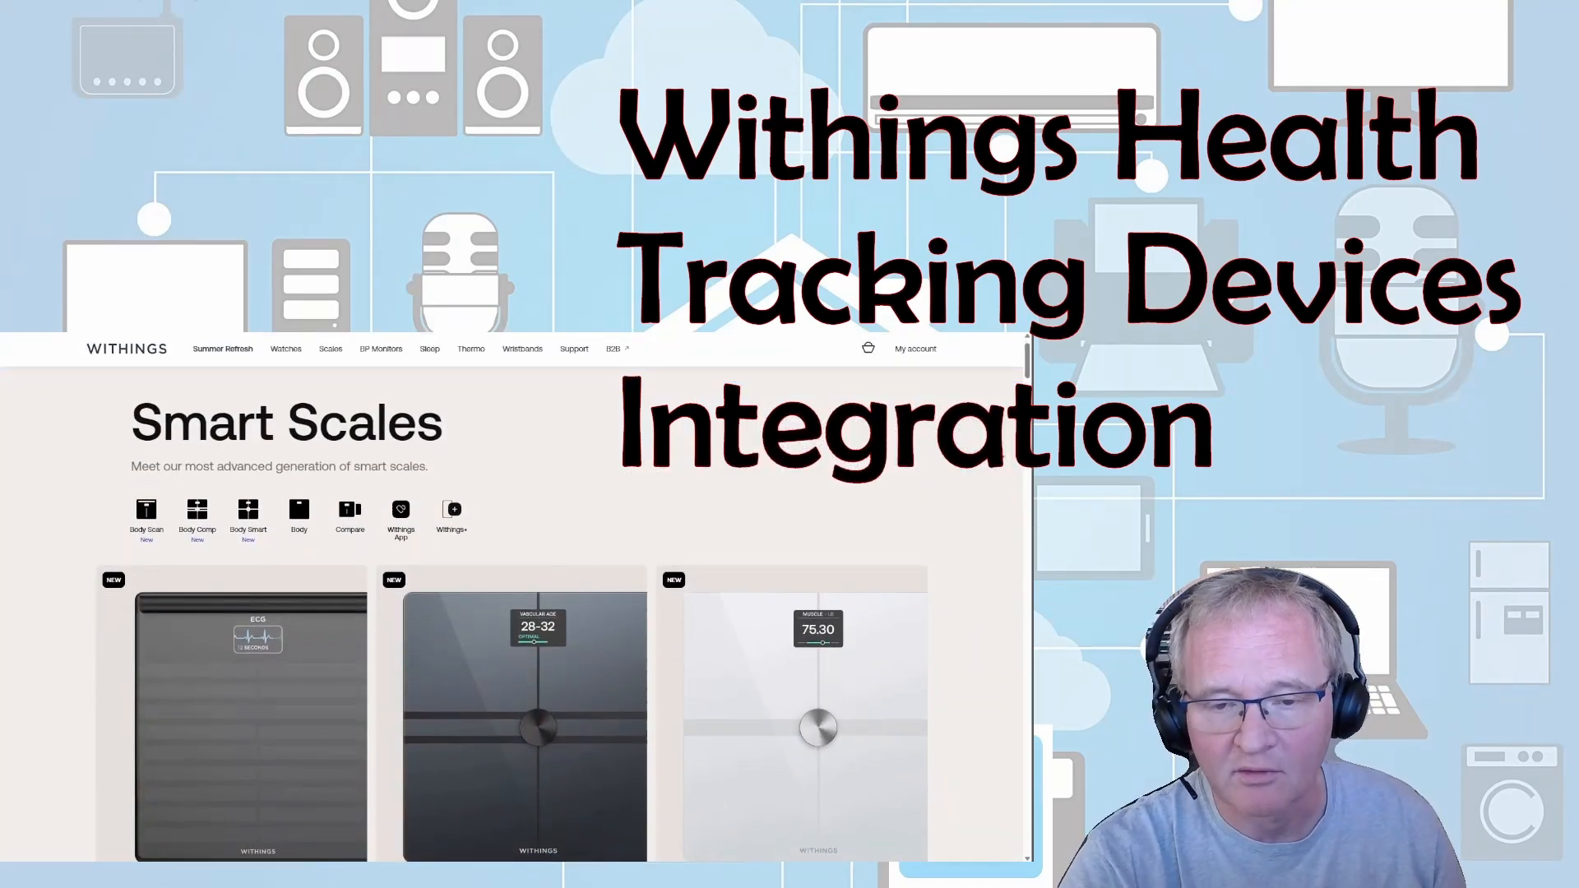
{"action": "scroll", "scroll_direction": "down", "scroll_amount": 3}
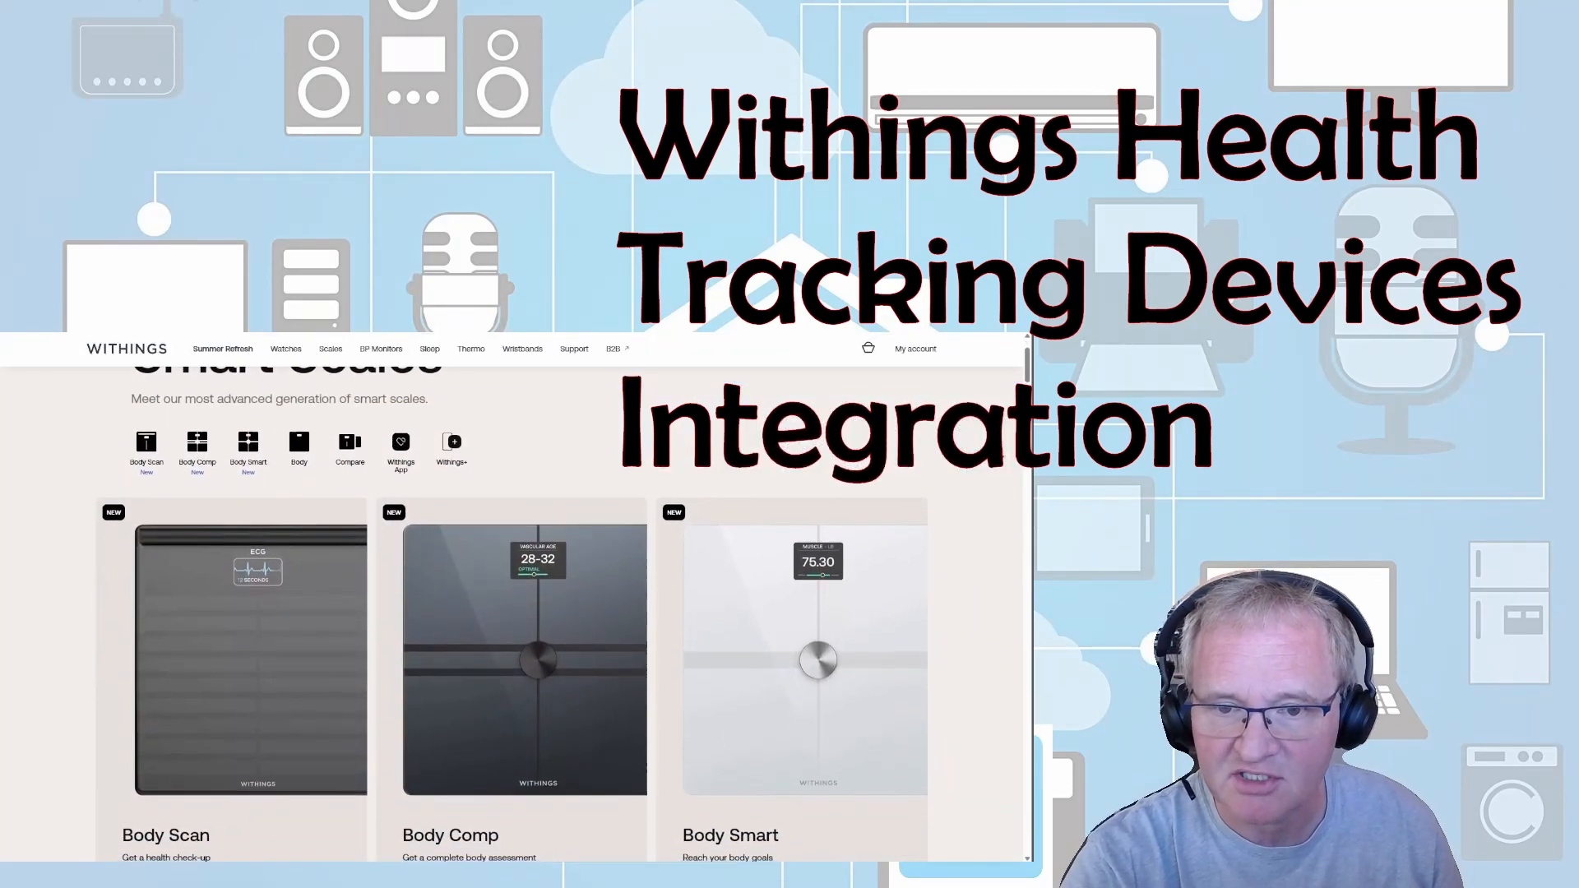
{"action": "left_click", "coordinate": [145, 444]}
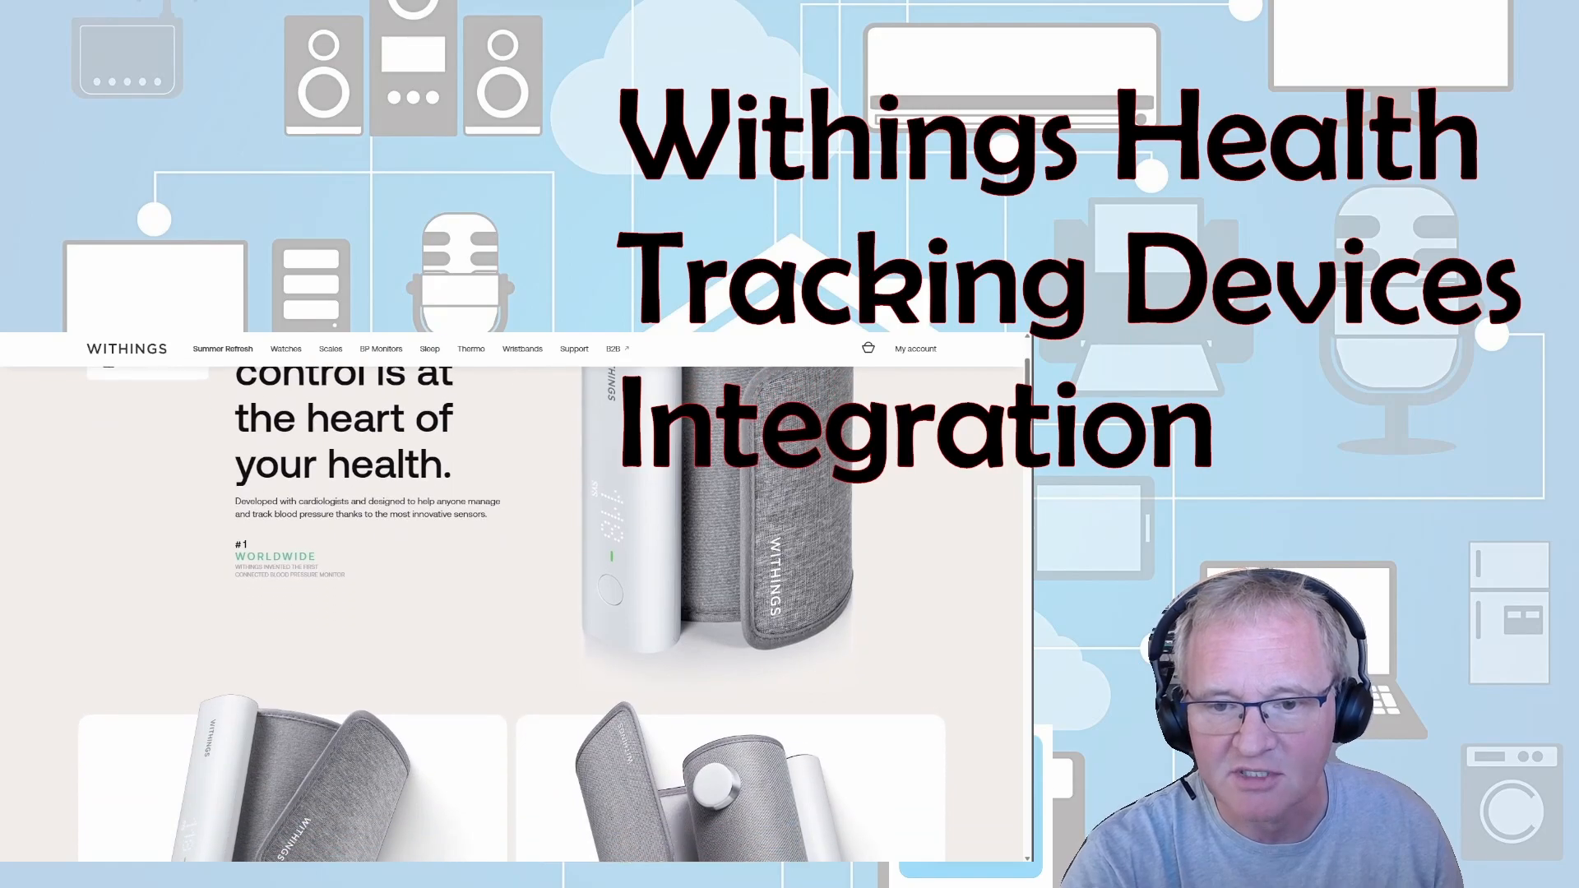
{"action": "scroll", "scroll_direction": "down", "scroll_amount": 3}
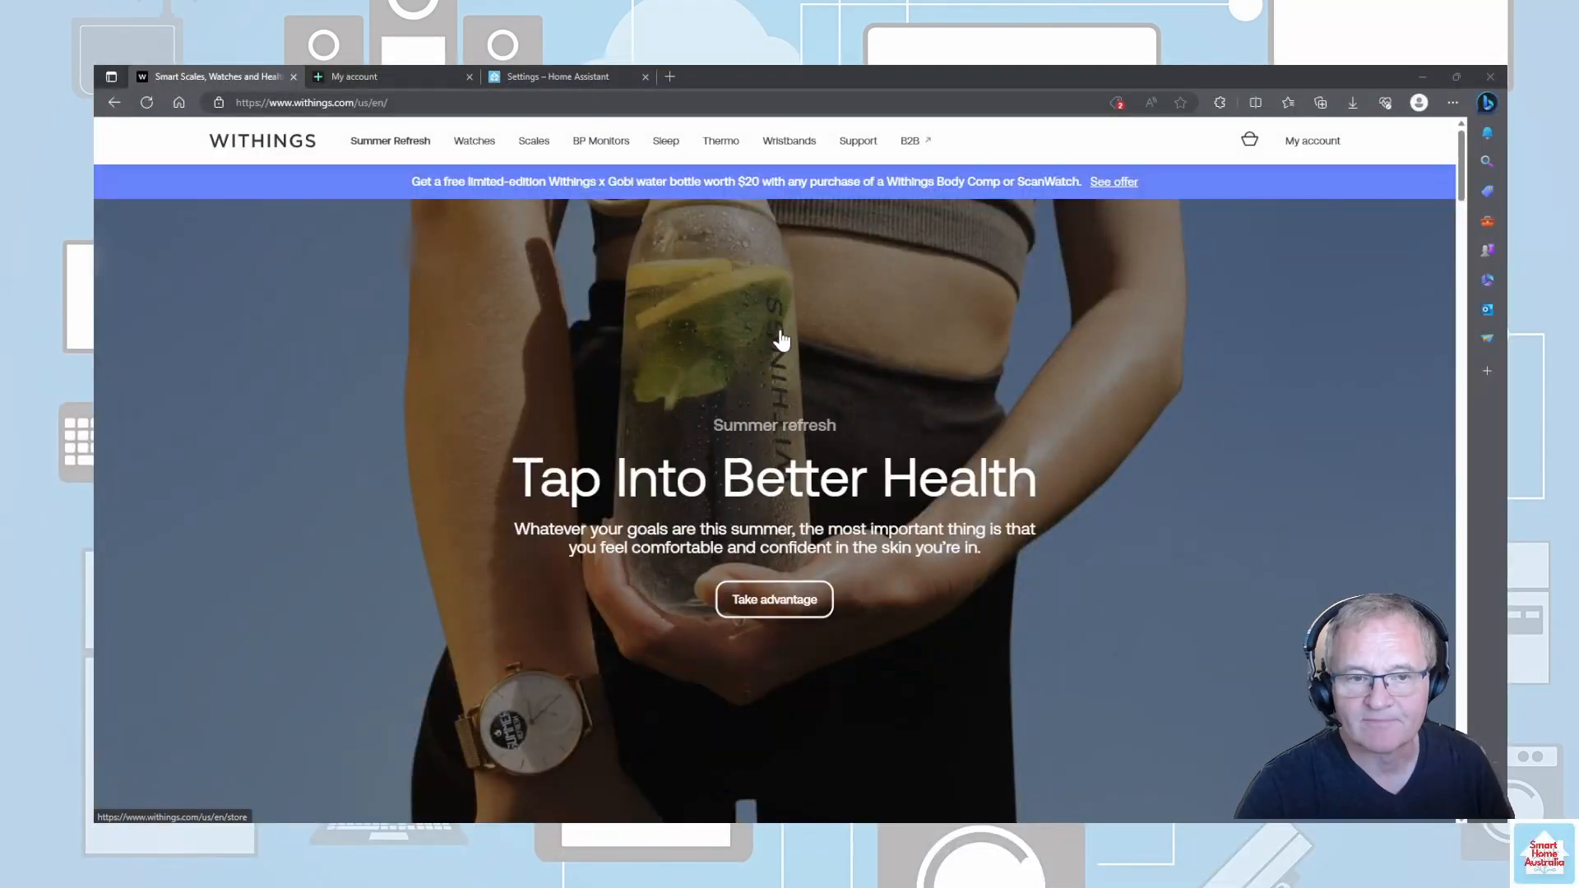
{"action": "mouse_move", "coordinate": [1313, 141]}
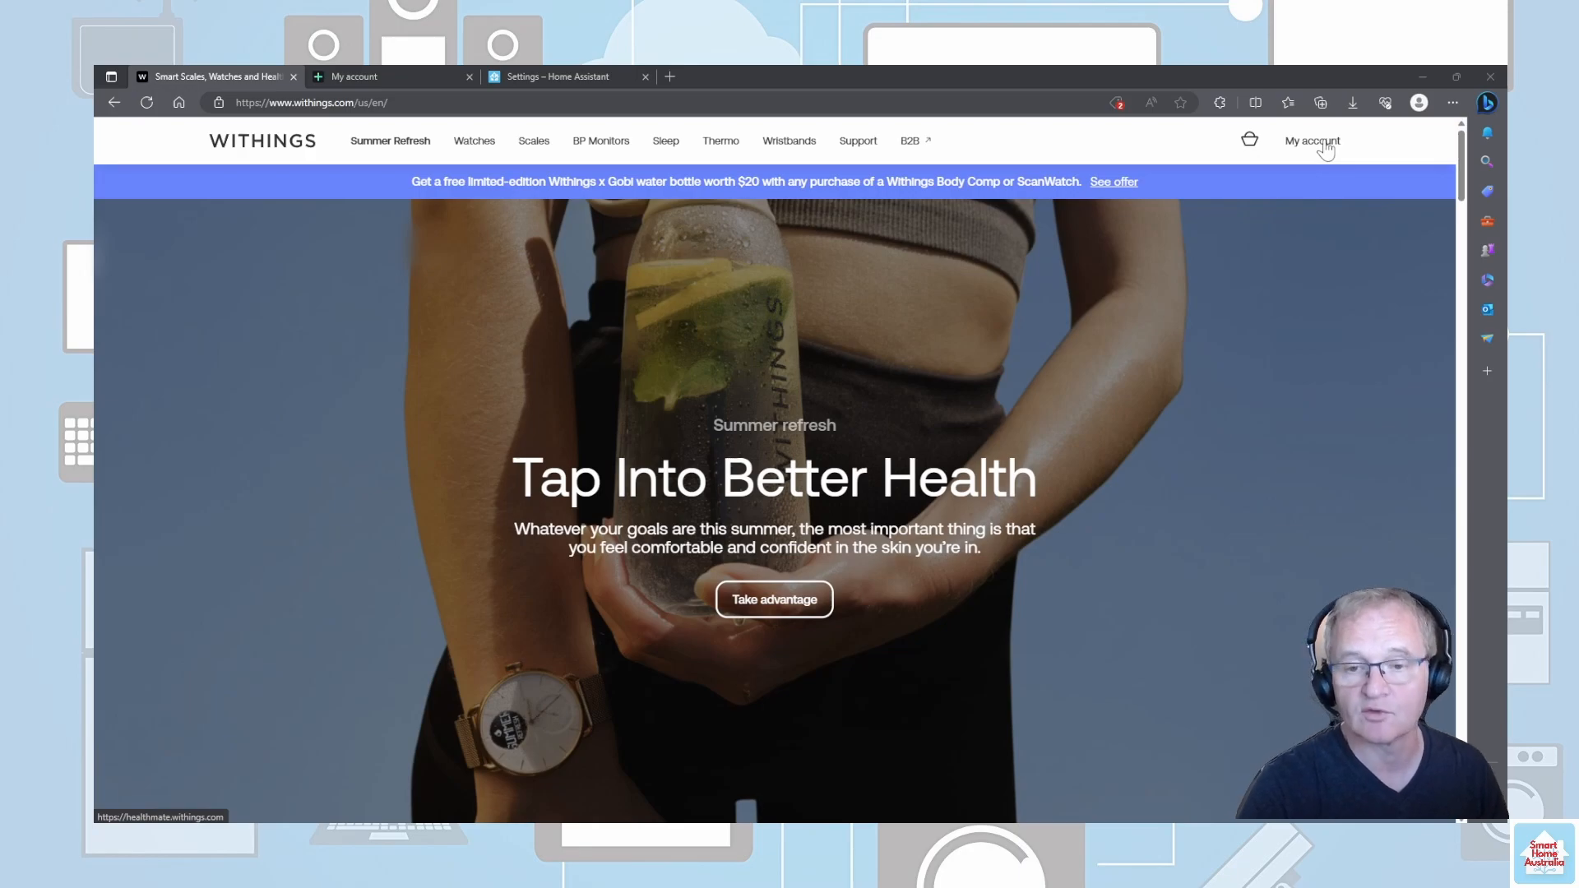
{"action": "mouse_move", "coordinate": [1318, 149]}
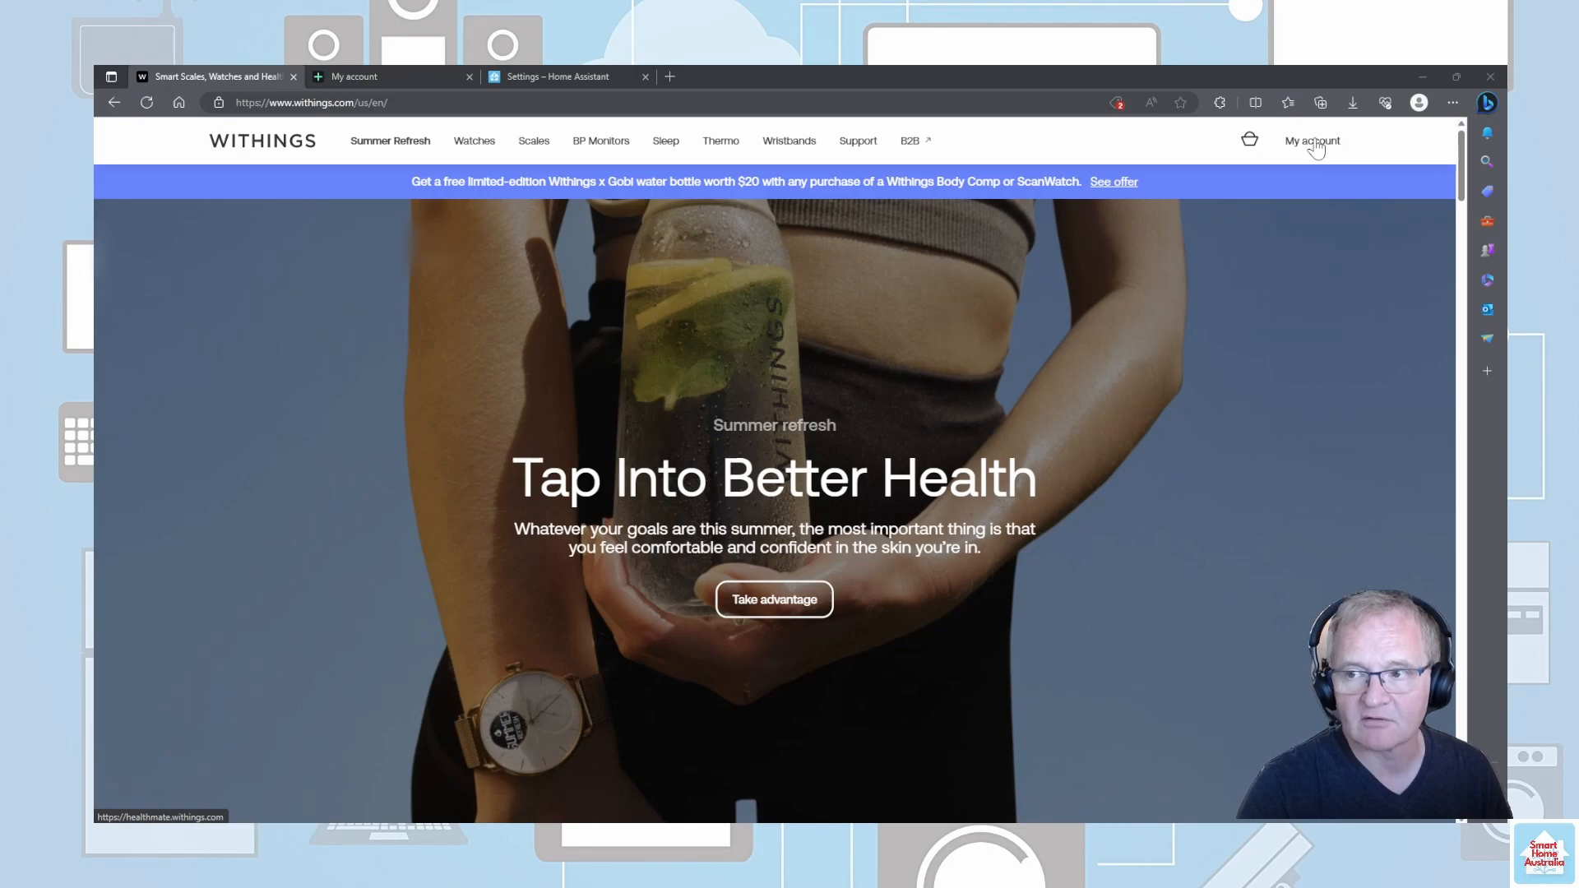
{"action": "left_click", "coordinate": [1311, 140]}
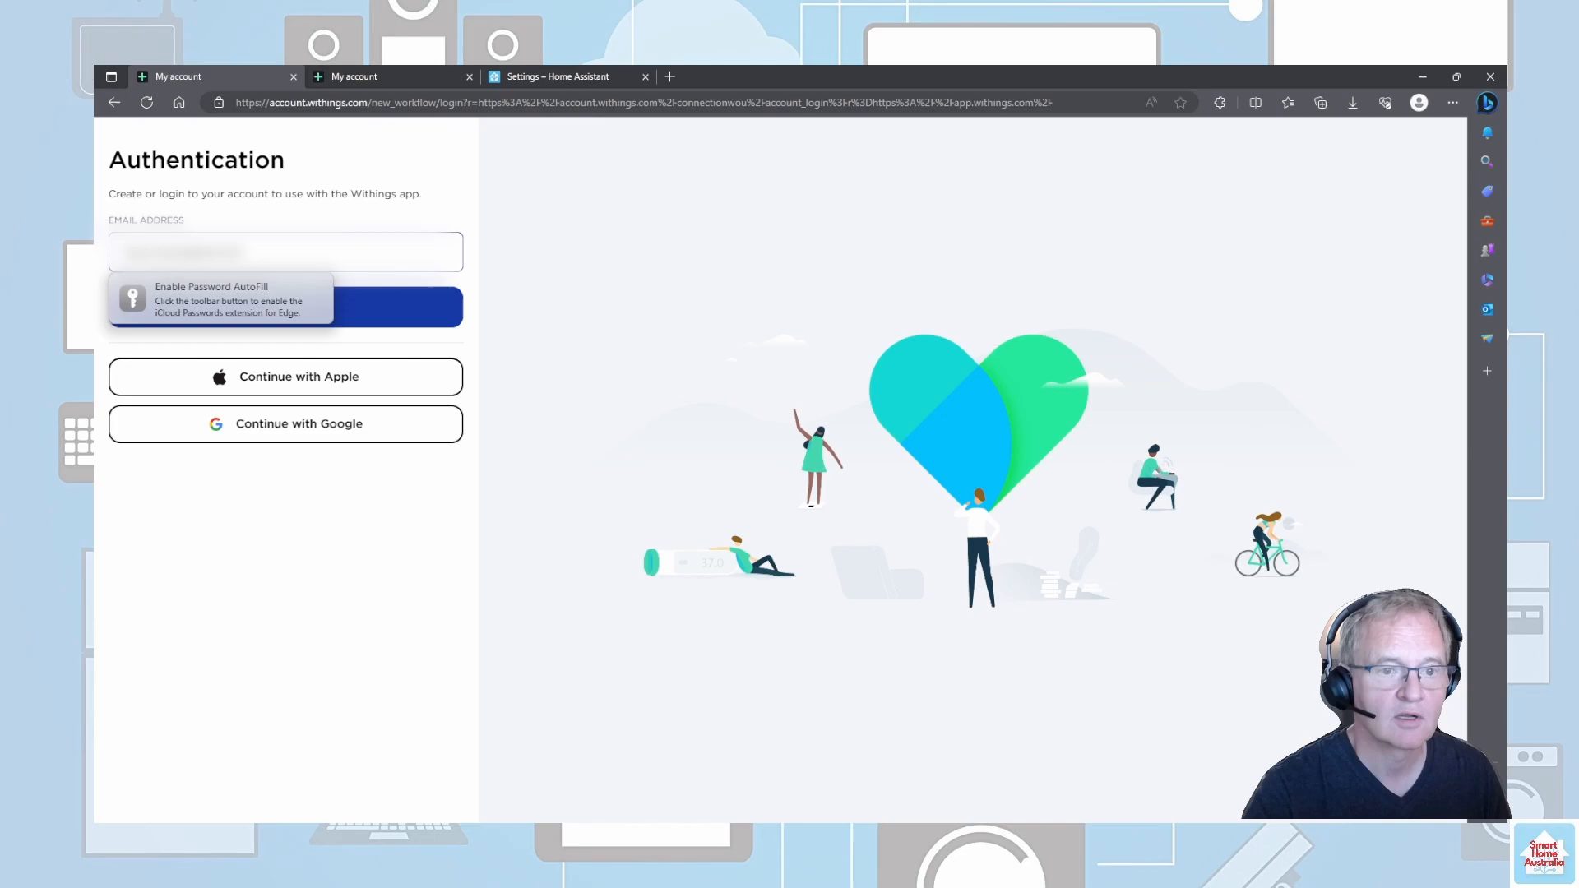
{"action": "left_click", "coordinate": [285, 308]}
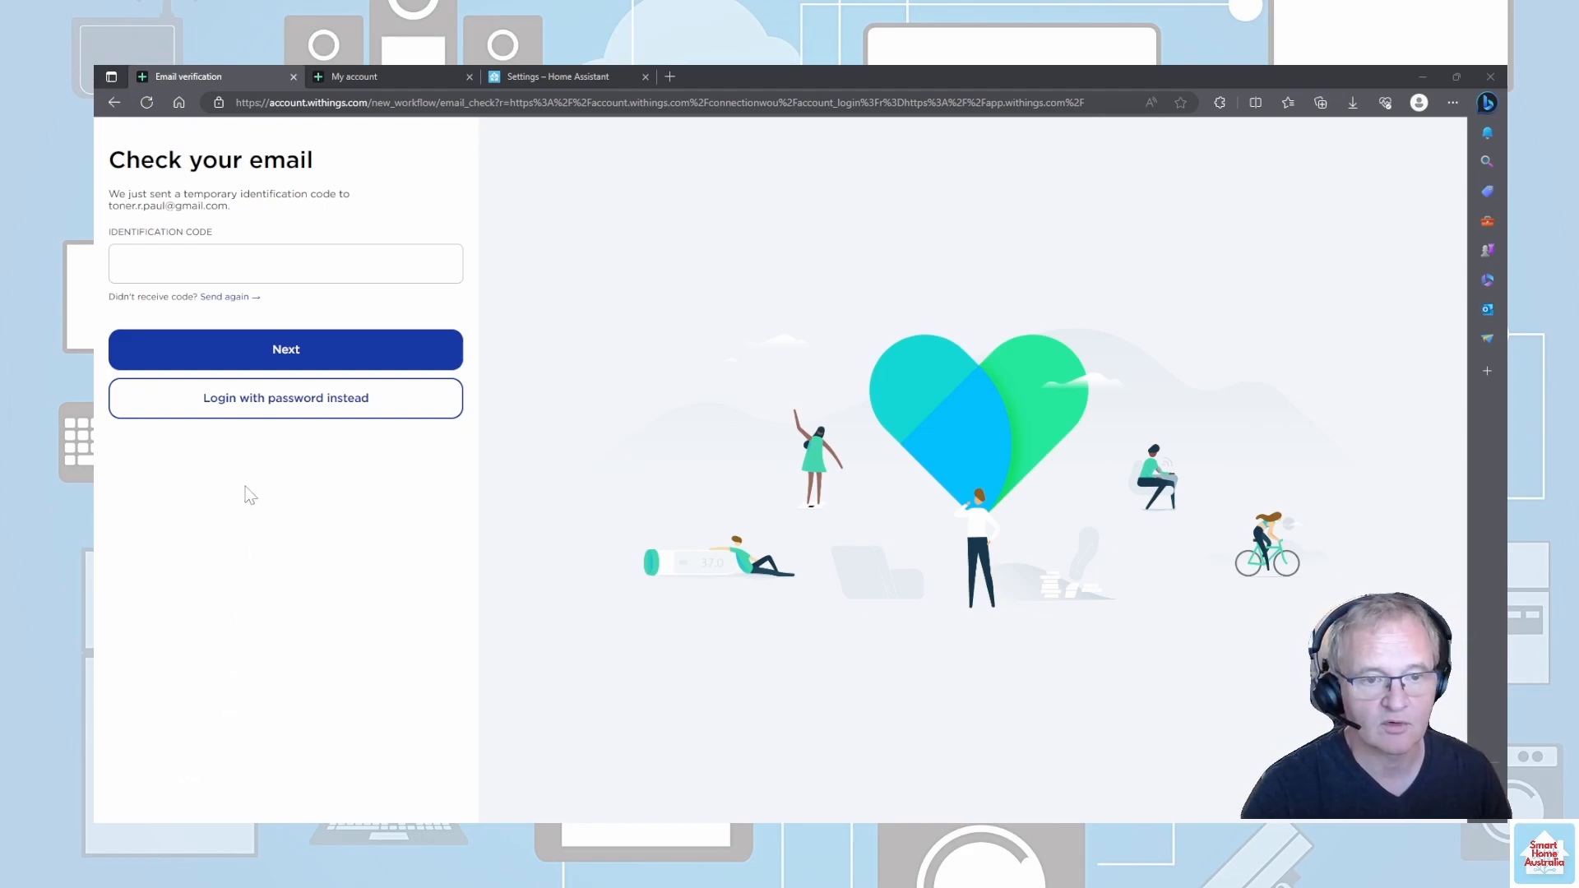
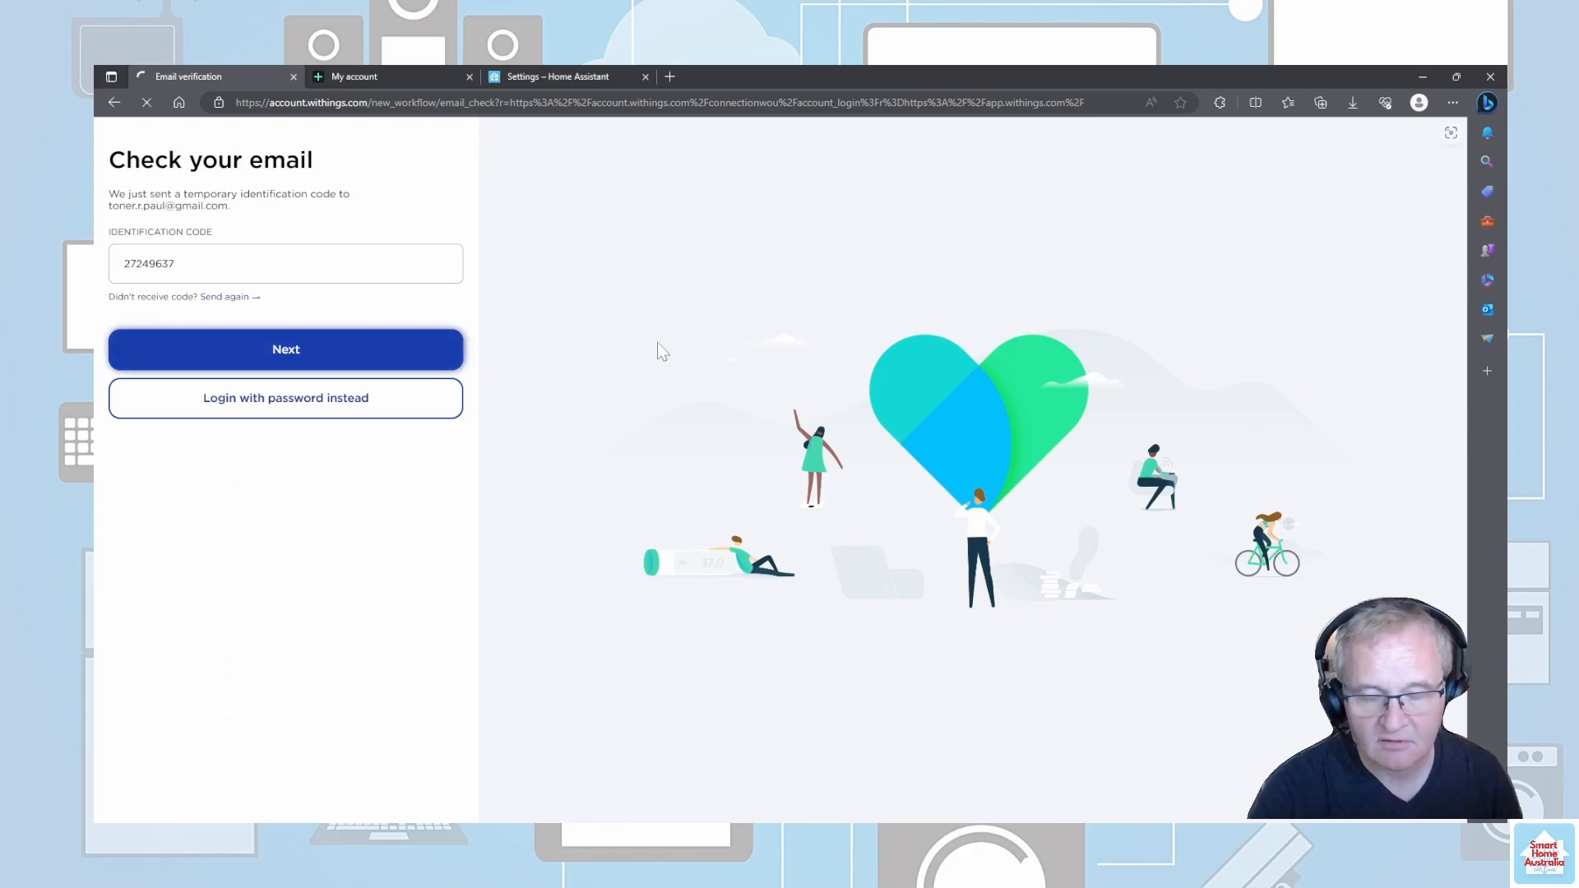
{"action": "left_click", "coordinate": [285, 348]}
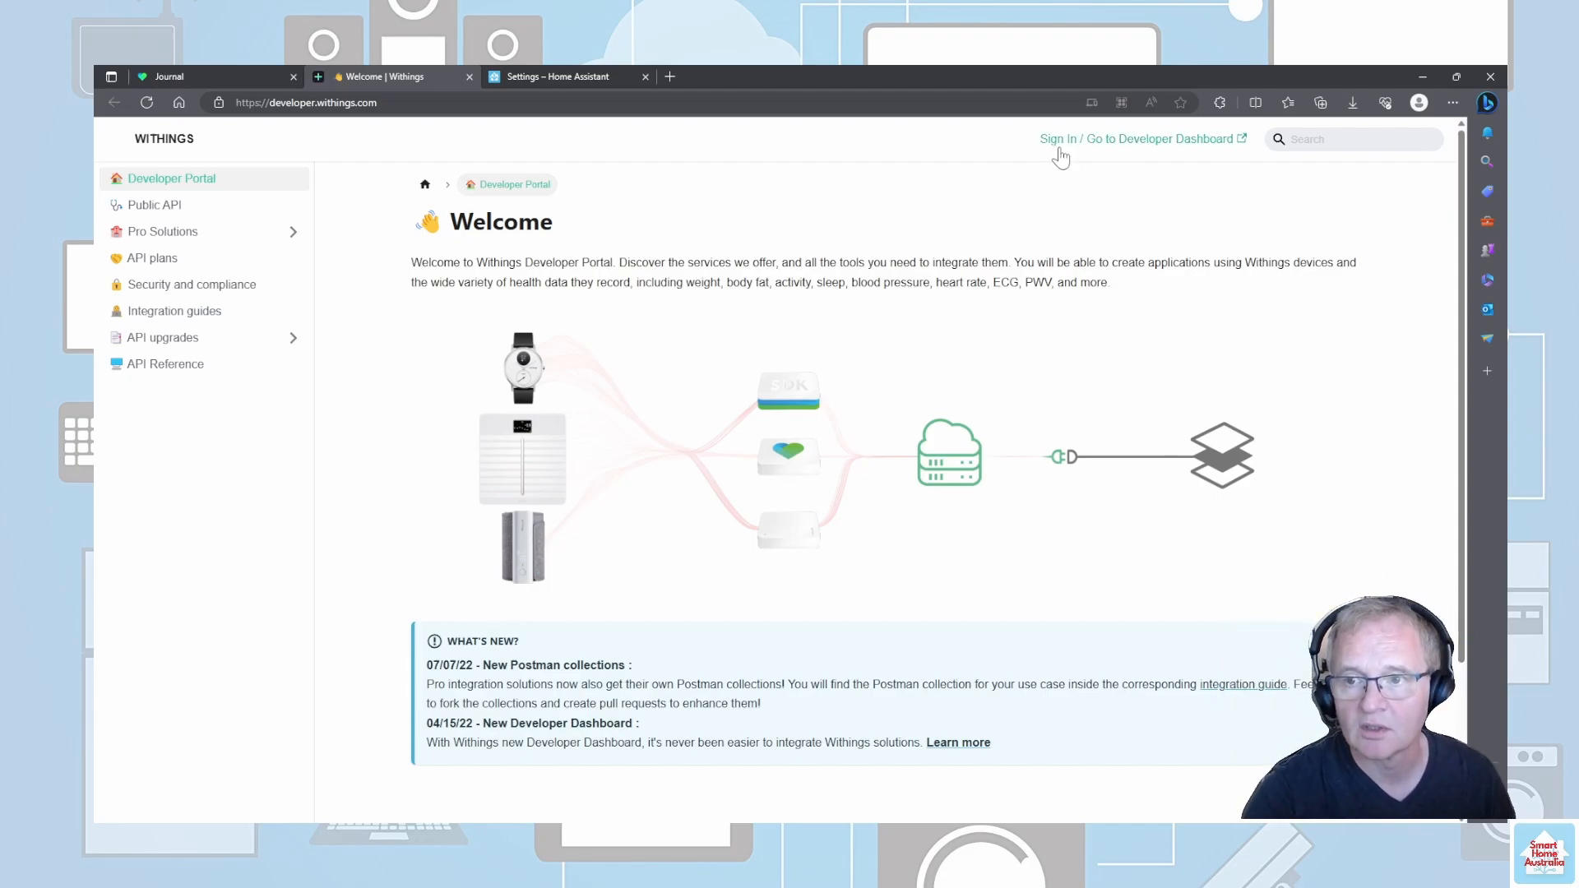
{"action": "mouse_move", "coordinate": [1144, 138]}
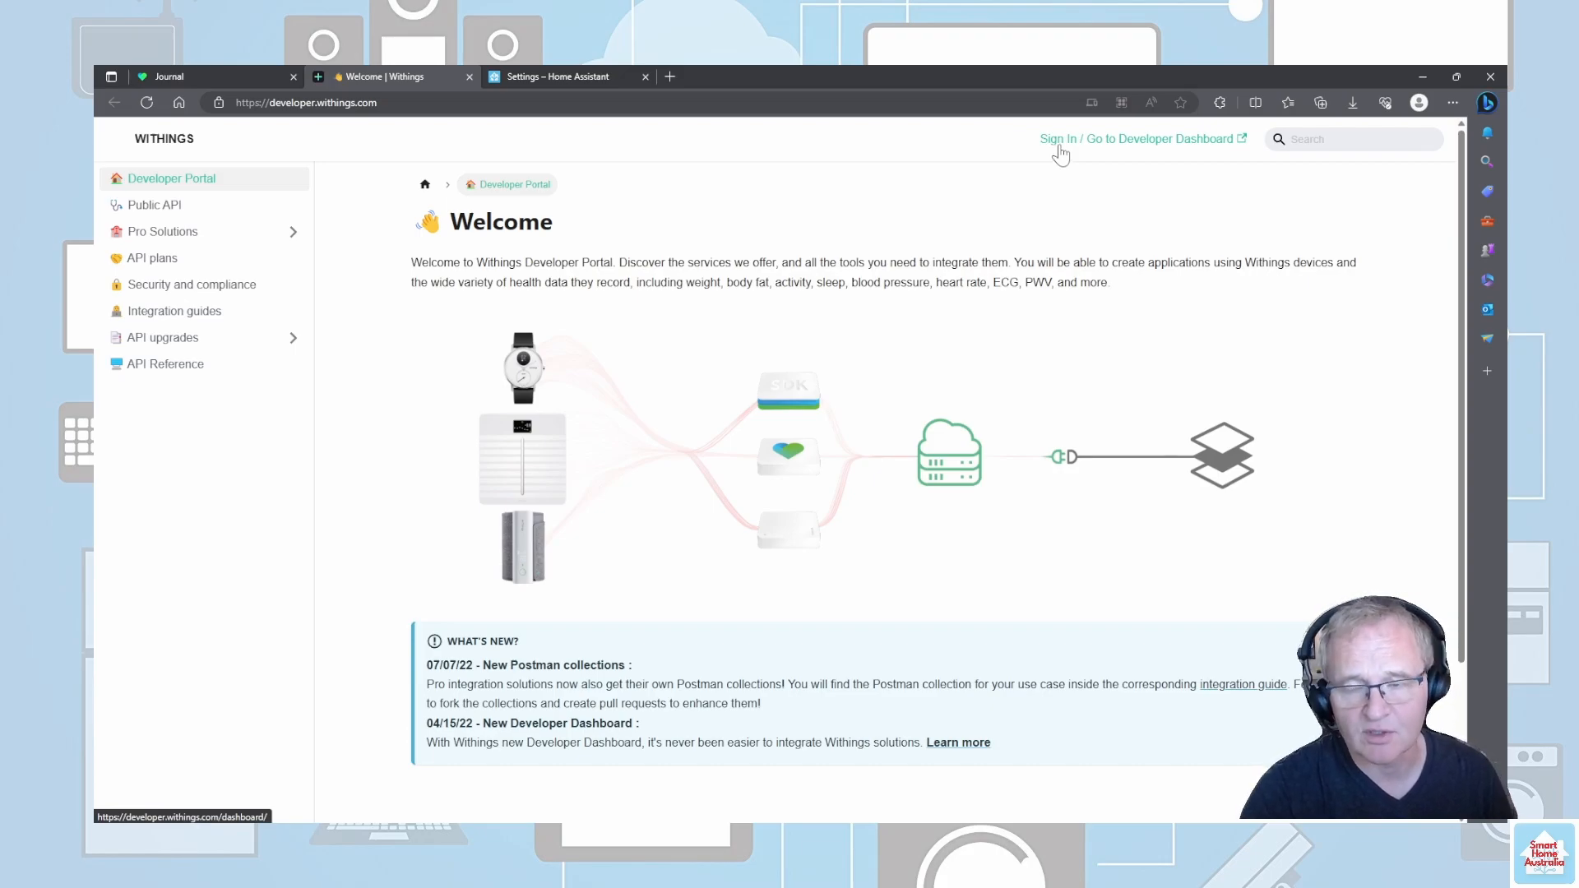
Step: Start a new developer application, accepting the terms of use
{"action": "left_click", "coordinate": [1142, 139]}
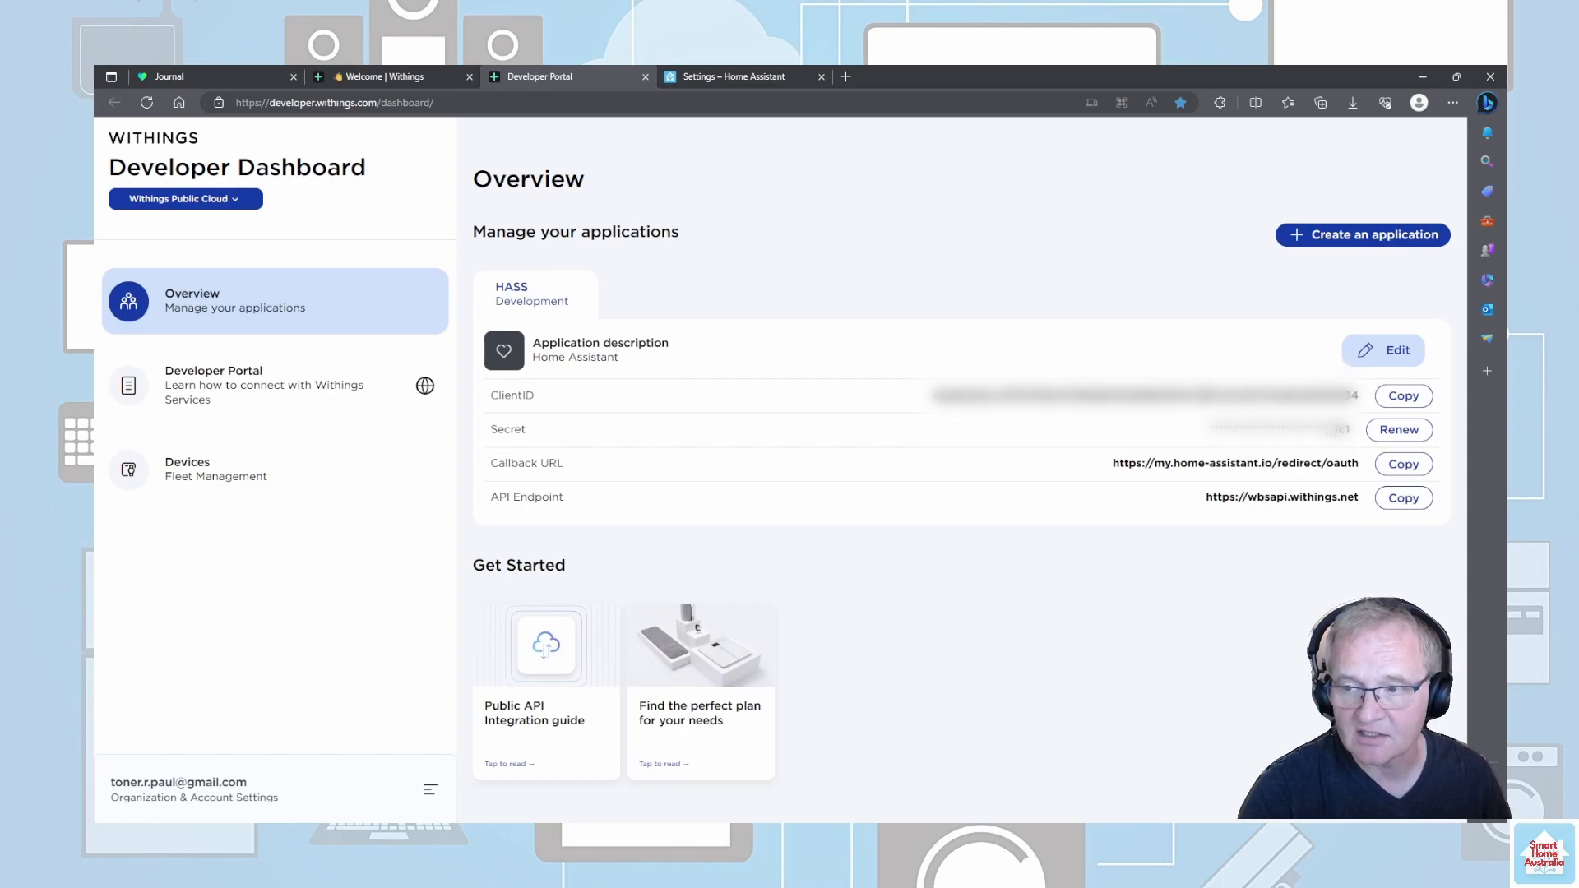
{"action": "mouse_move", "coordinate": [1362, 236]}
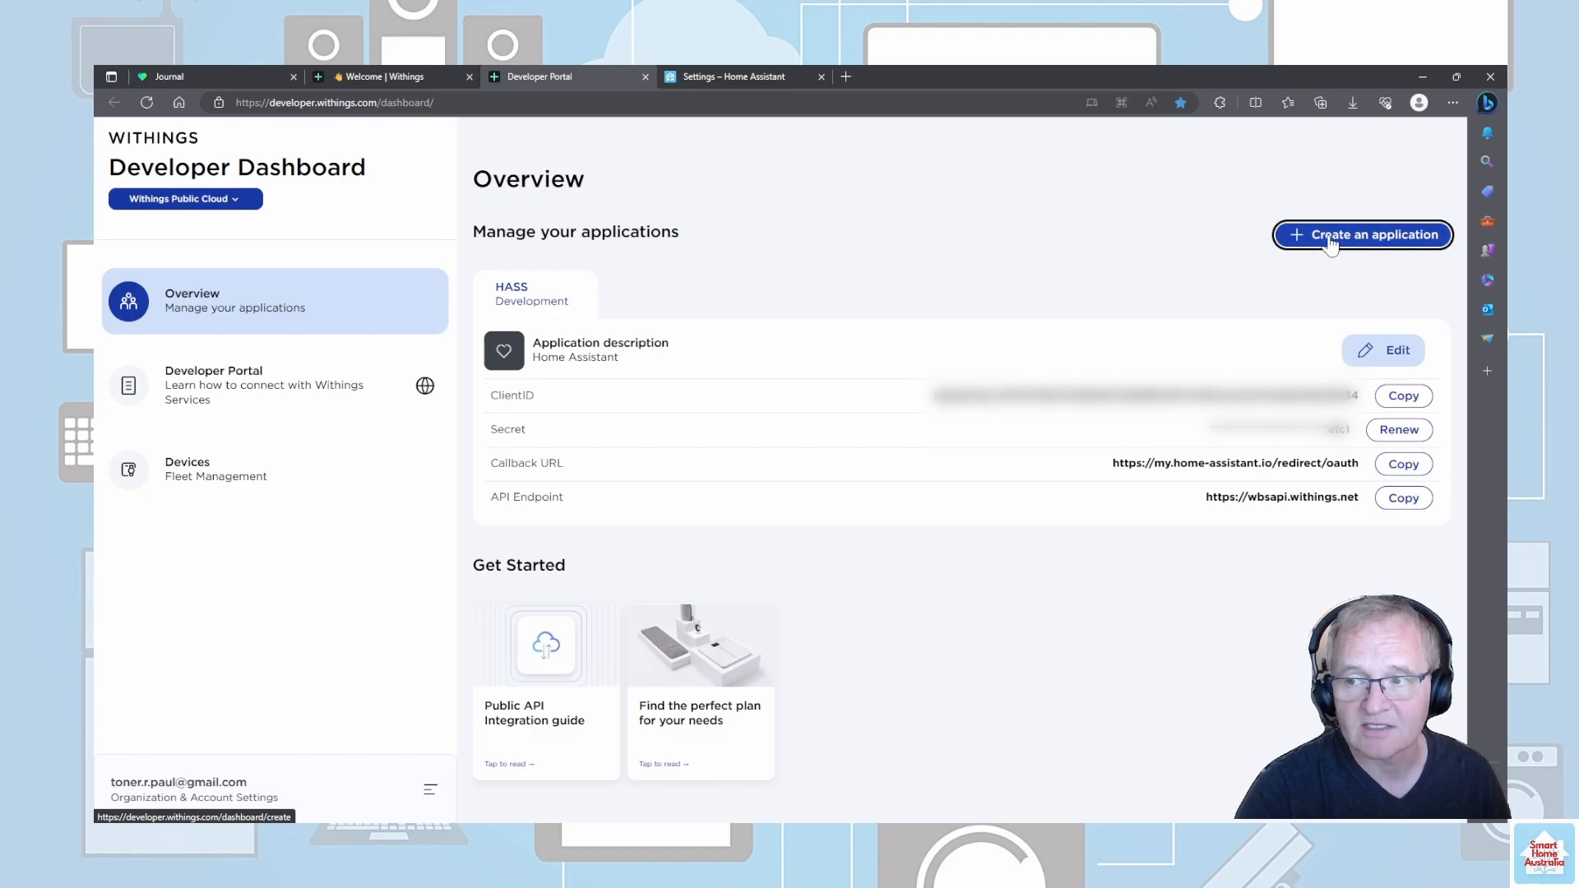
{"action": "left_click", "coordinate": [1362, 235]}
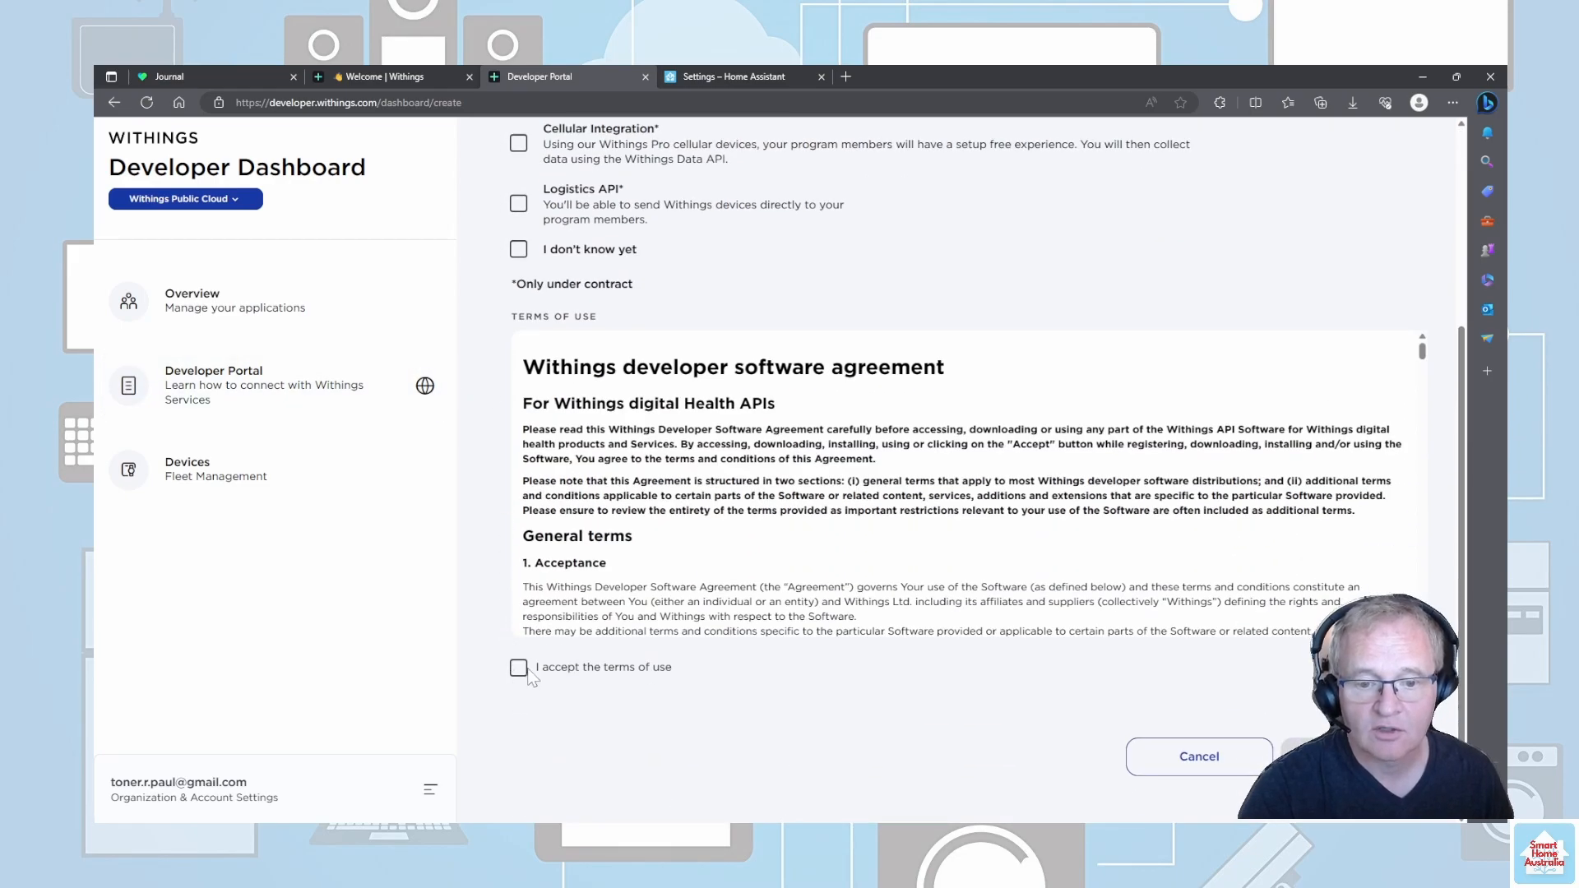
{"action": "left_click", "coordinate": [518, 668]}
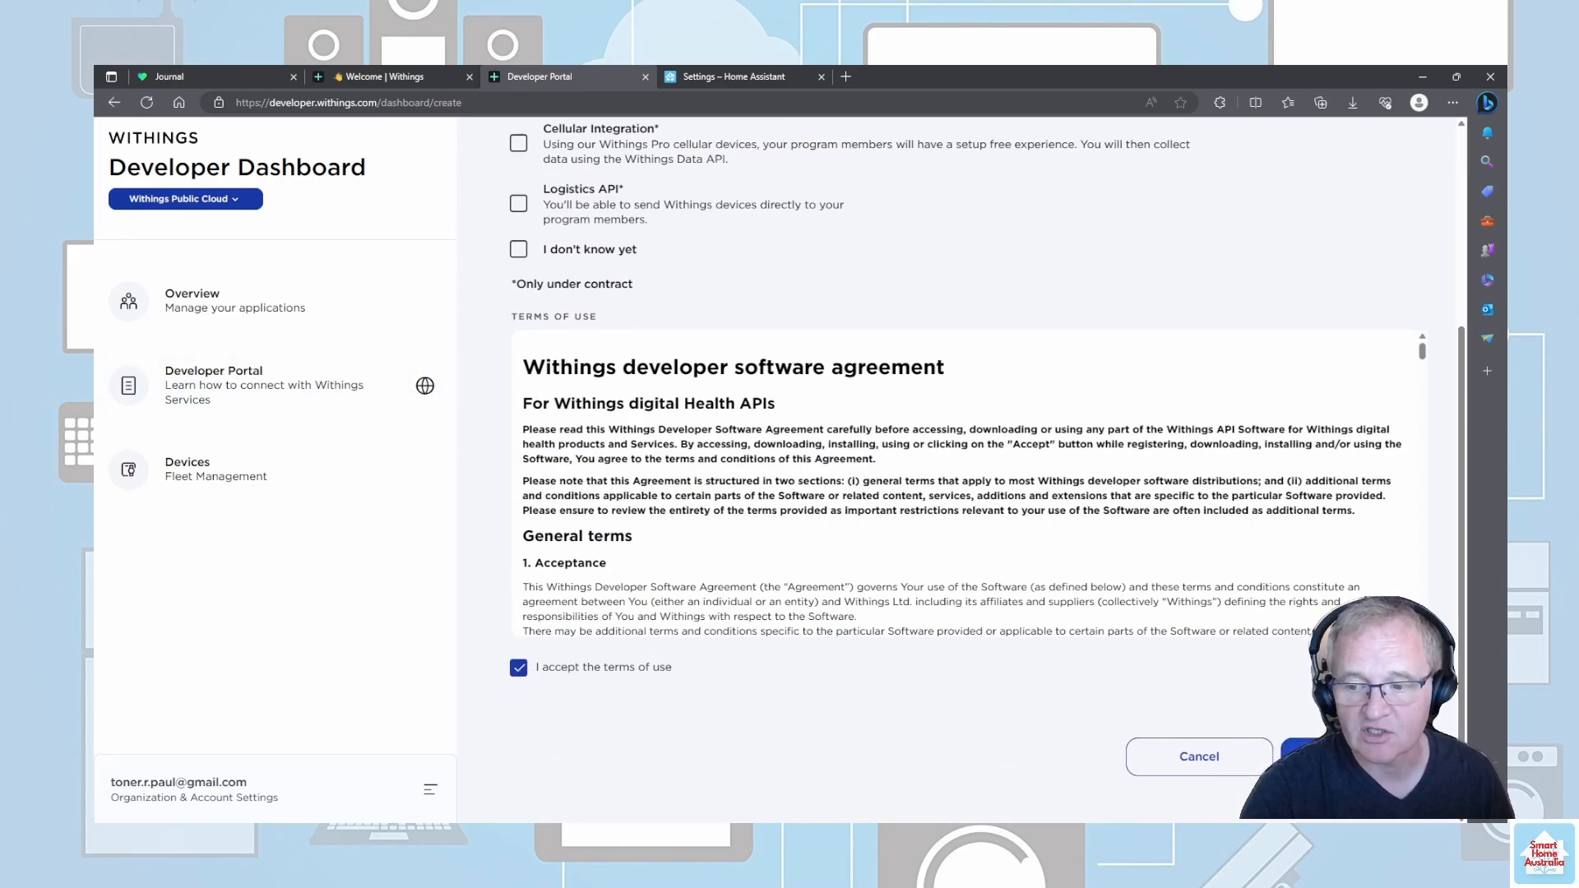
{"action": "left_click", "coordinate": [1309, 757]}
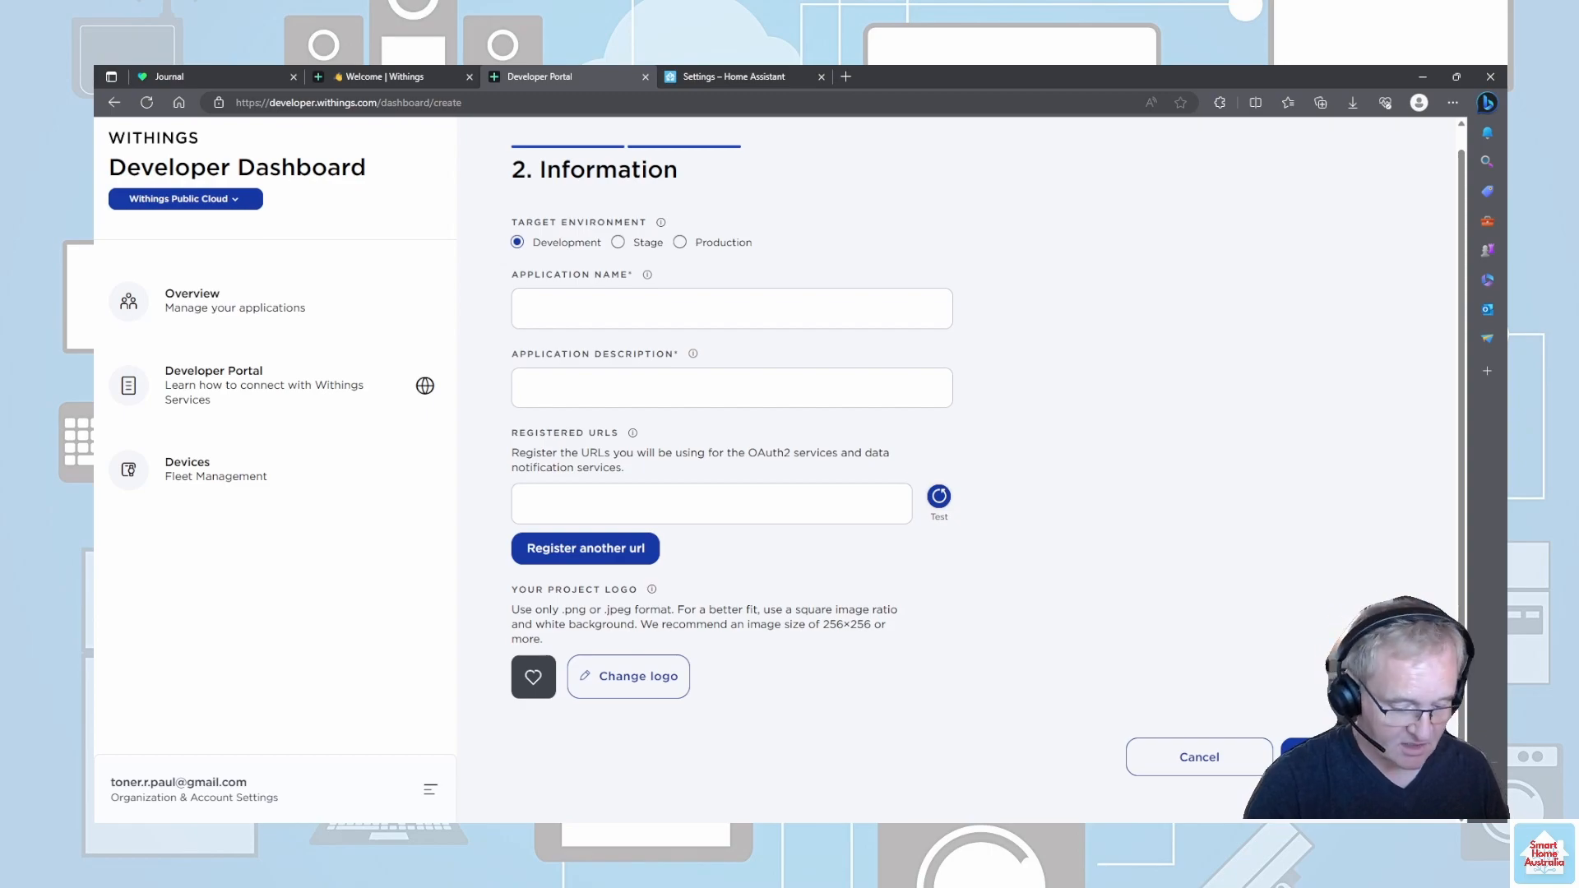
{"action": "type", "text": "HA"}
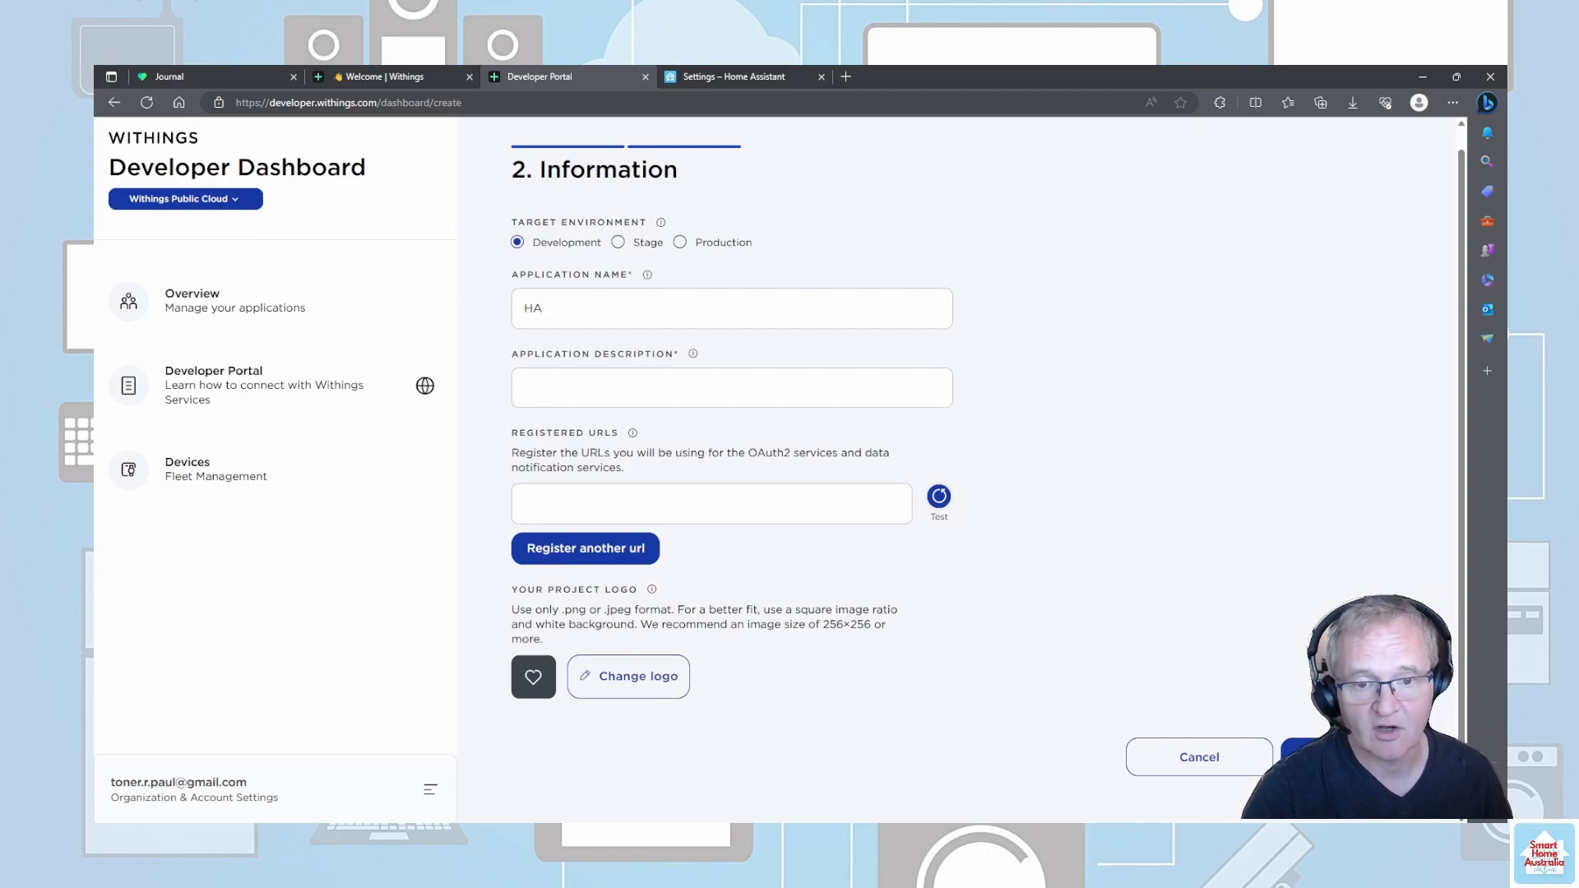
{"action": "type", "text": "Home A"}
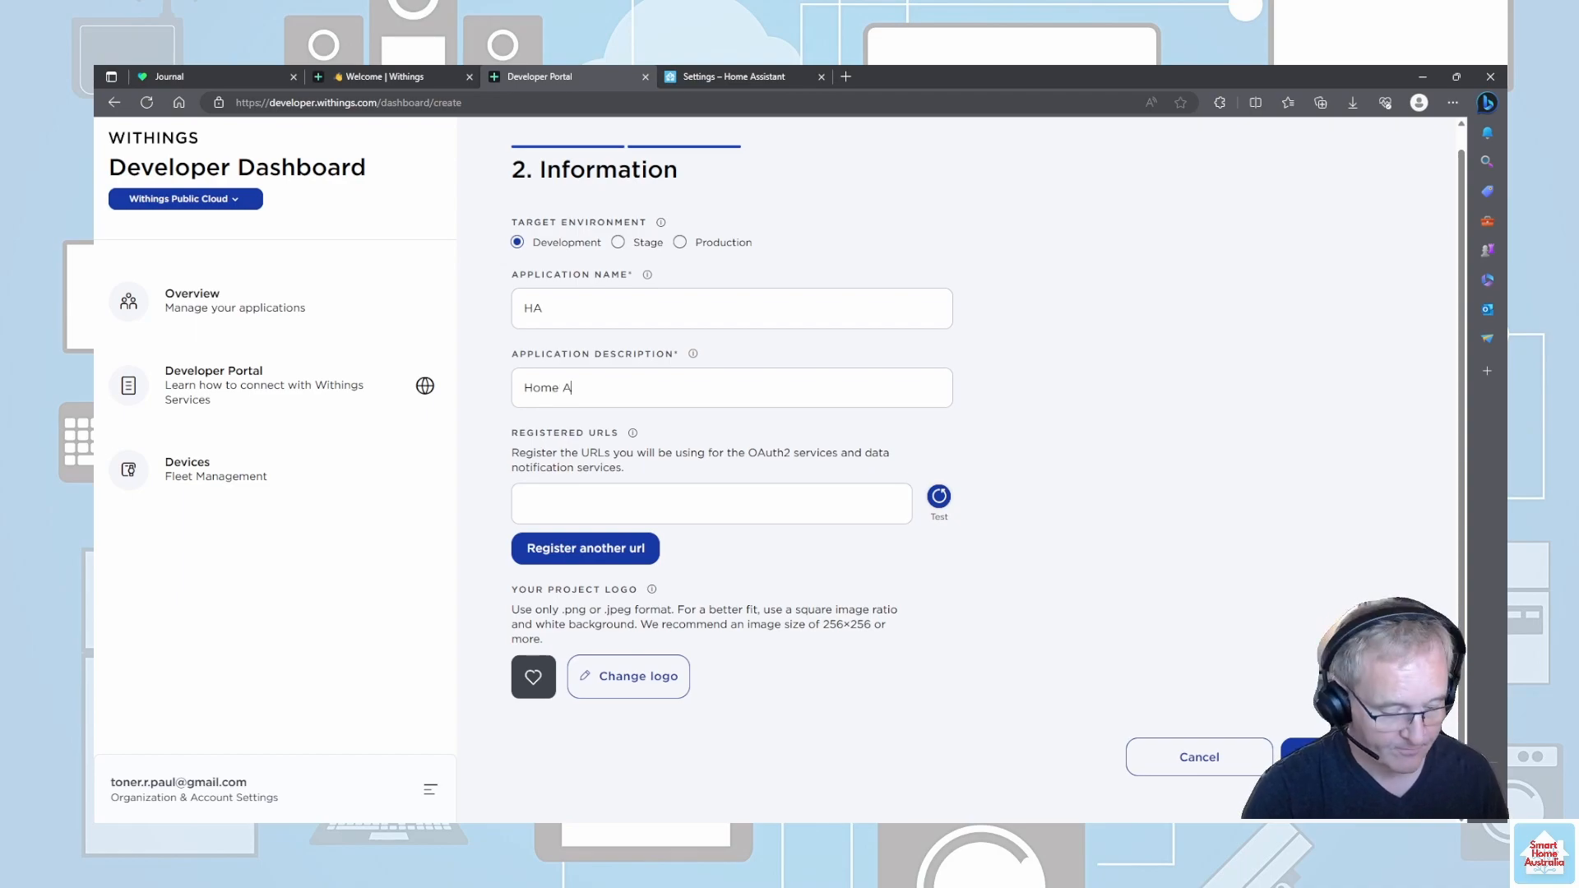
{"action": "type", "text": "ssistant"}
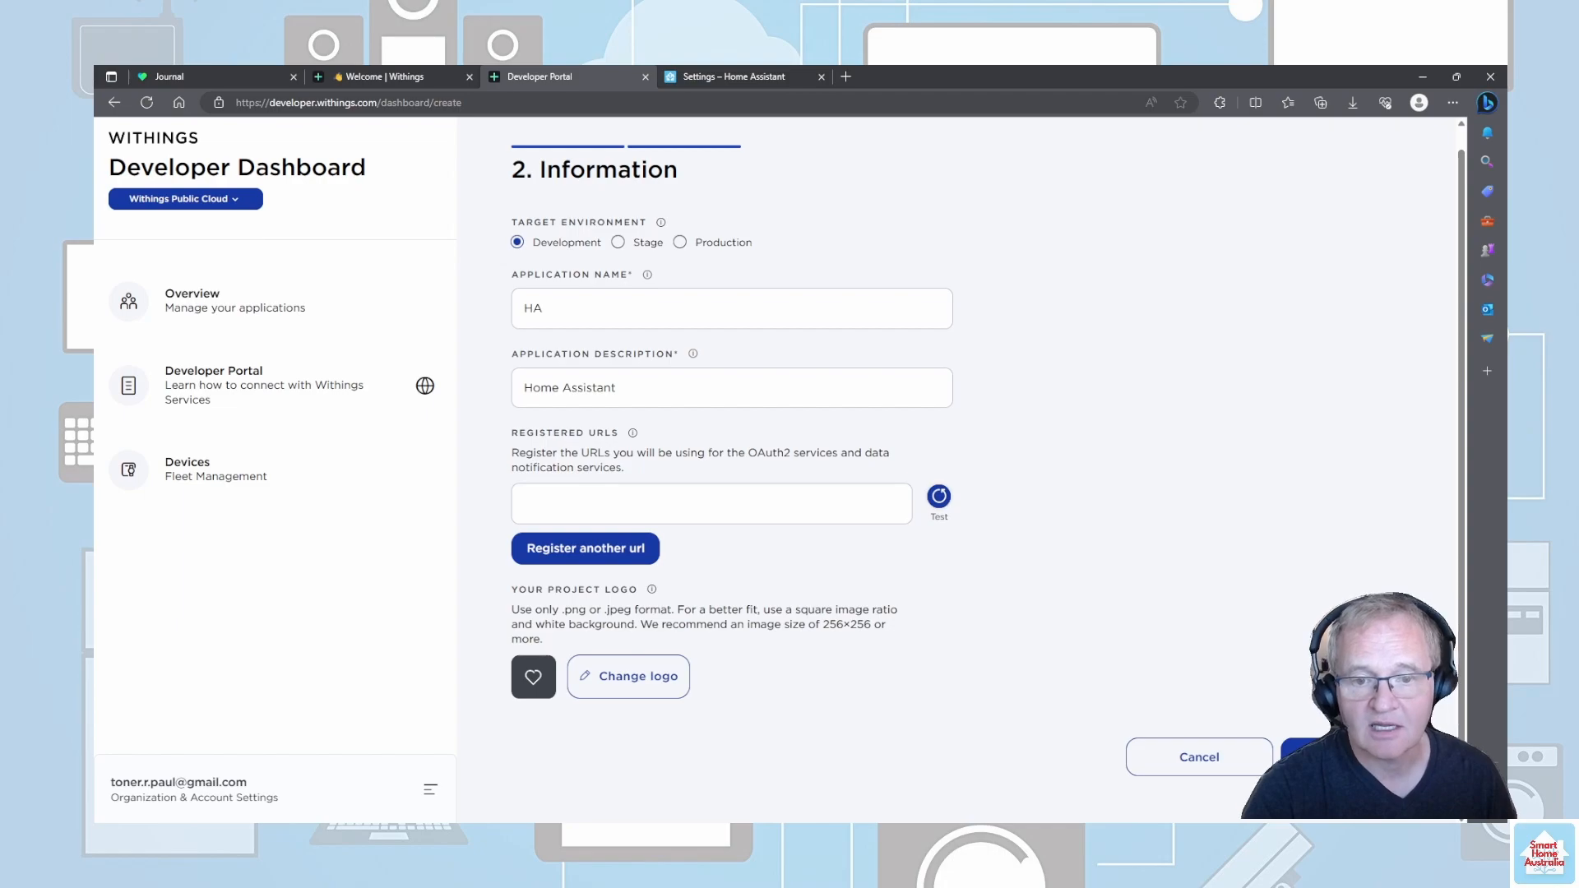
{"action": "type", "text": "https://my.home-assistant.io/redirect/oauth"}
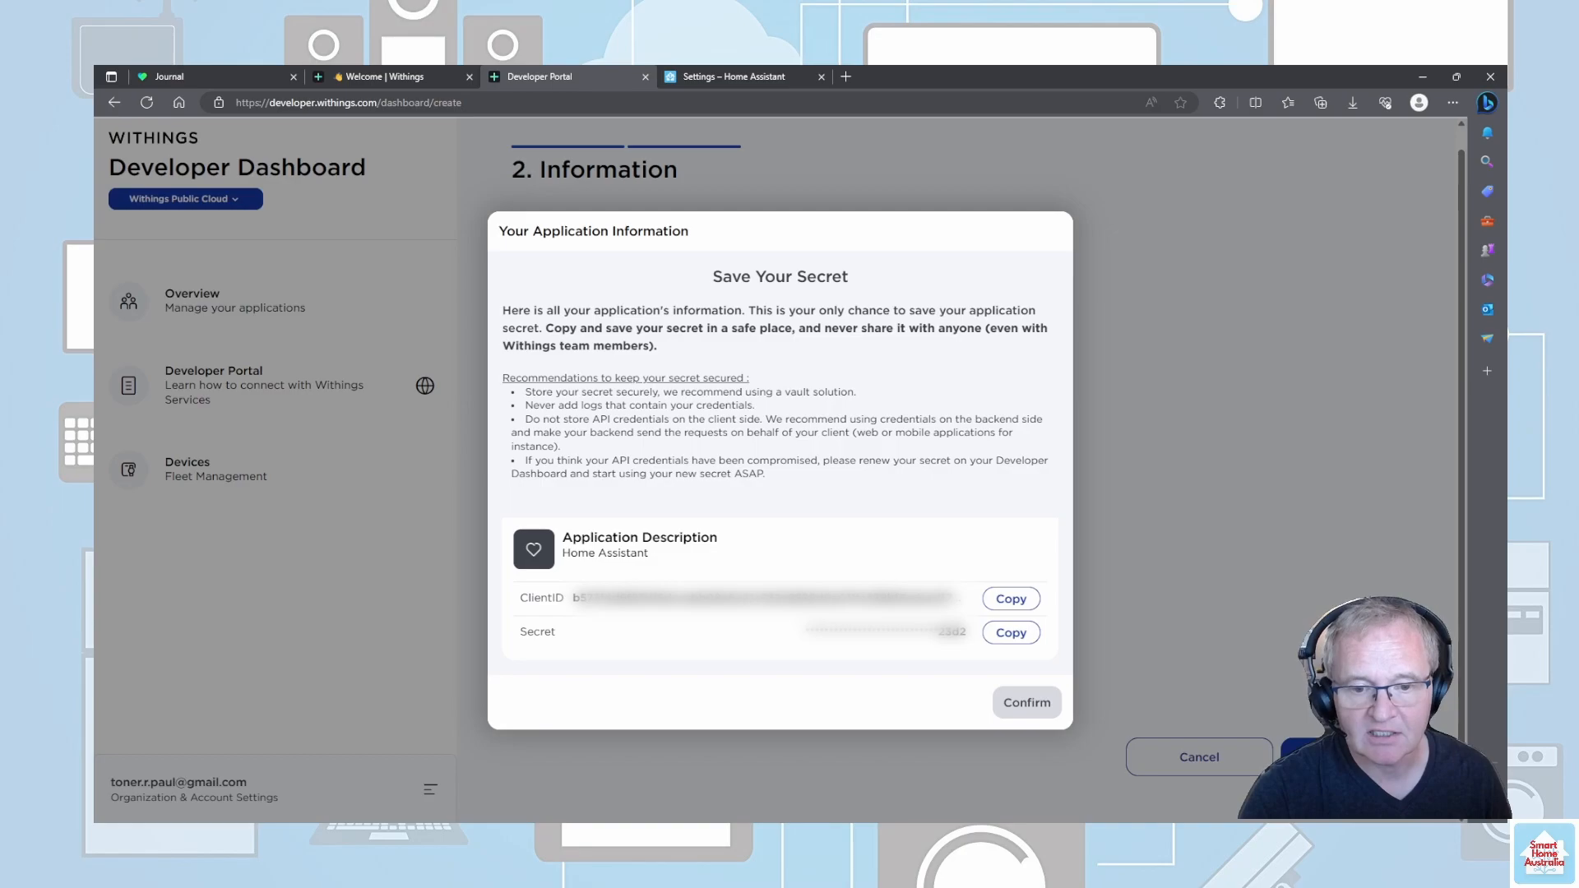
{"action": "mouse_move", "coordinate": [744, 645]}
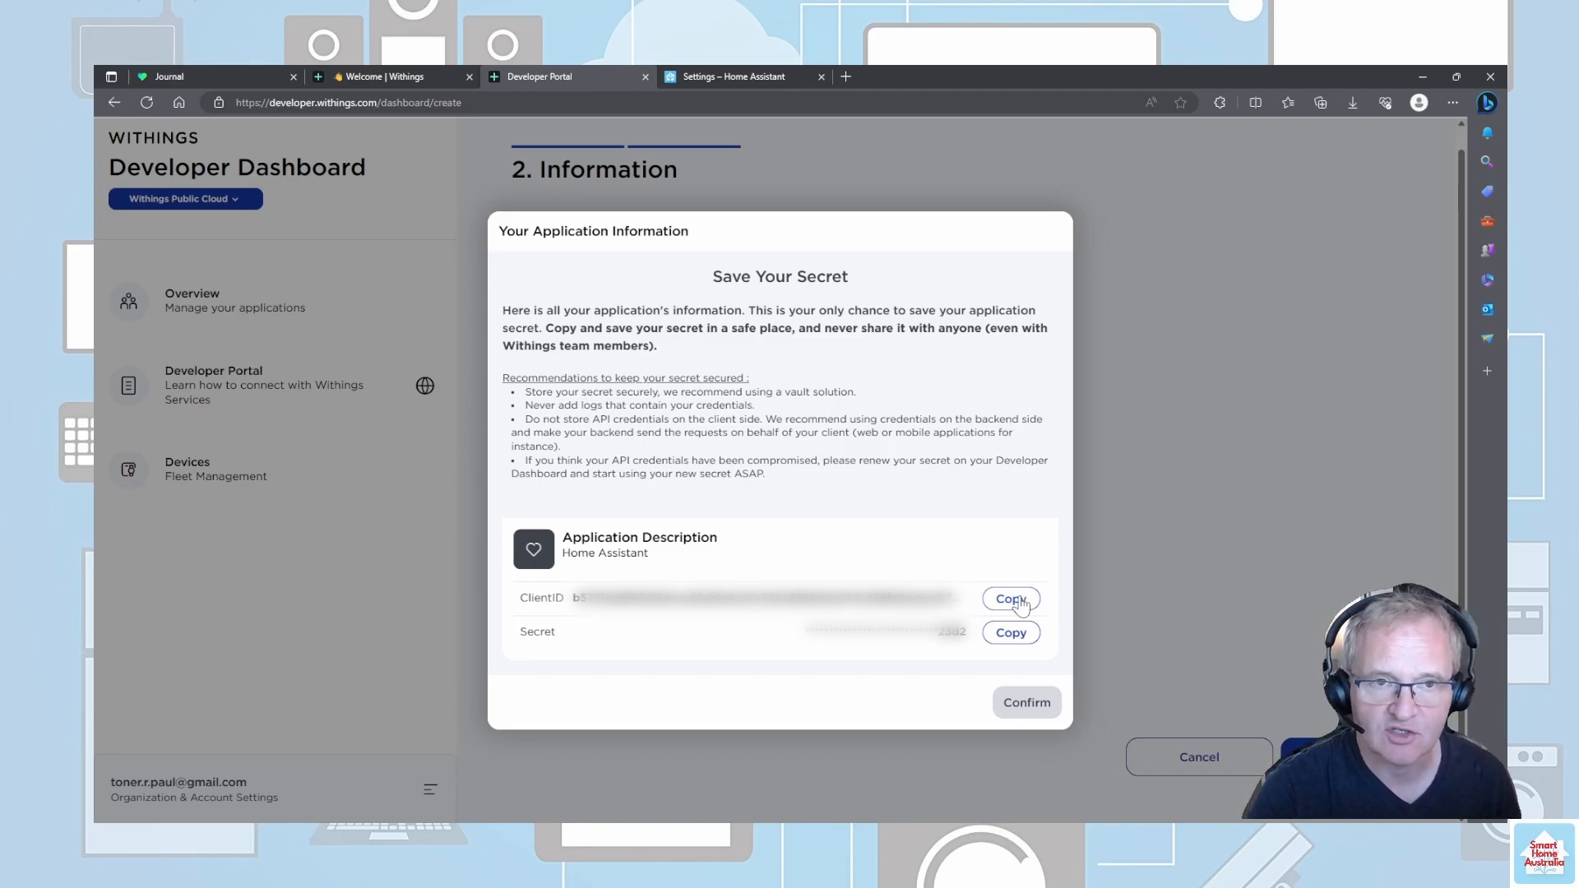
Step: Copy the new application's client ID from the Save Your Secret dialog
{"action": "left_click", "coordinate": [1012, 599]}
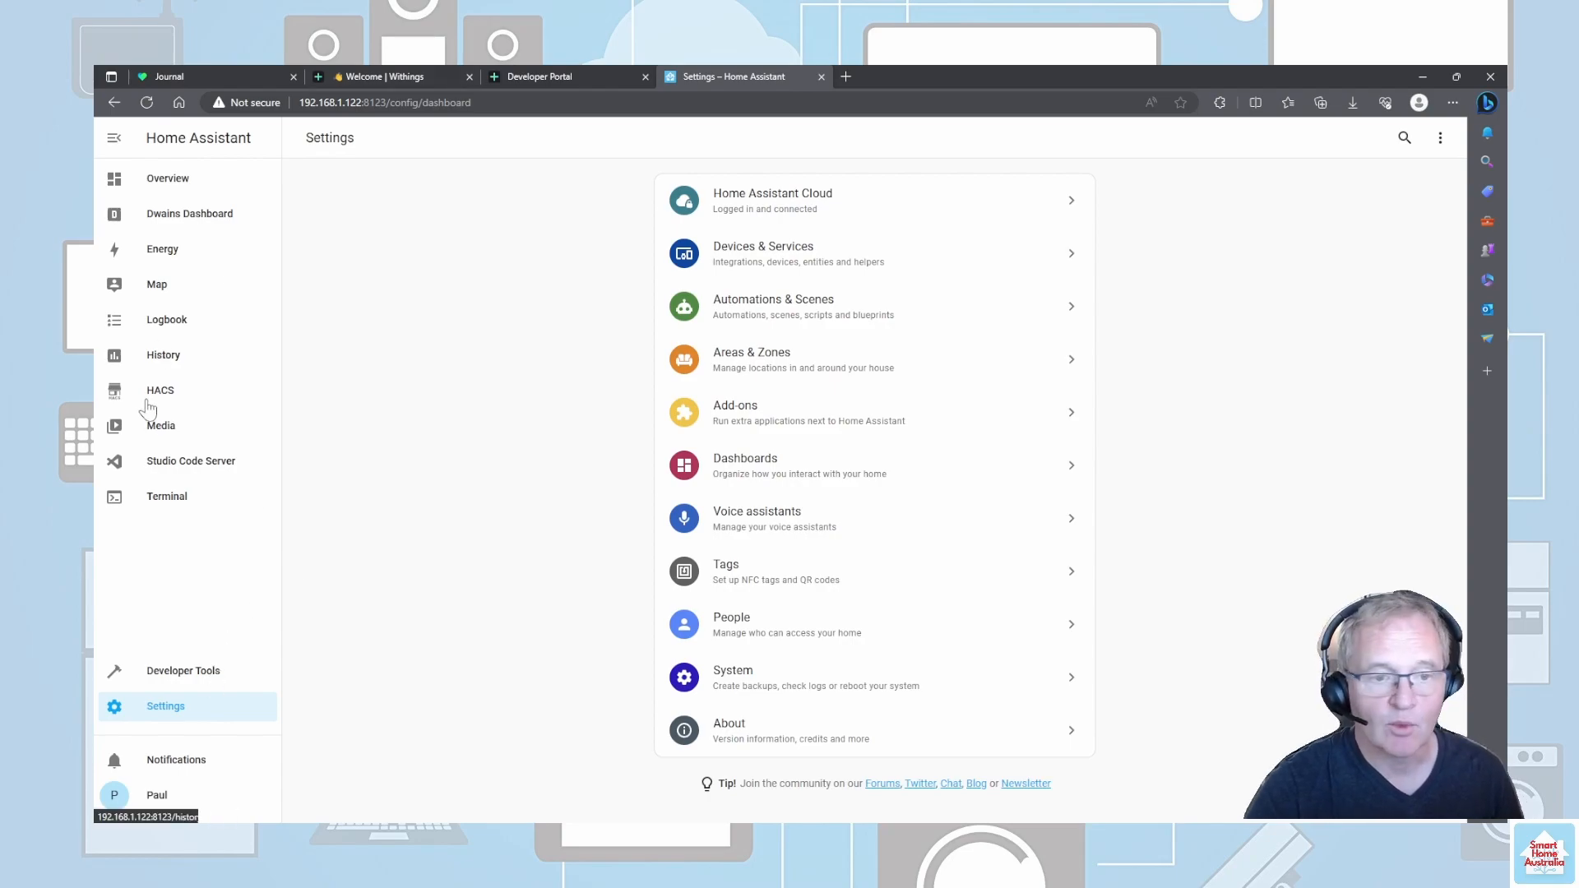
{"action": "mouse_move", "coordinate": [219, 474]}
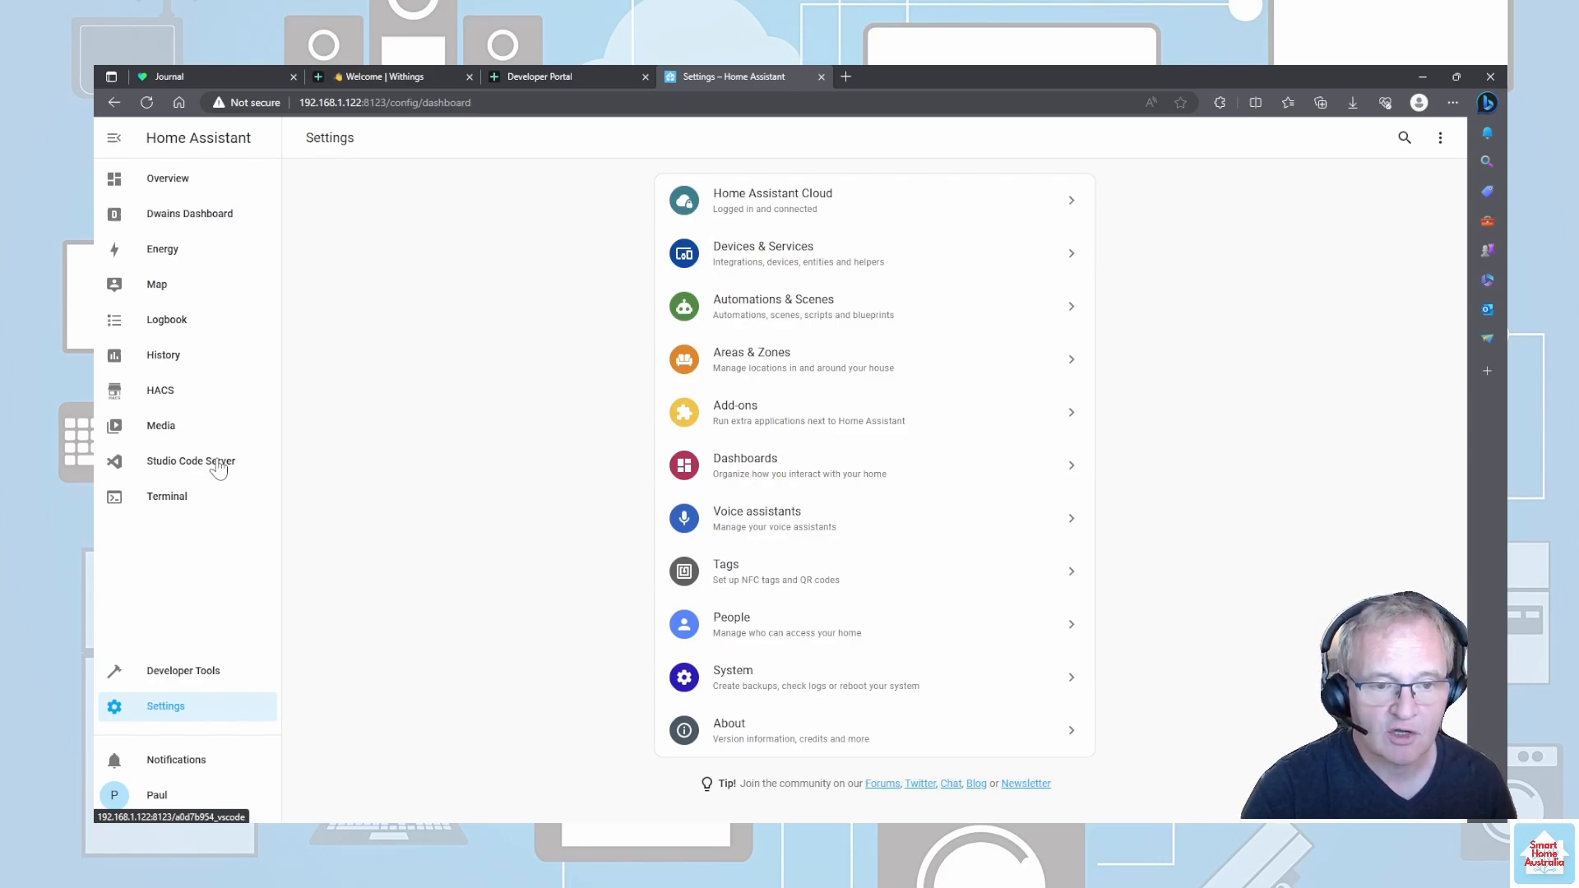
Step: Add a #Withings comment line at the end of configuration.yaml in Studio Code Server
{"action": "left_click", "coordinate": [191, 461]}
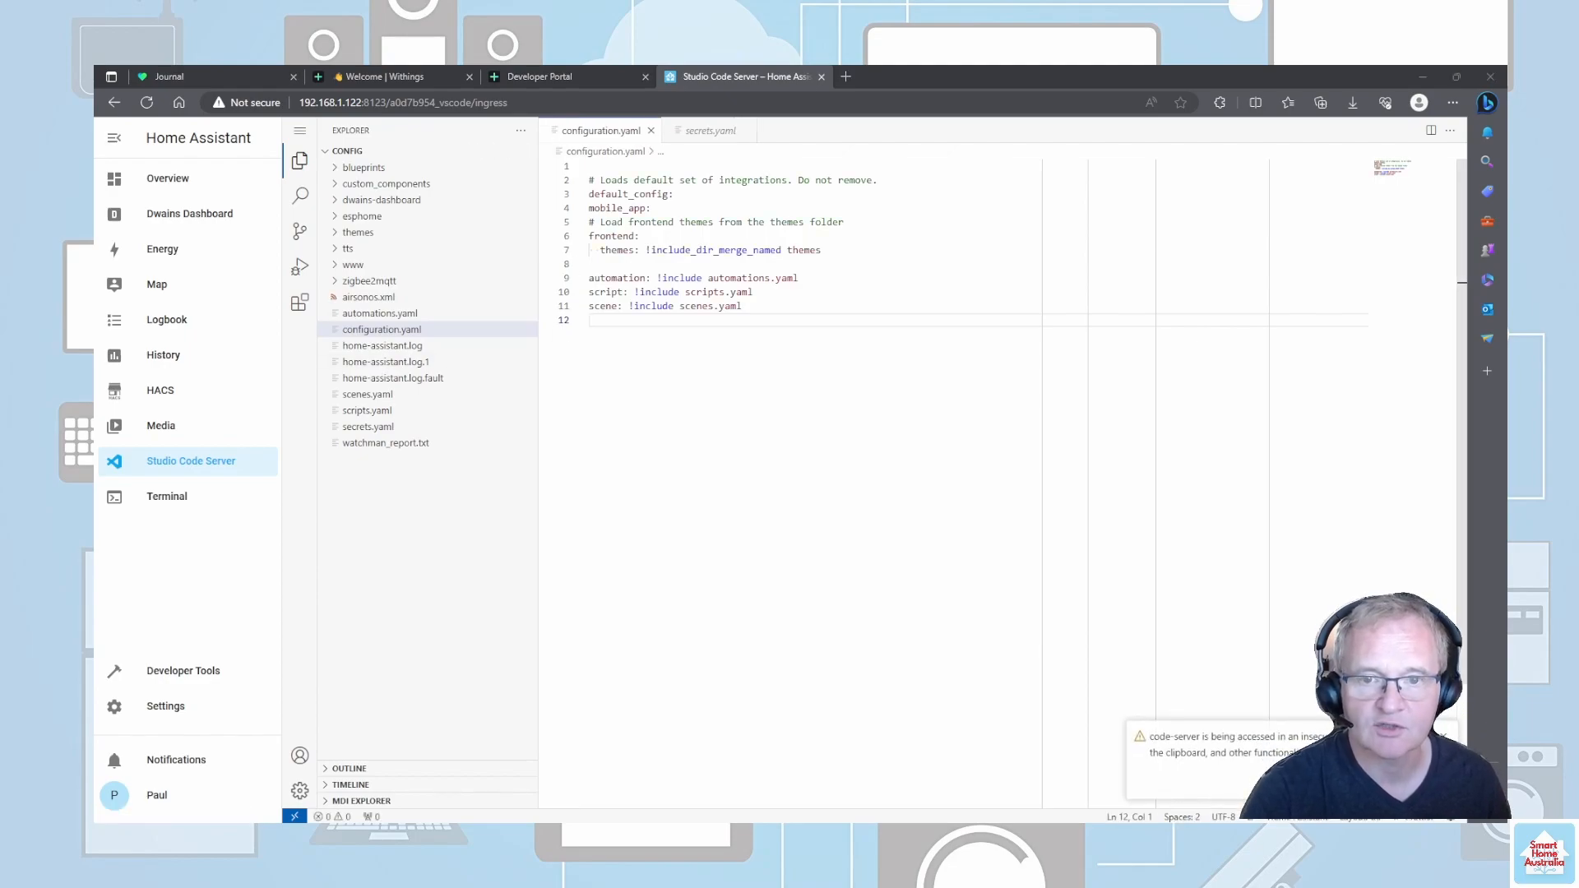
{"action": "type", "text": "#Withings"}
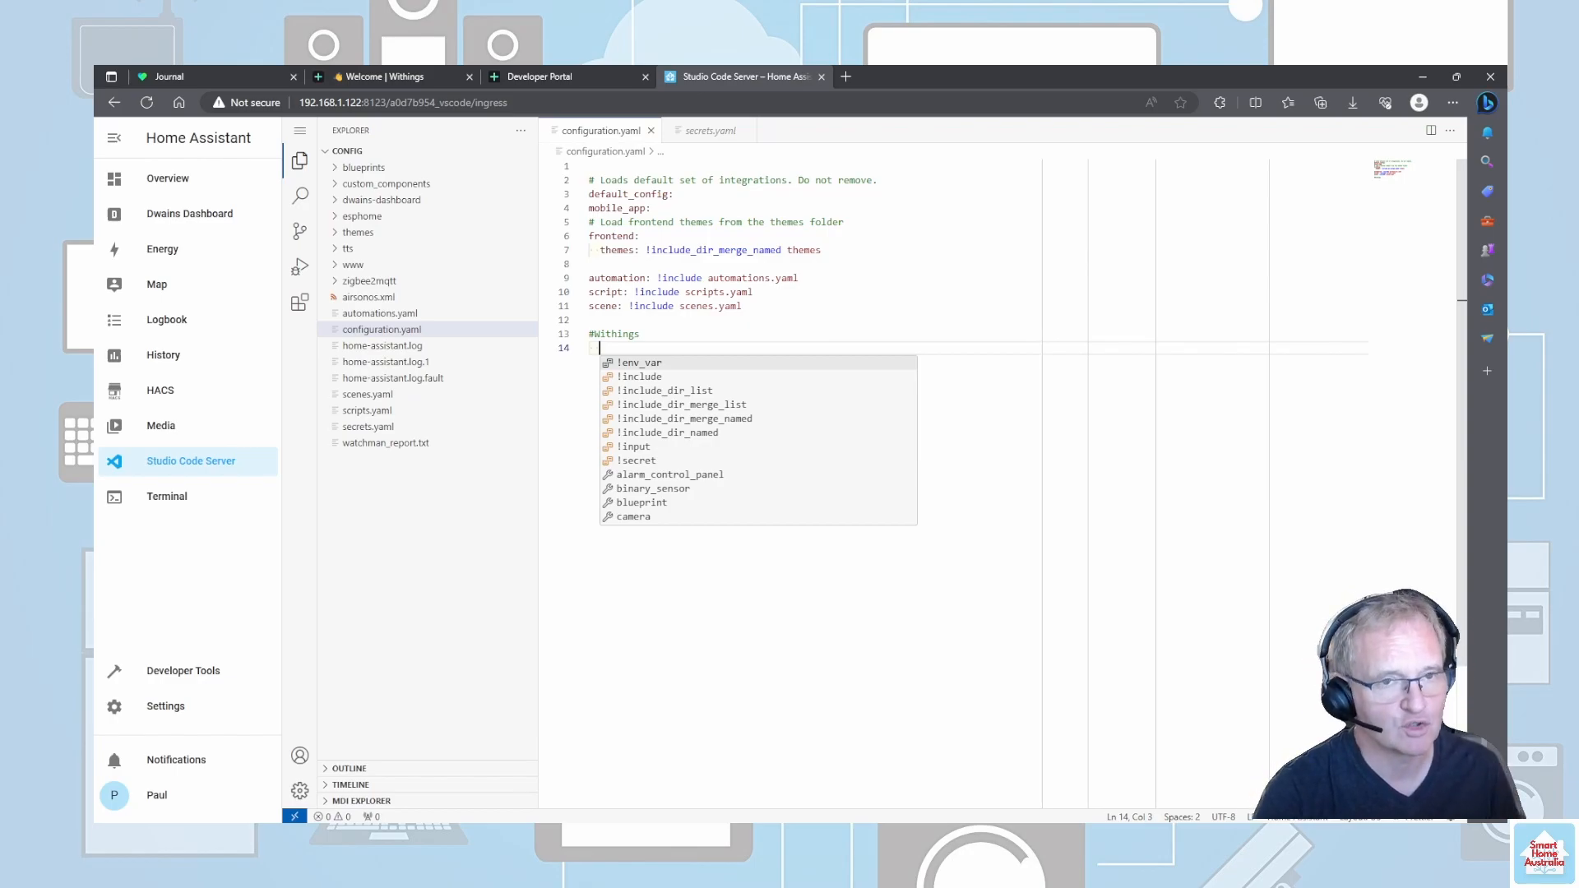
Step: Add a 'withings:' block with 'client_id: !secret withings_client_id' and save
{"action": "type", "text": "withing"}
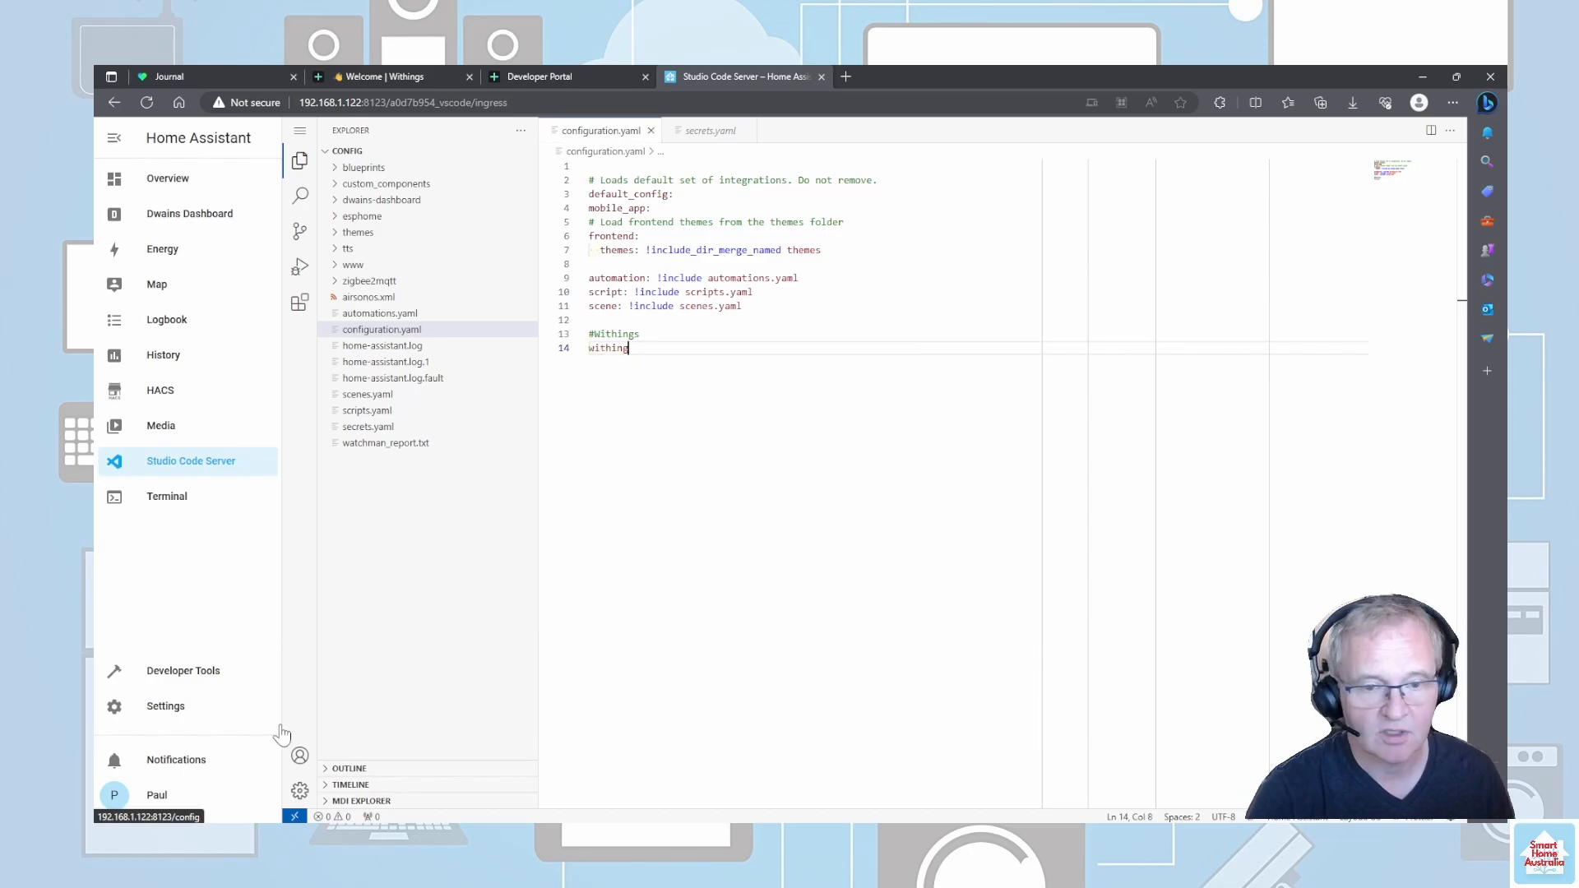
{"action": "type", "text": "s:"}
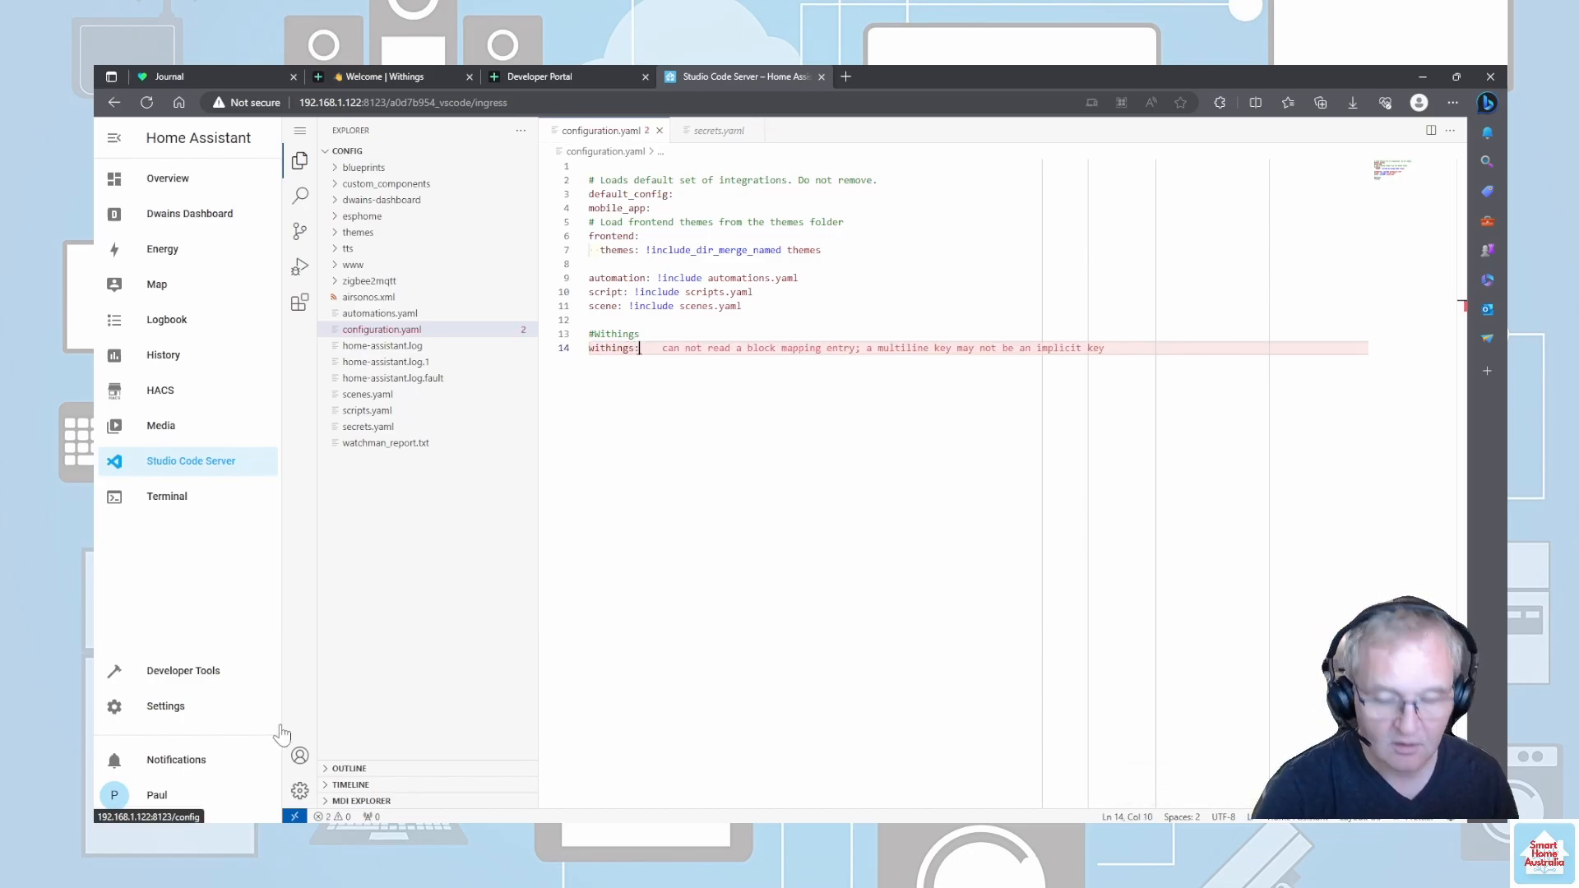
{"action": "key", "text": "ctrl+s"}
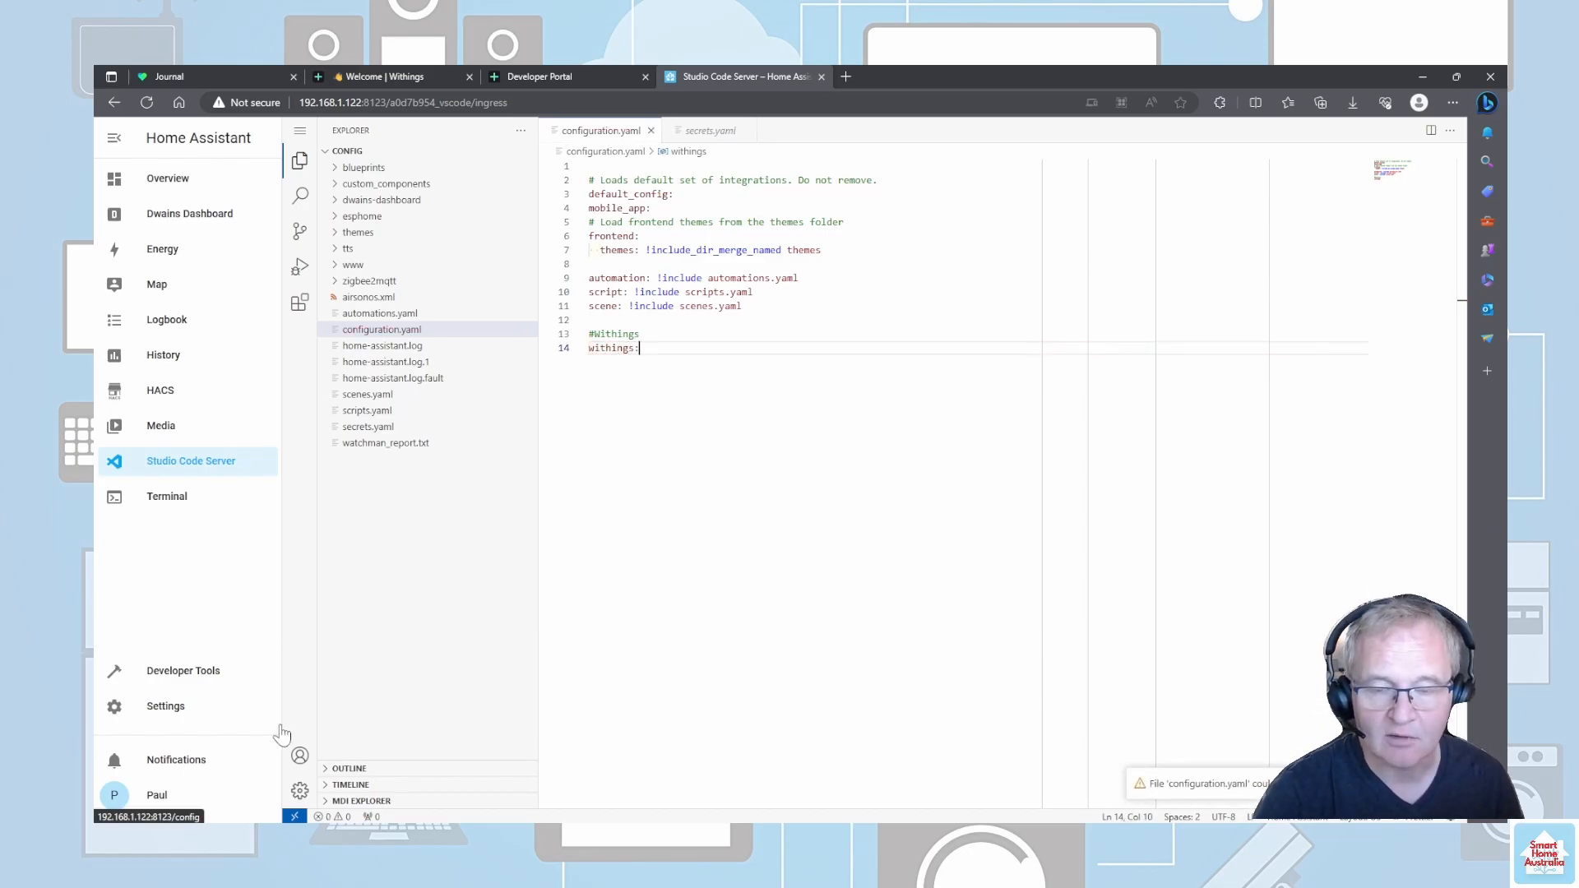
{"action": "key", "text": "enter"}
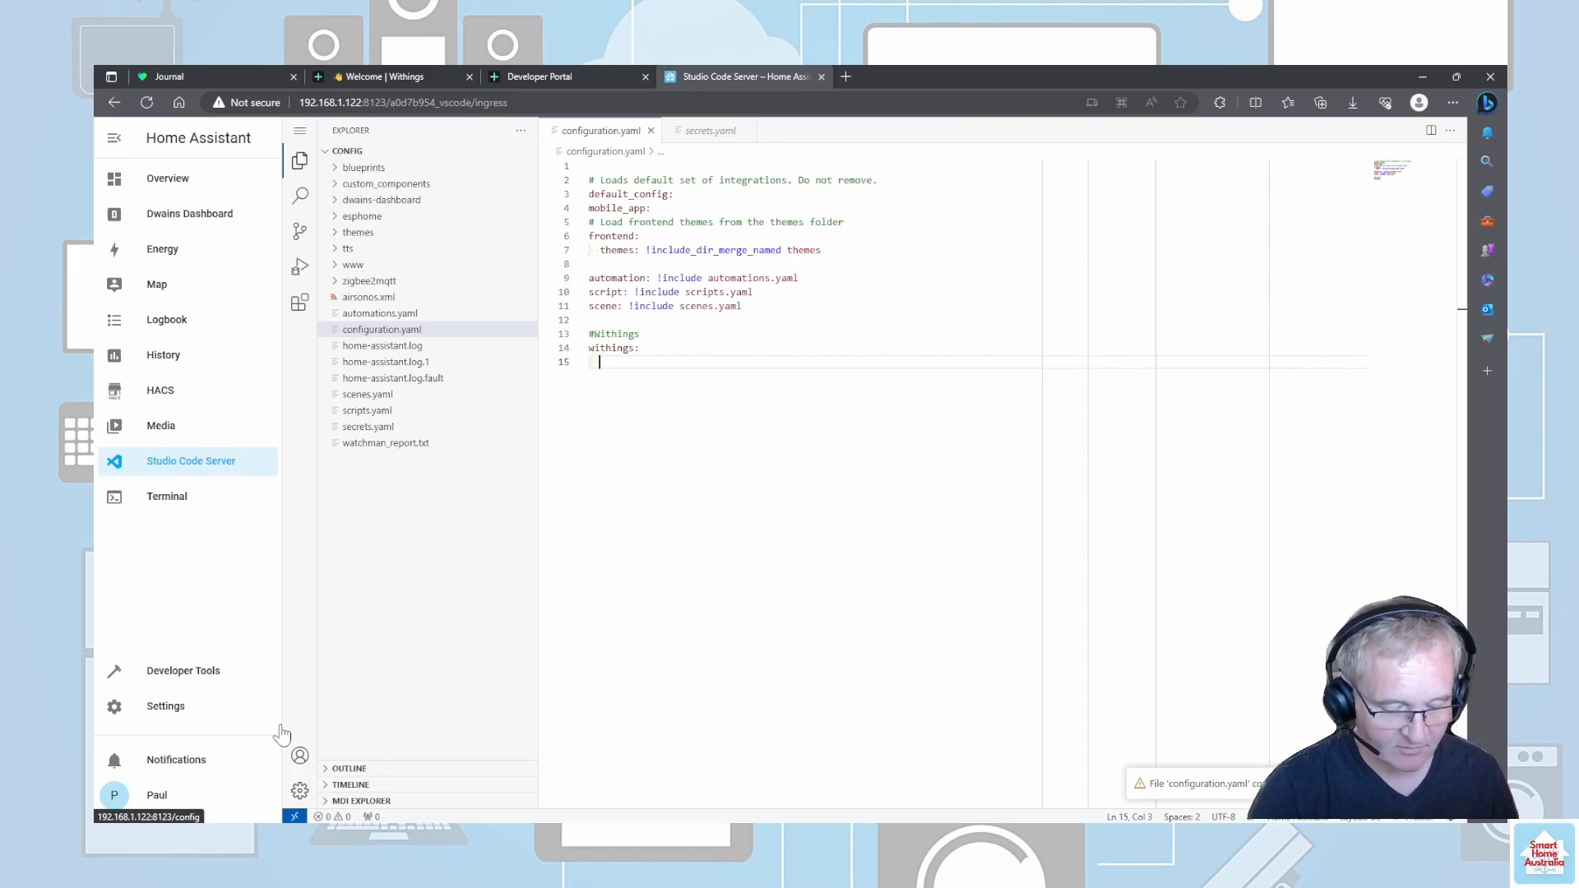
{"action": "type", "text": "client"}
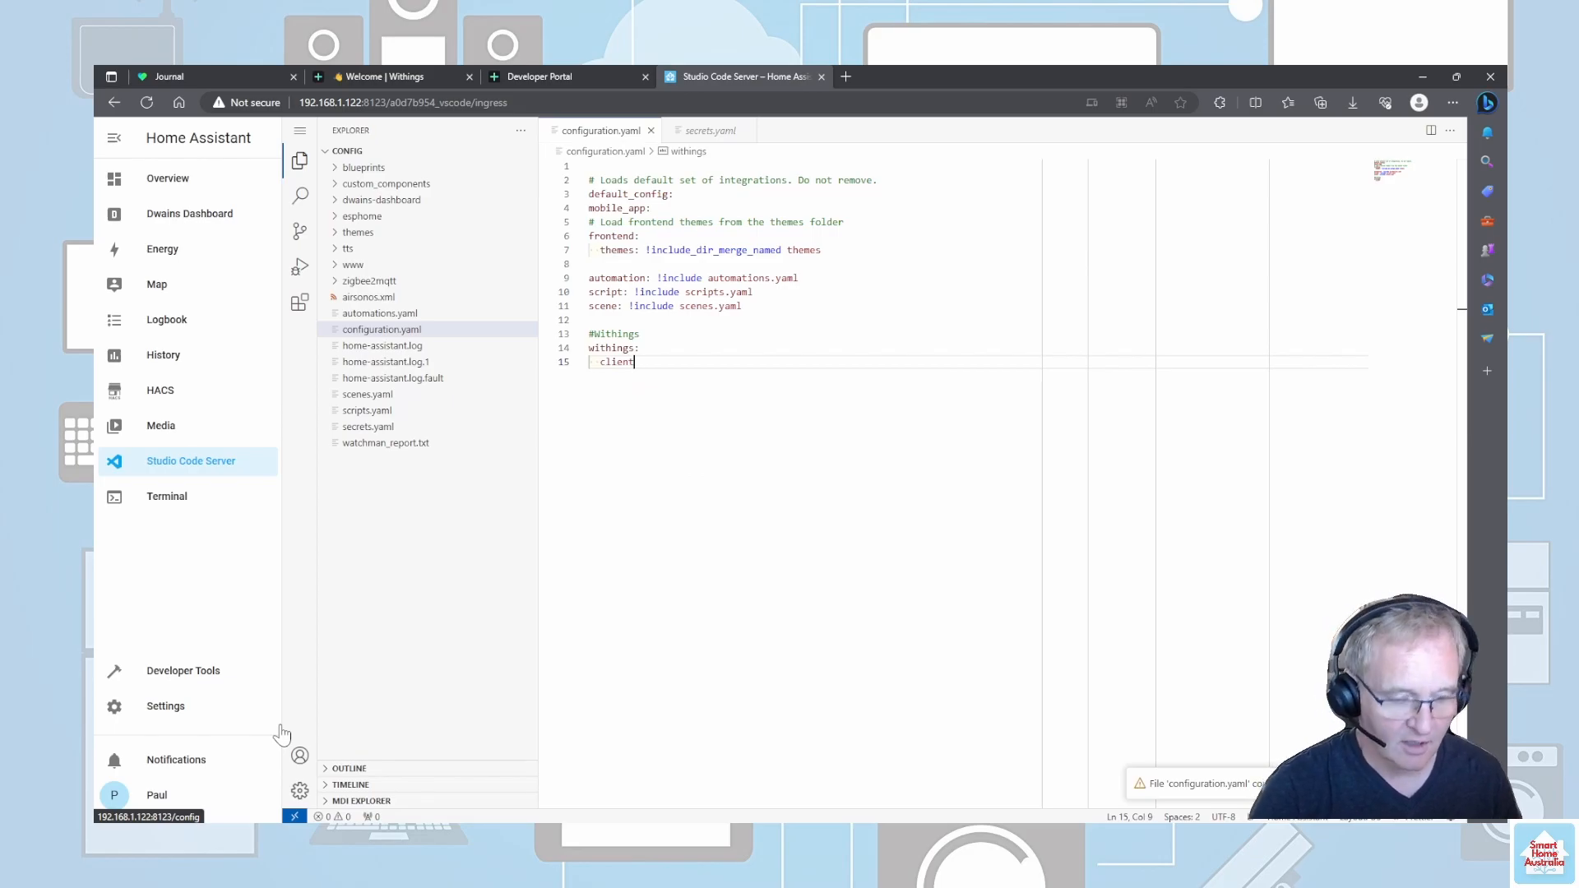
{"action": "type", "text": "_id:"}
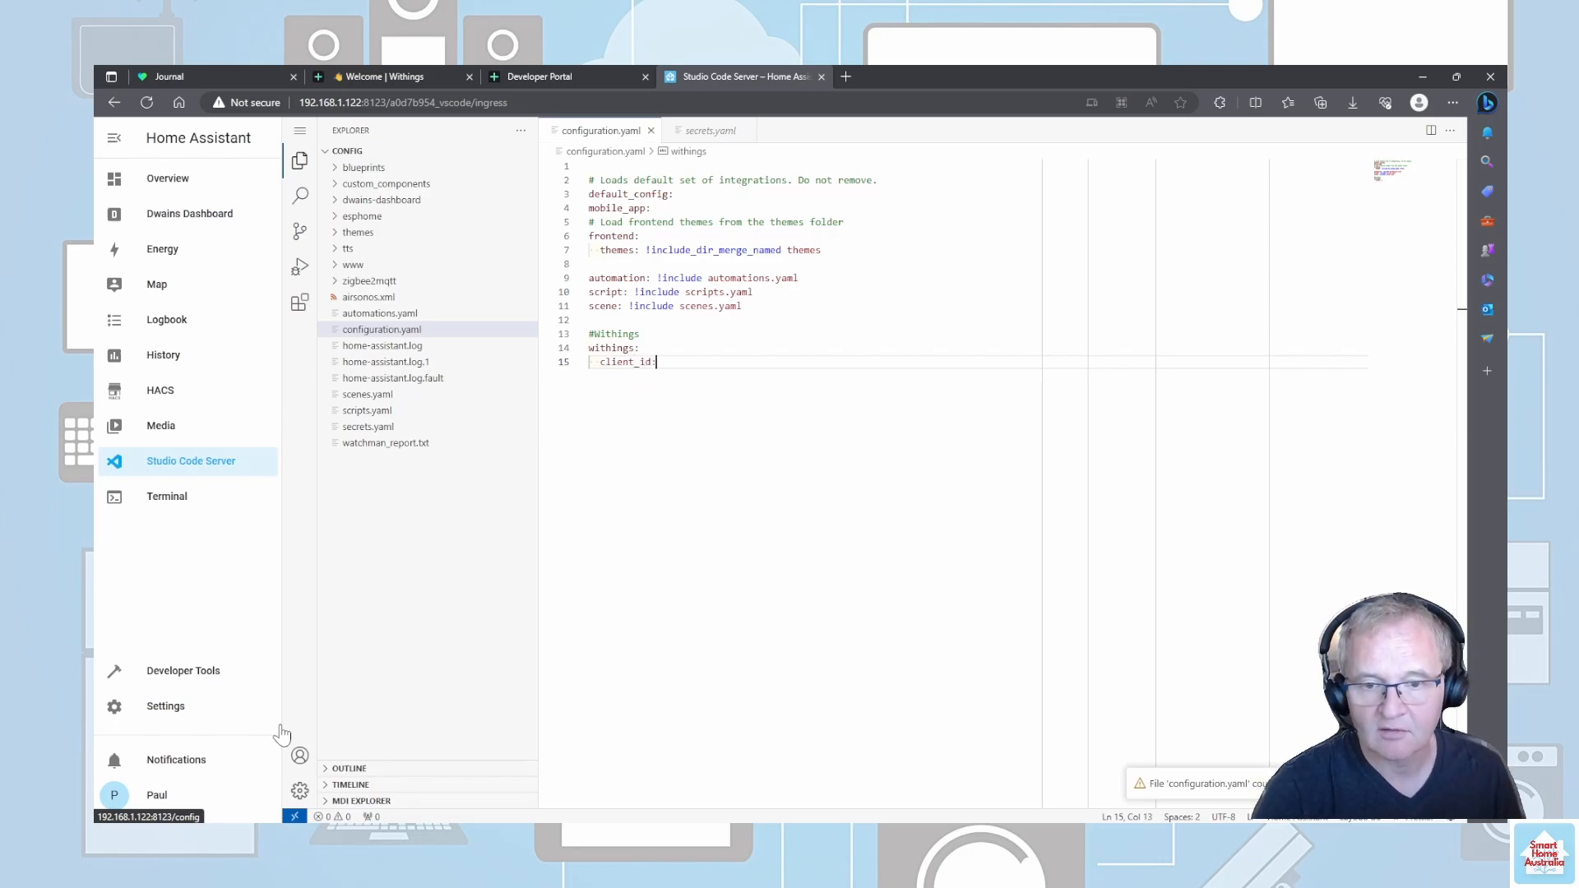
{"action": "type", "text": "\" \""}
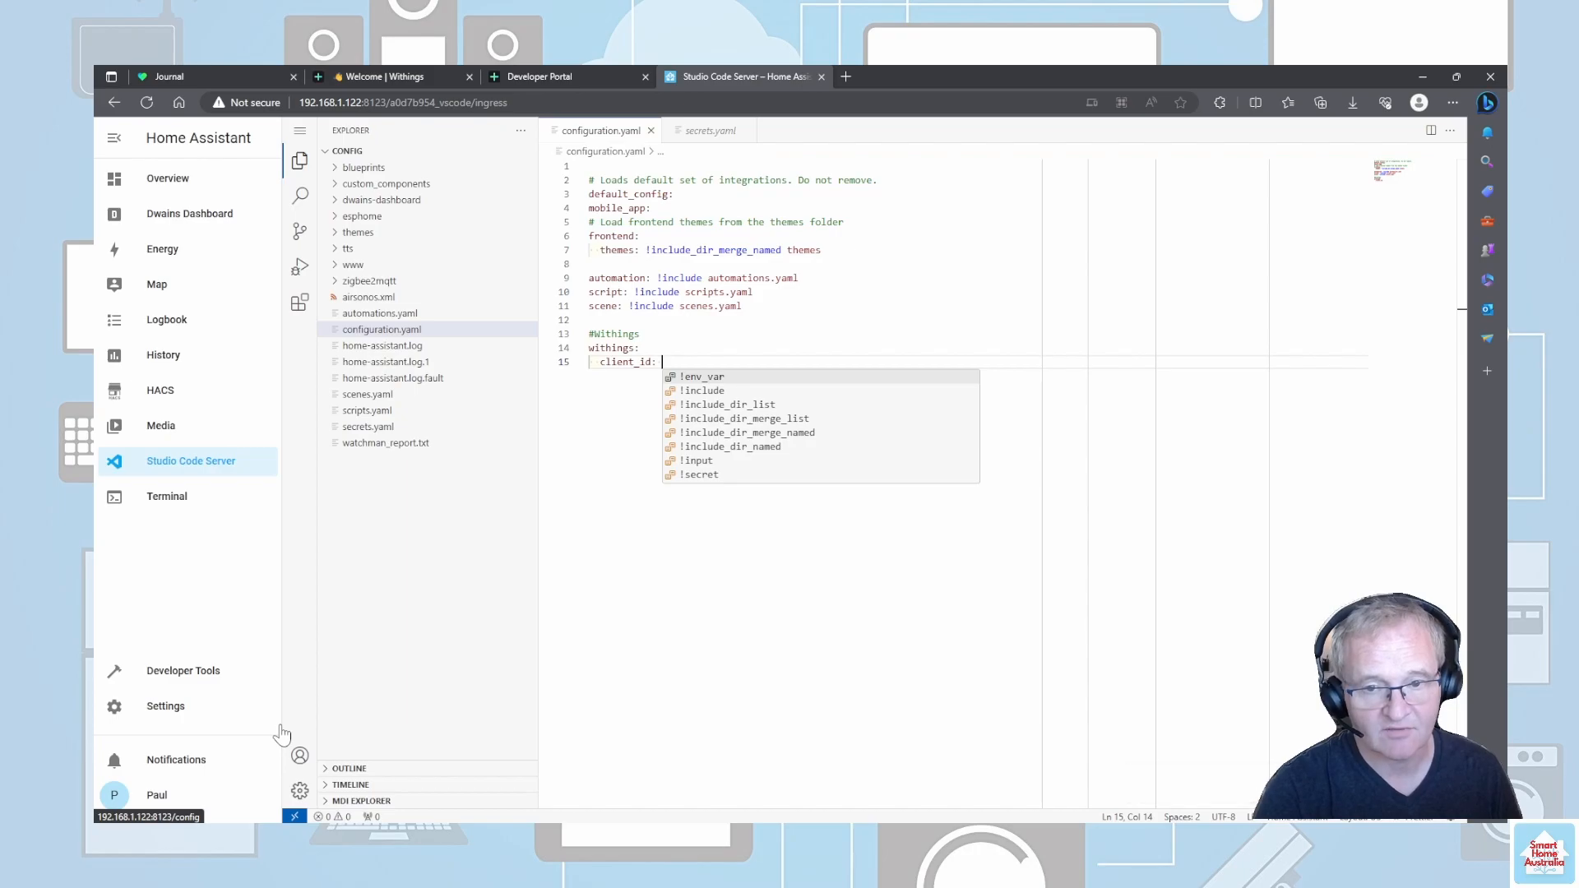
{"action": "type", "text": "!se"}
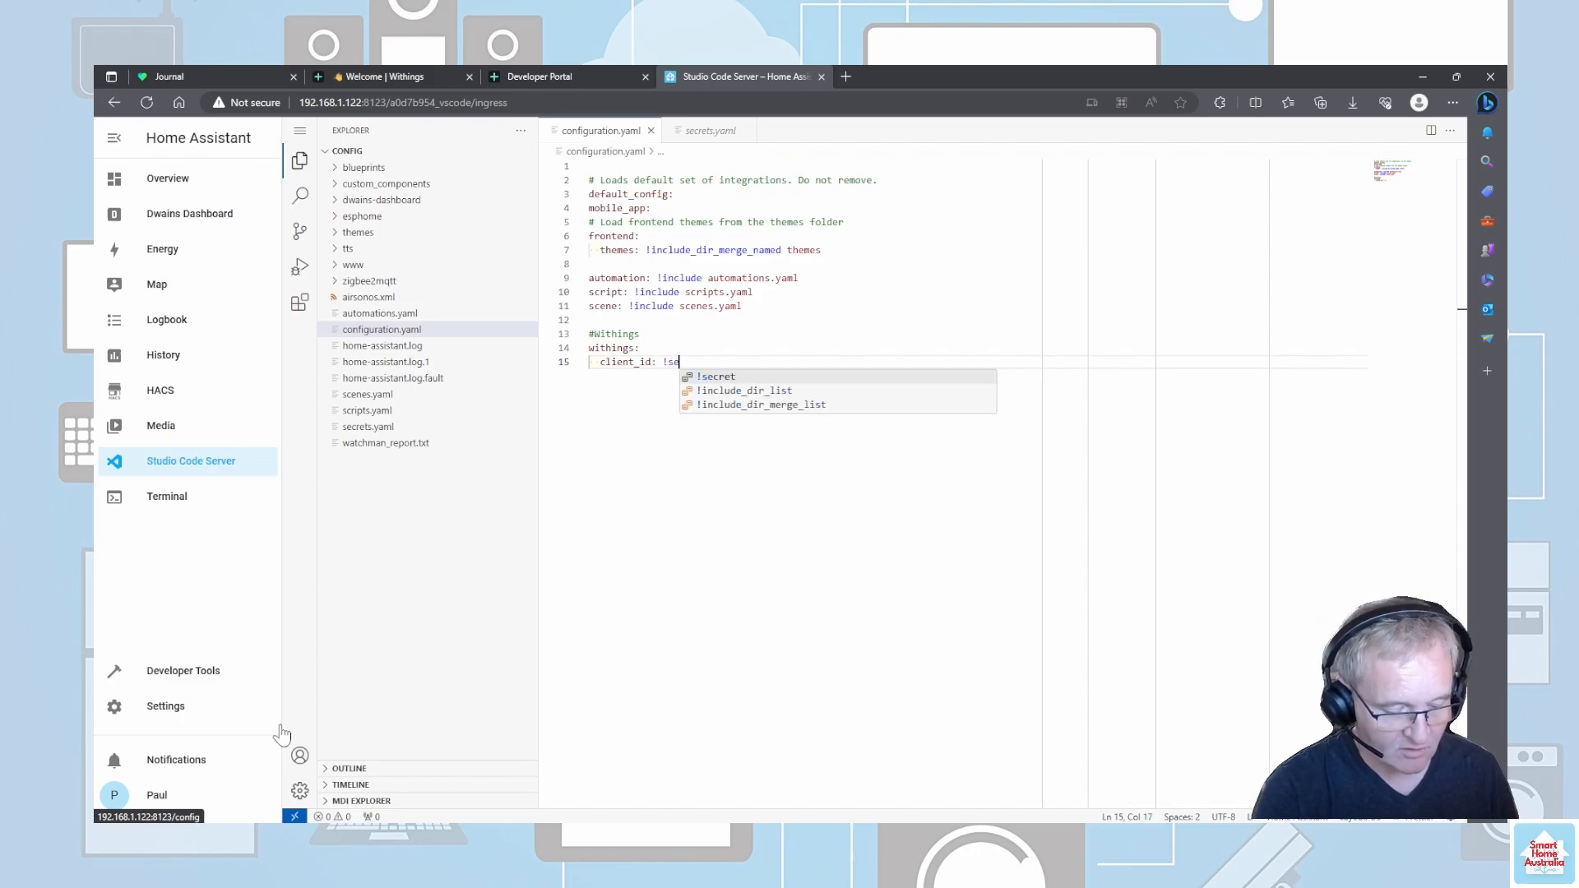
{"action": "type", "text": "cret"}
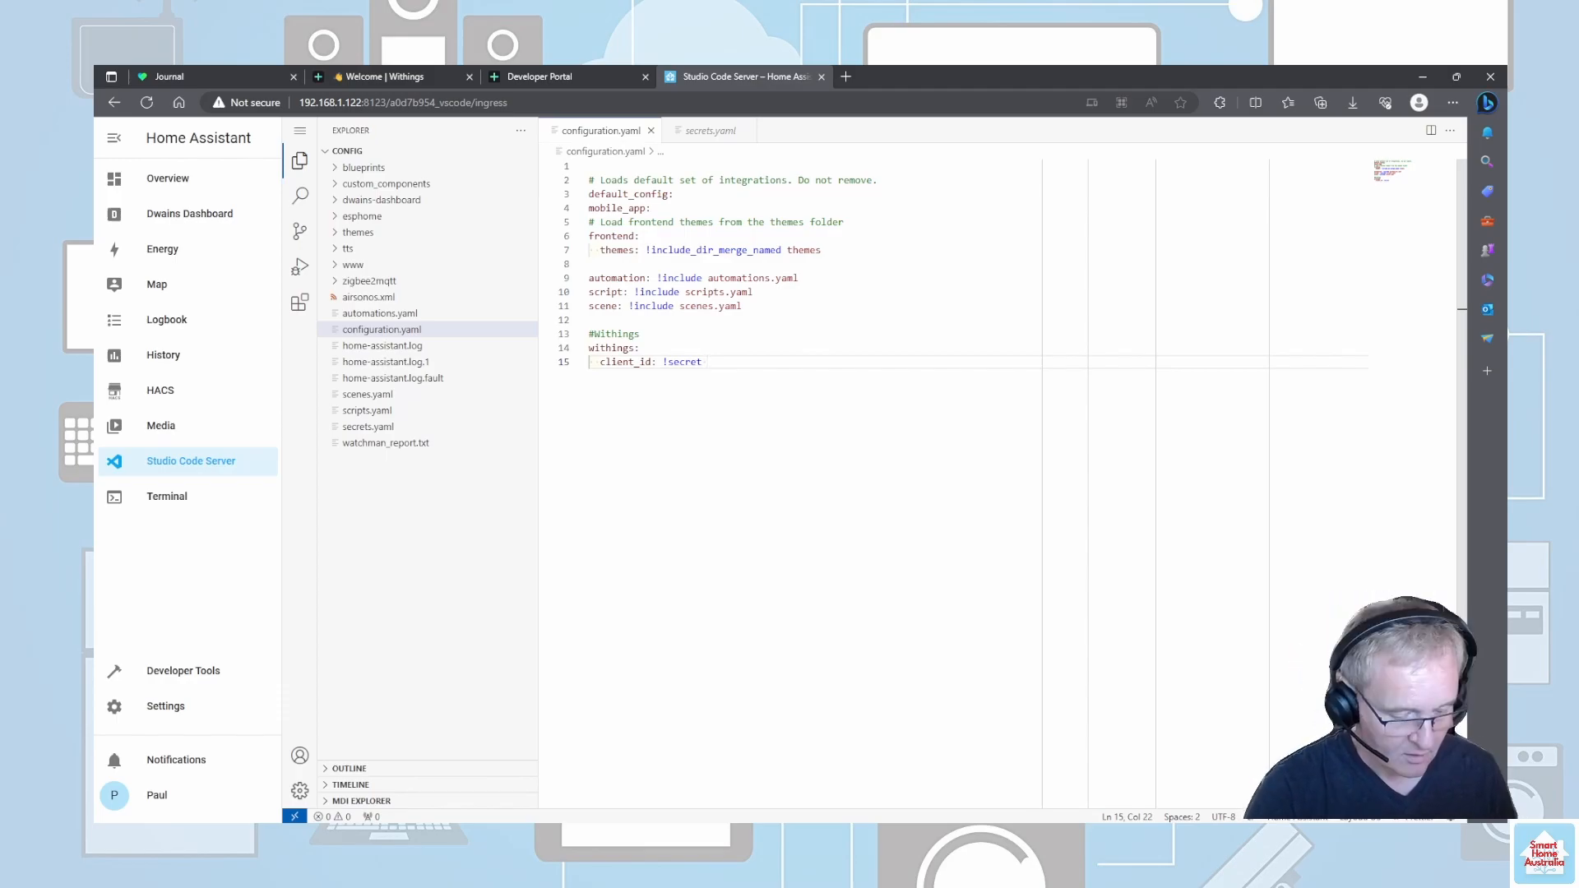
{"action": "type", "text": "withing_"}
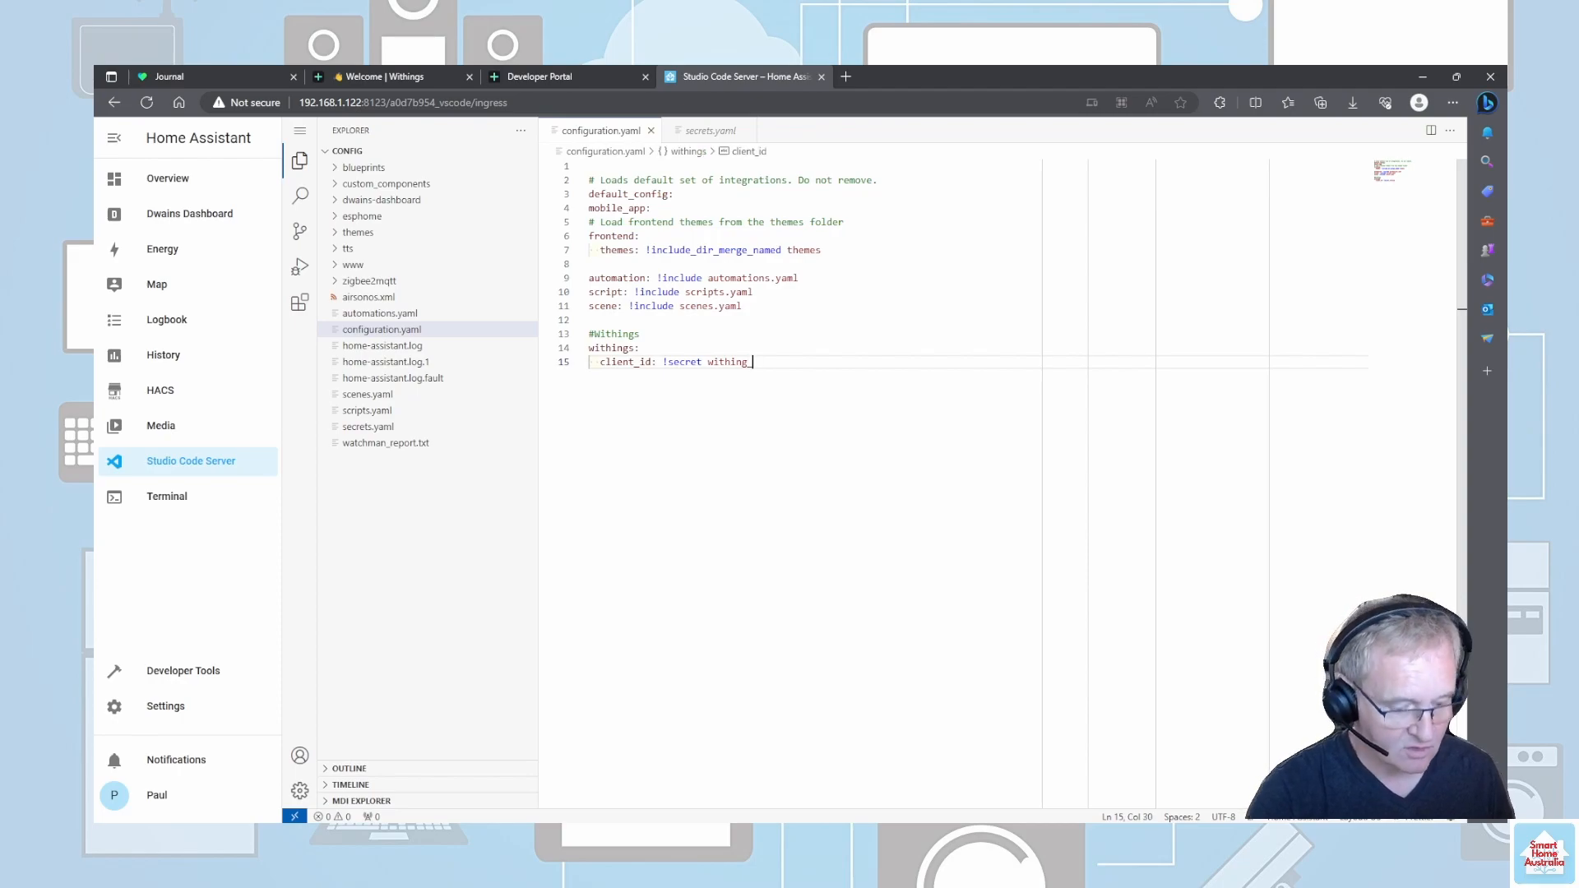
{"action": "type", "text": "client_id"}
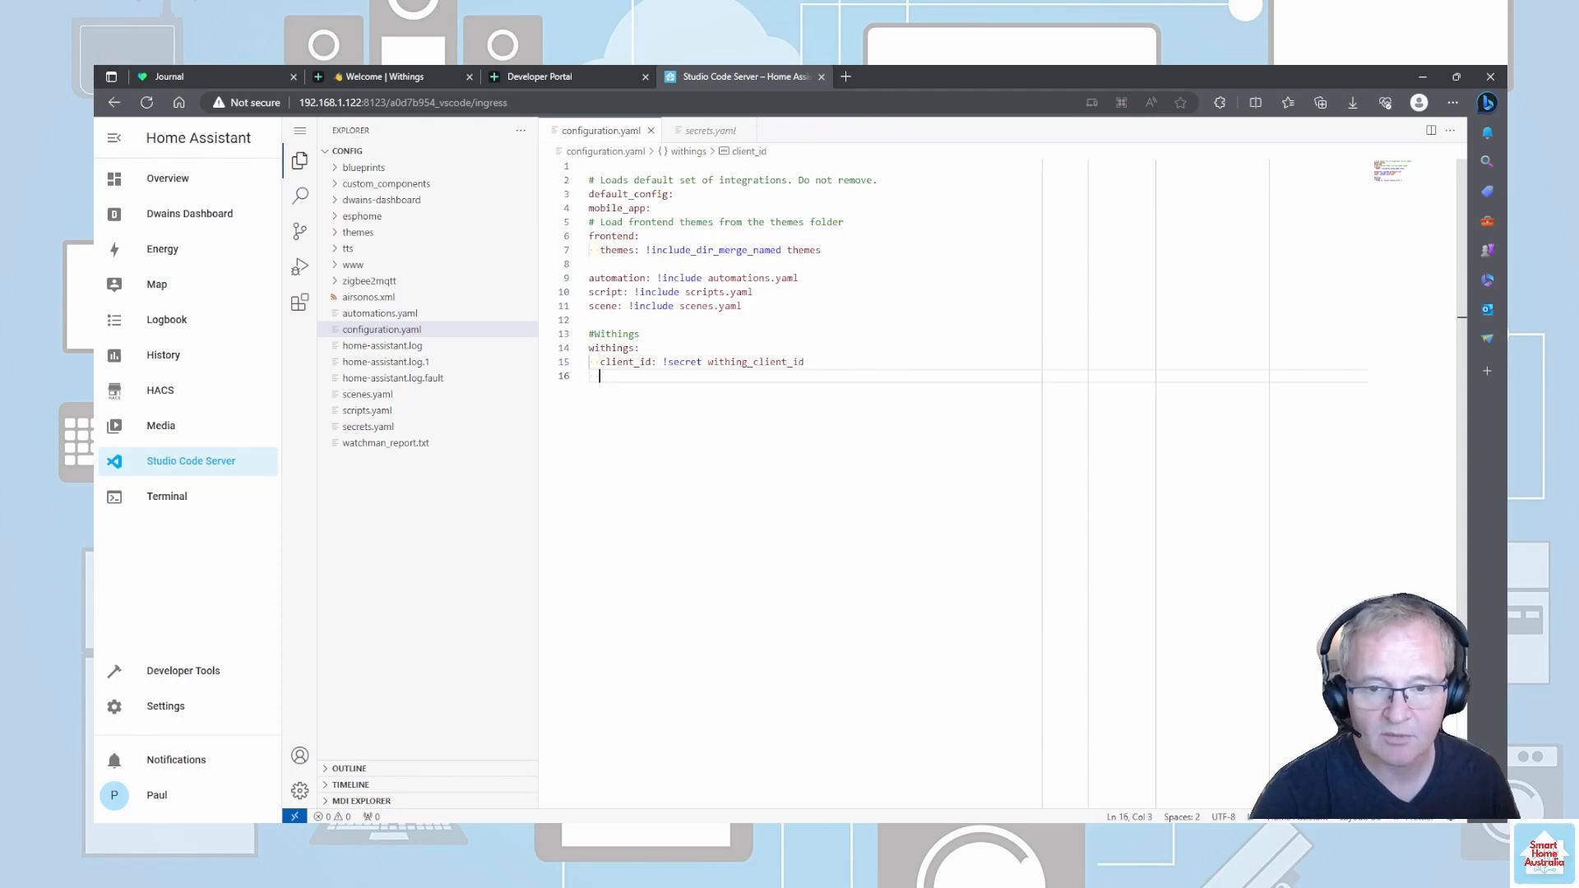
Step: Add 'client_secret: !secret withings_client_secret' and select the secret name for copying
{"action": "type", "text": "client_"}
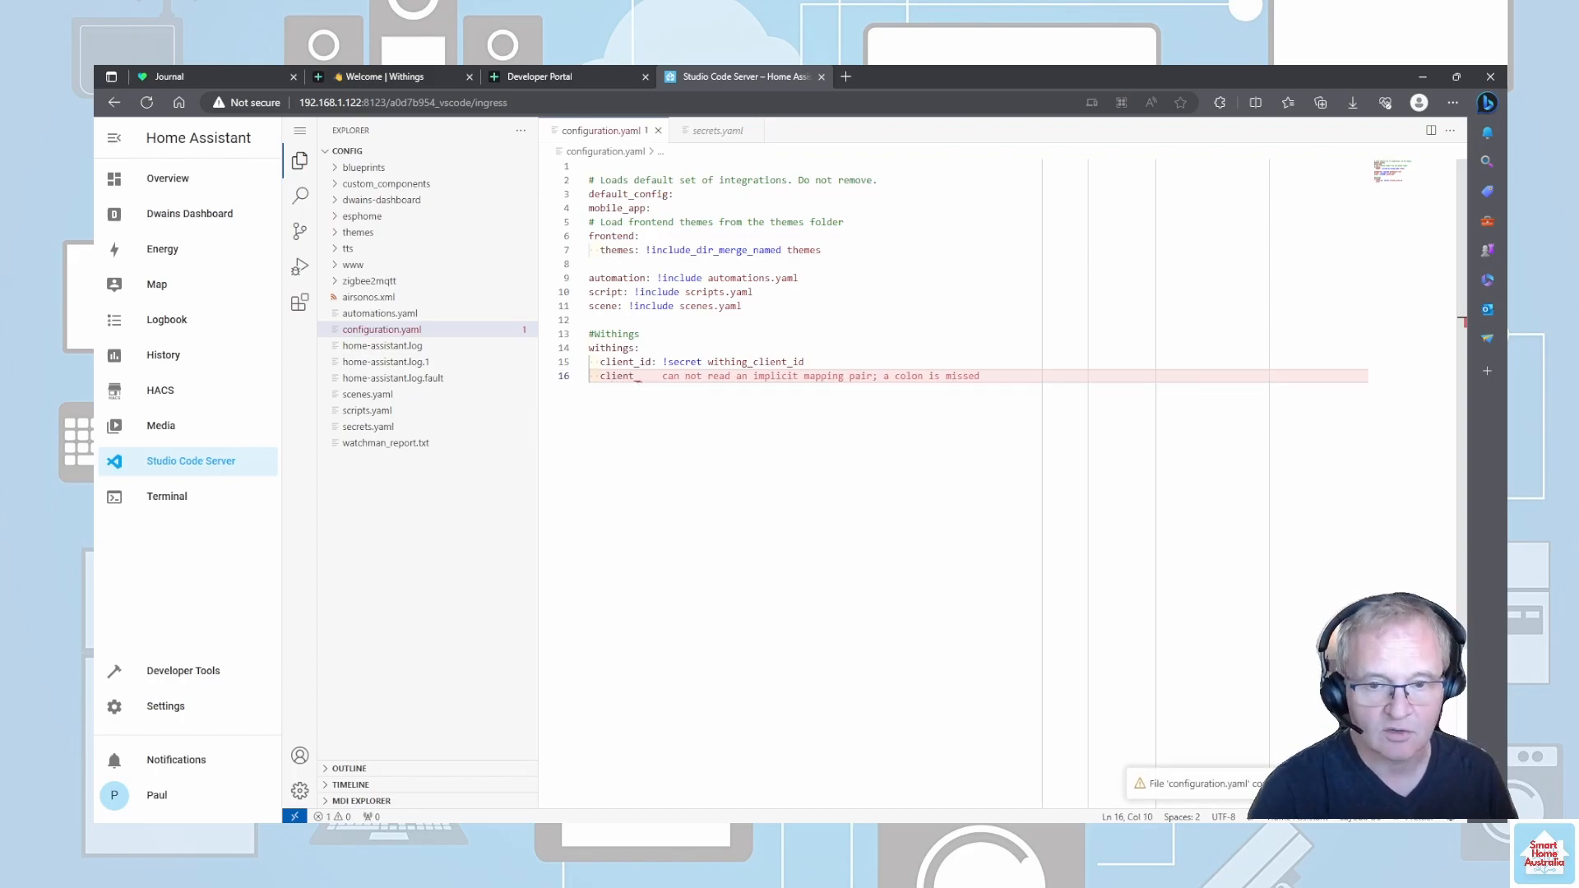
{"action": "type", "text": "secr"}
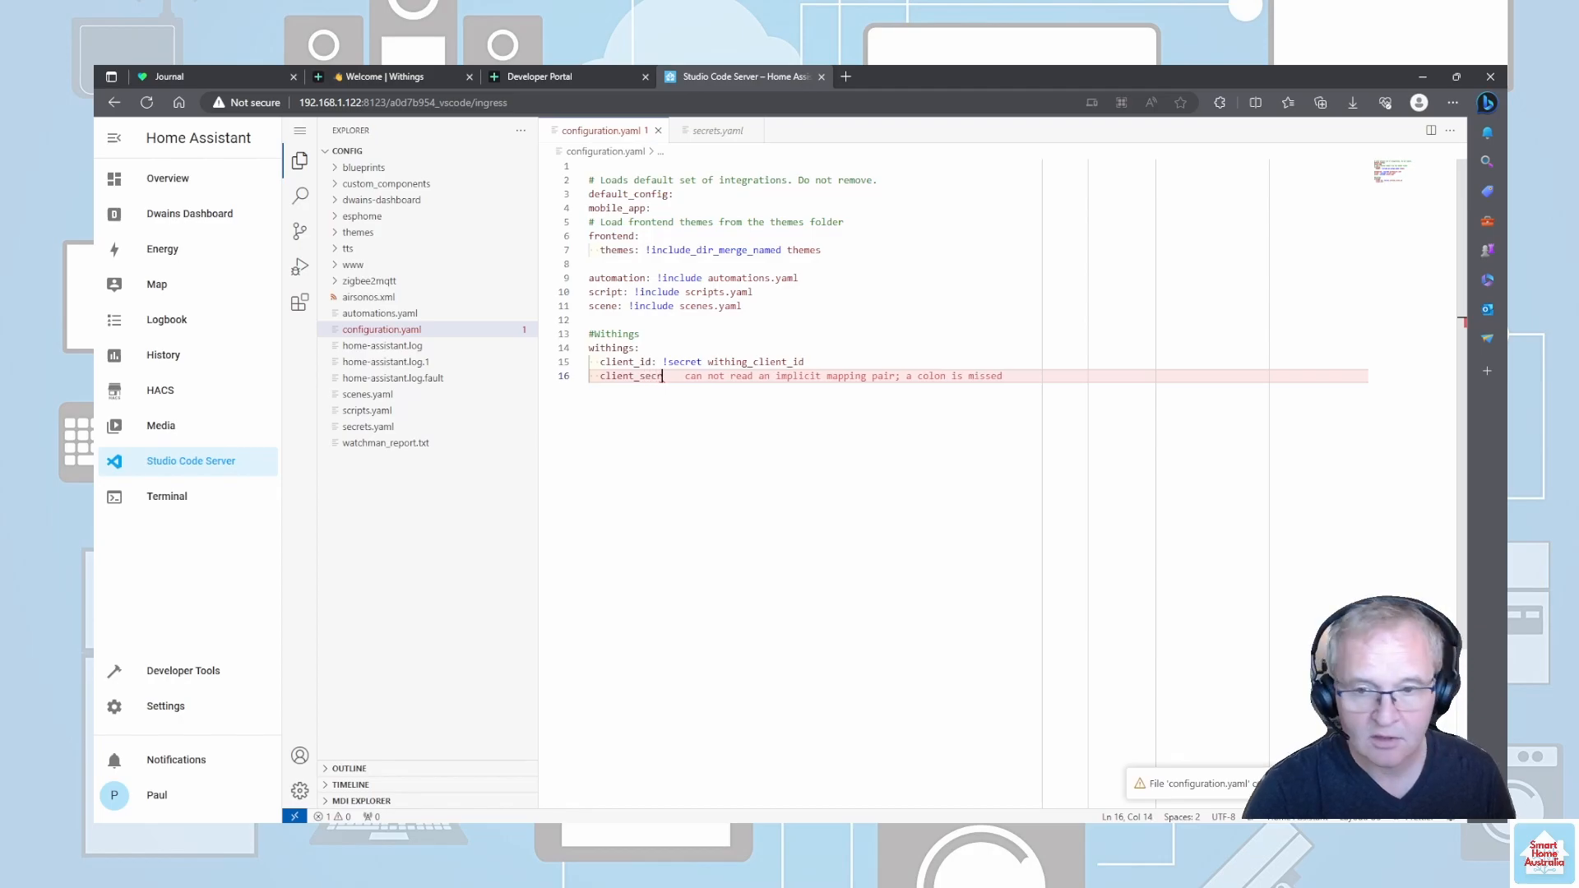
{"action": "type", "text": ": !s"}
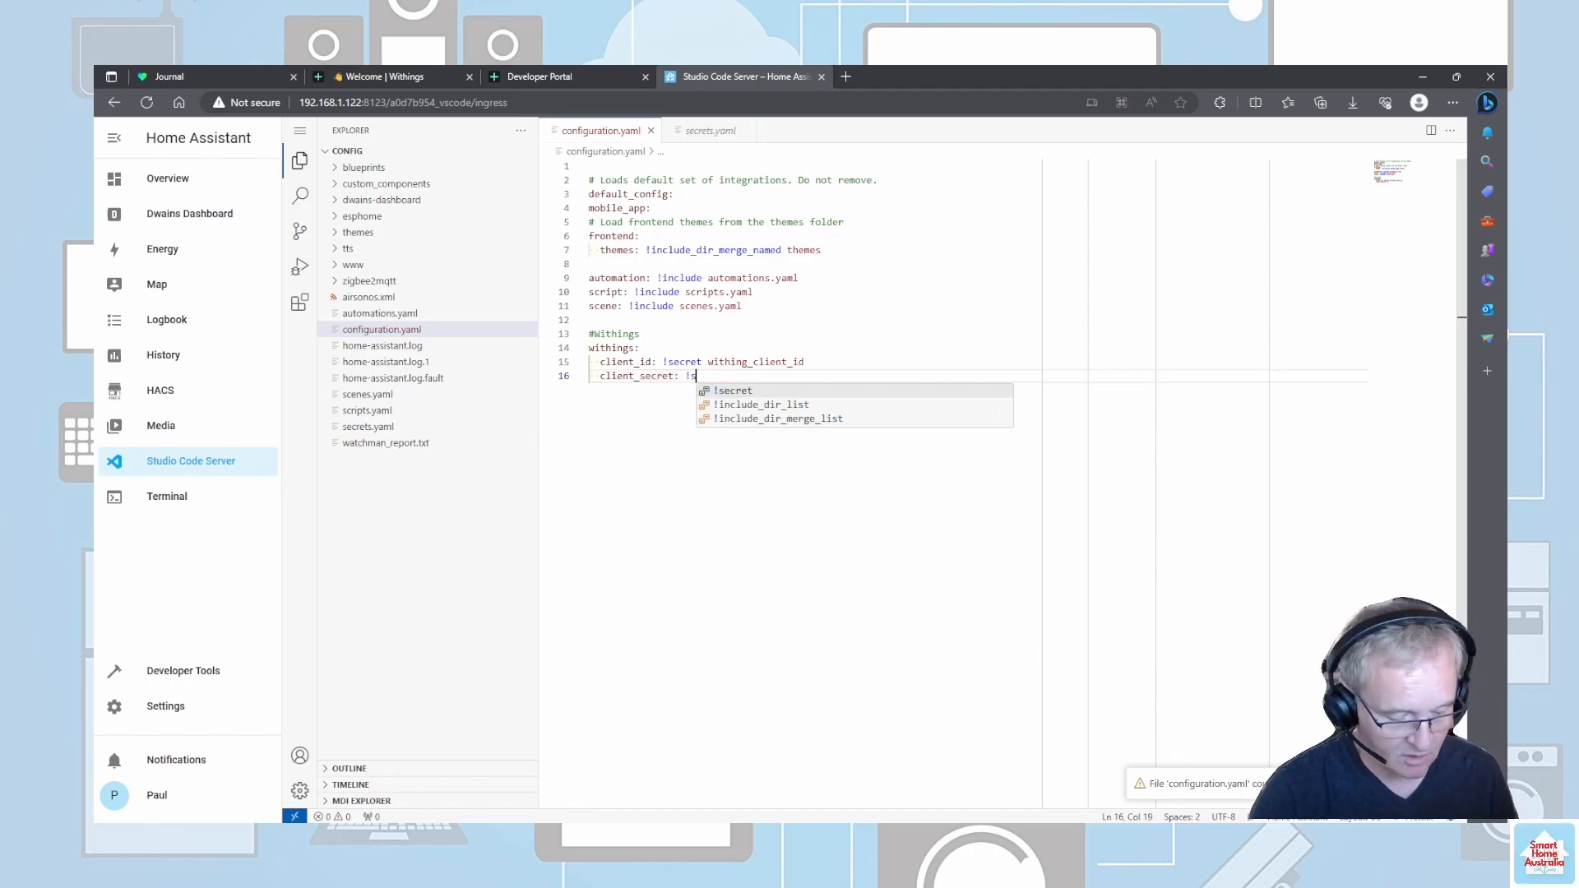
{"action": "type", "text": "ecret"}
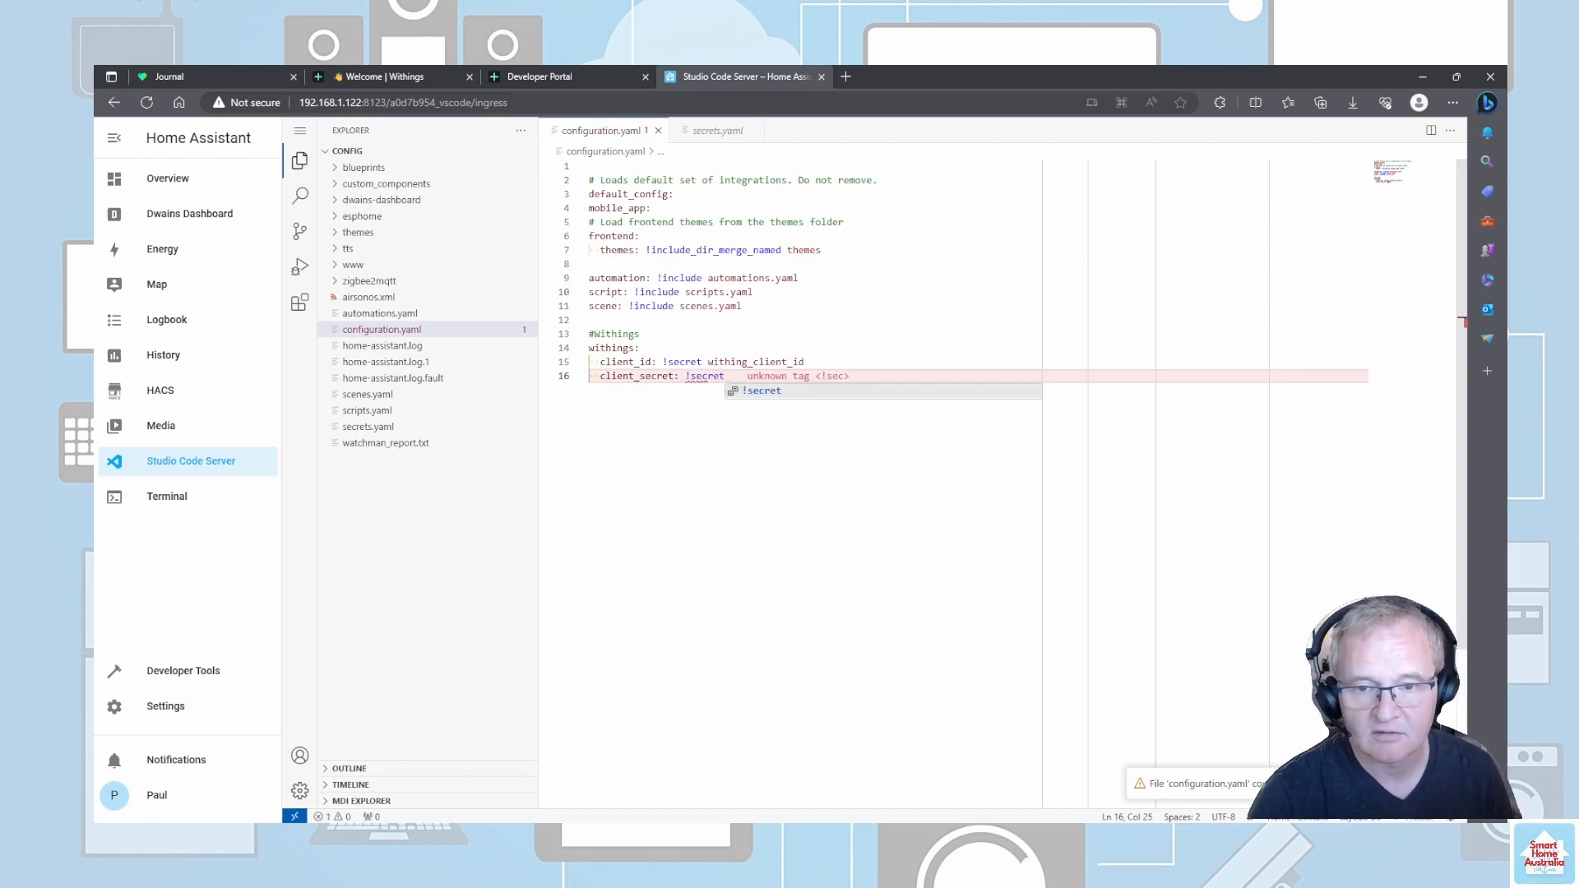
{"action": "type", "text": "witing"}
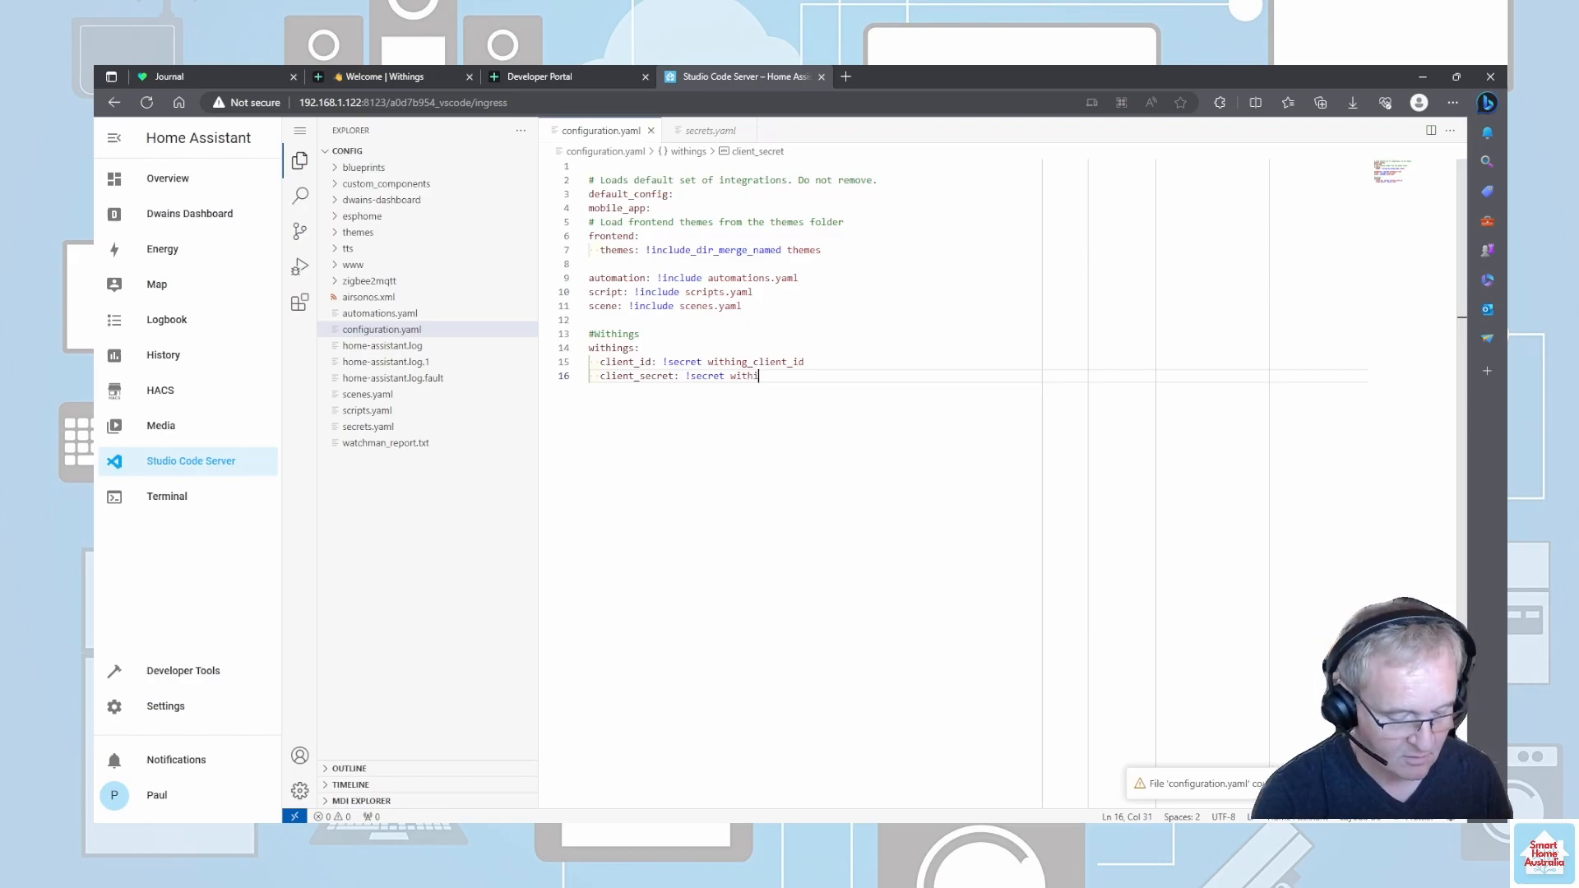
{"action": "type", "text": "ings_ clien"}
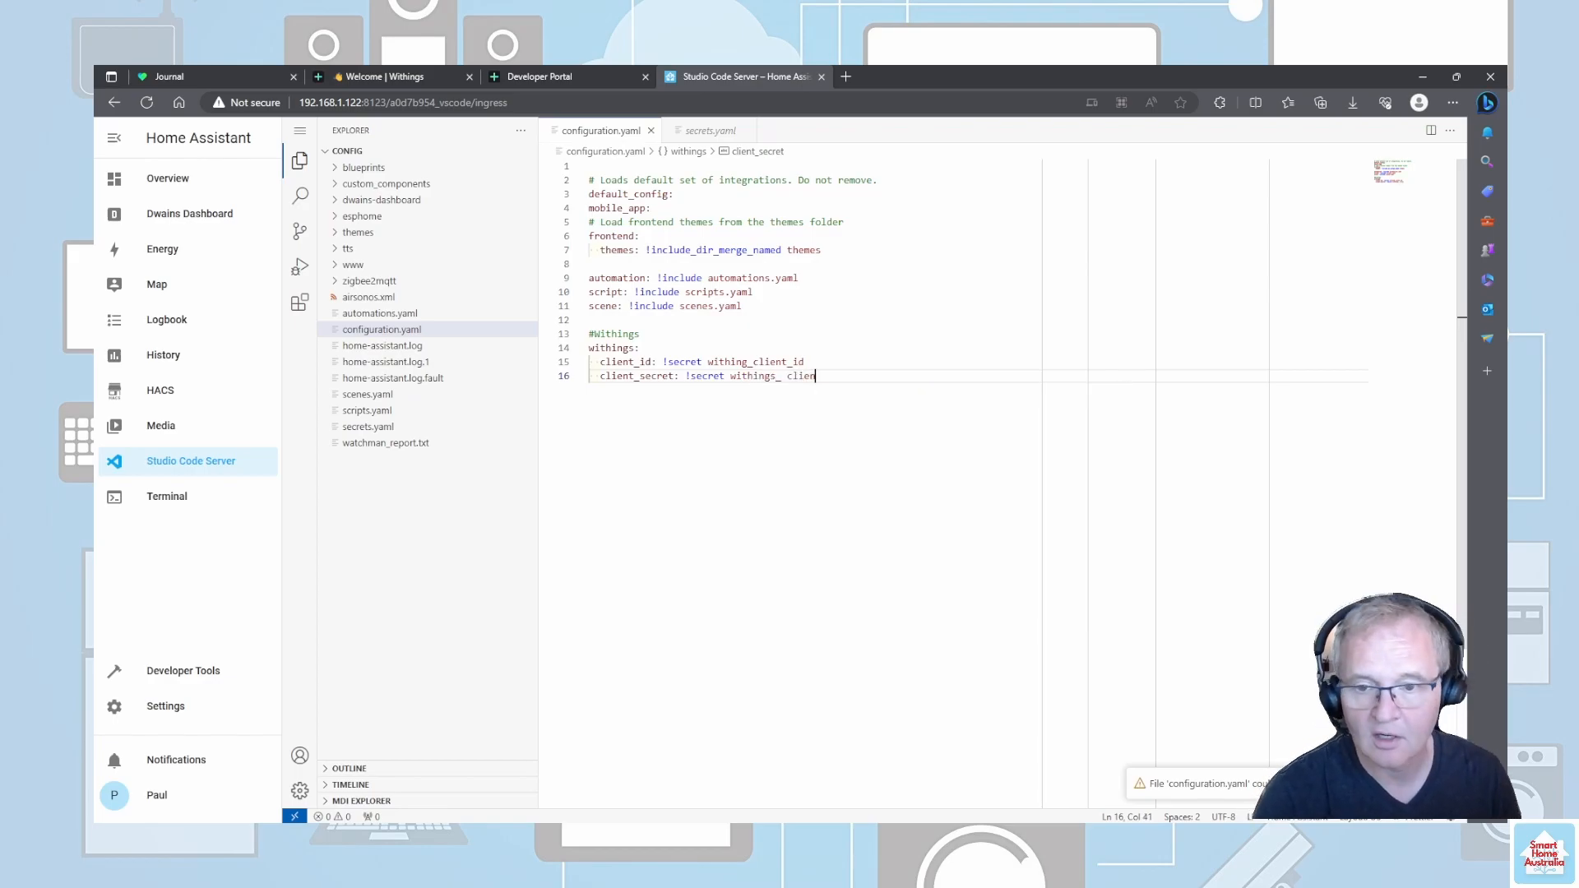
{"action": "key", "text": "Backspace"}
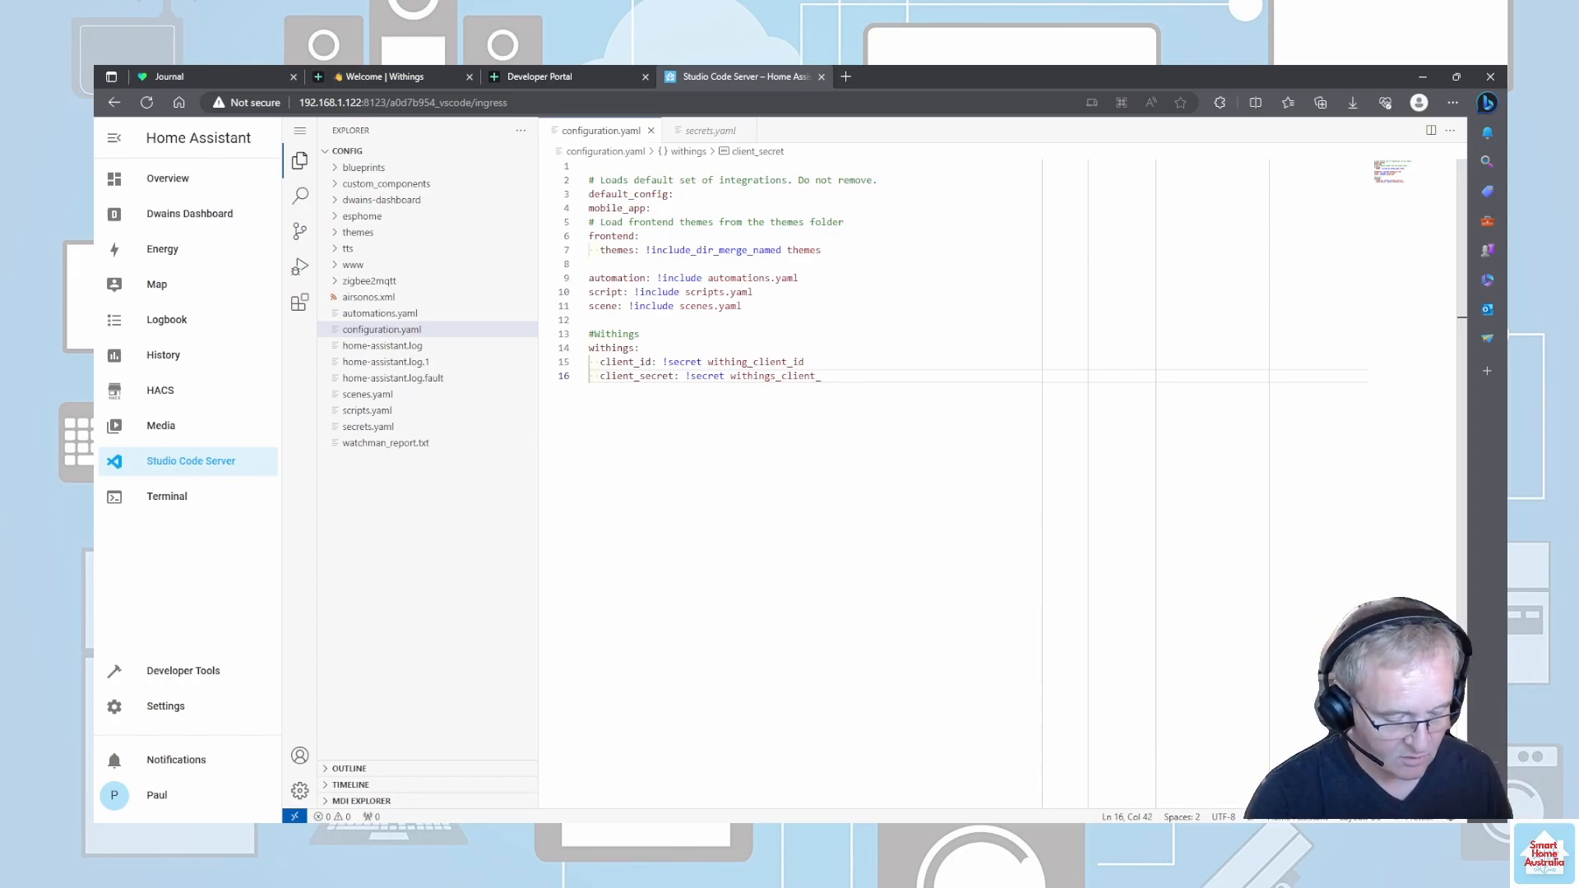
{"action": "type", "text": "secret"}
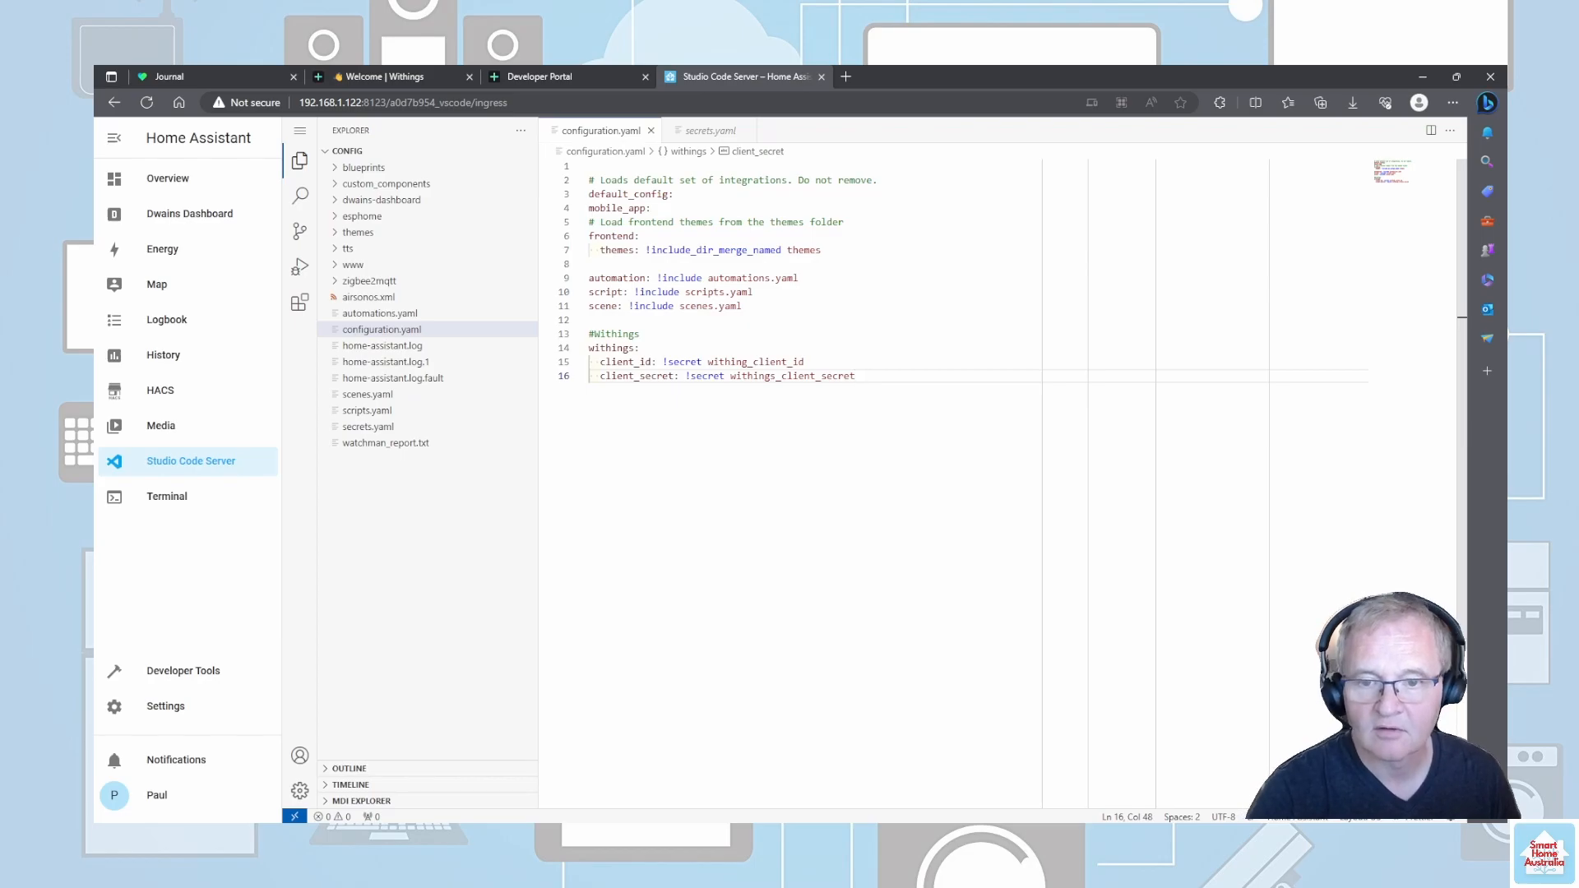
{"action": "double_click", "coordinate": [791, 375]}
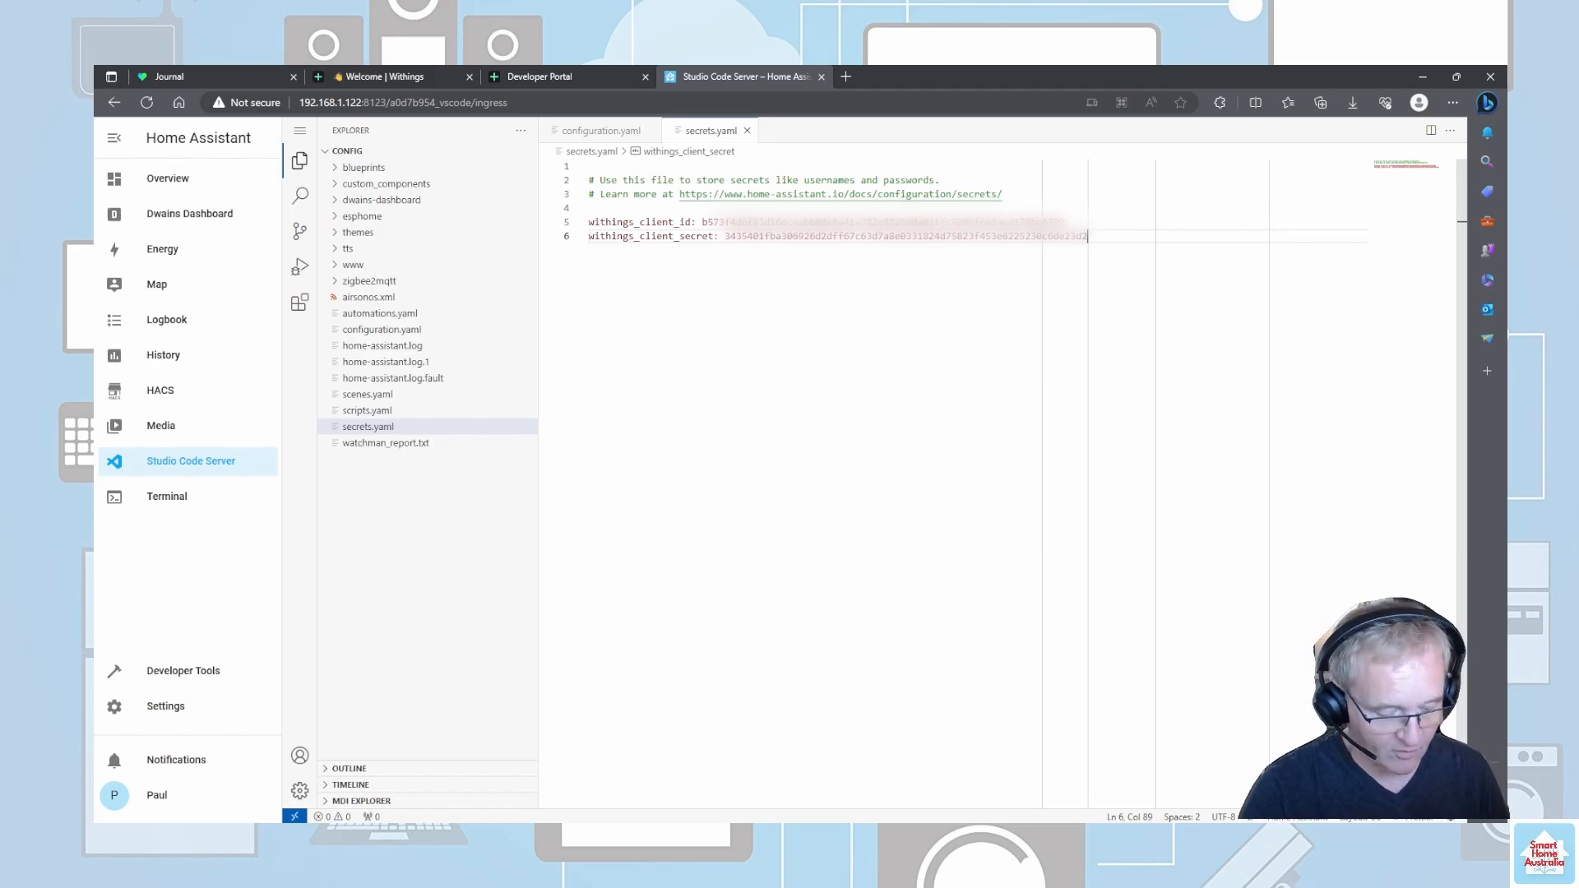
Step: Go to Developer Tools after storing the Withings id and secret in secrets.yaml
{"action": "left_click", "coordinate": [182, 670]}
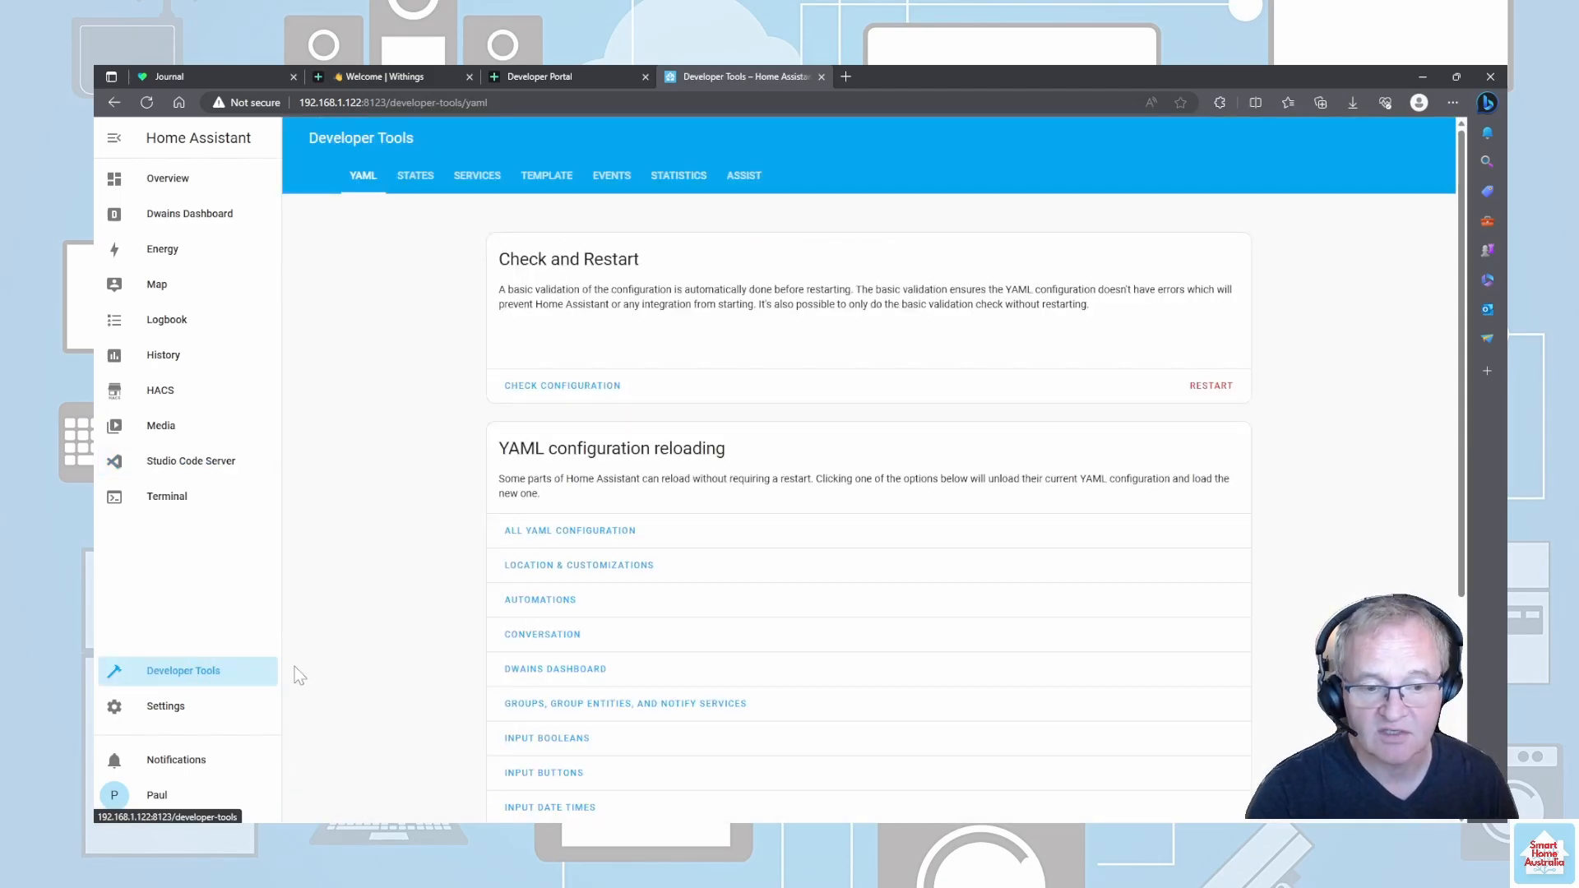
Step: Run Check Configuration and restart Home Assistant to load the Withings block
{"action": "left_click", "coordinate": [562, 385]}
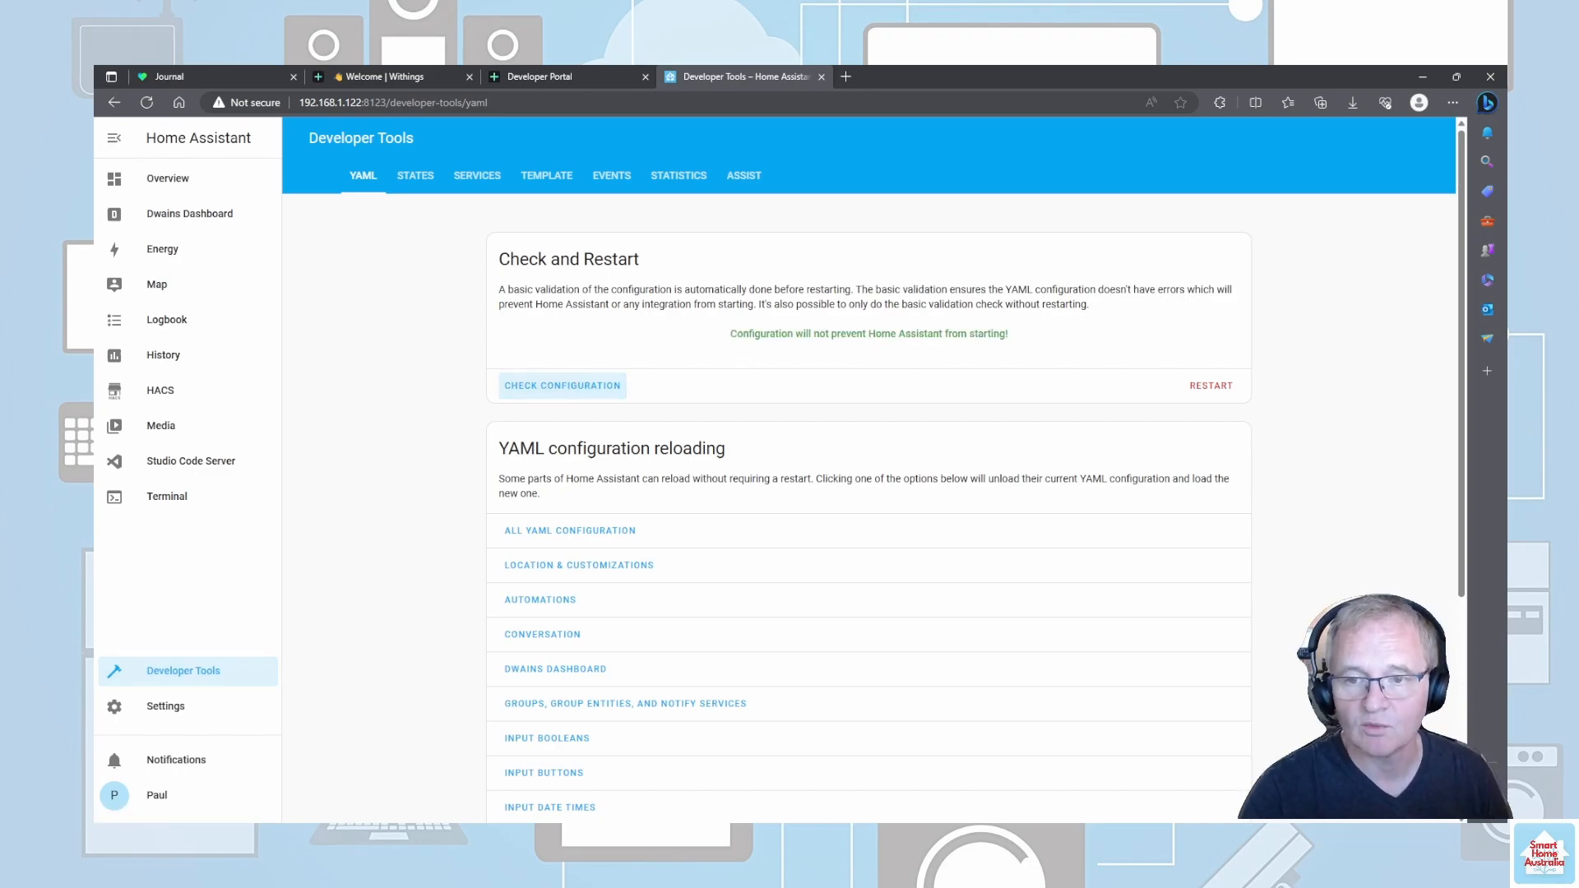
{"action": "mouse_move", "coordinate": [947, 393]}
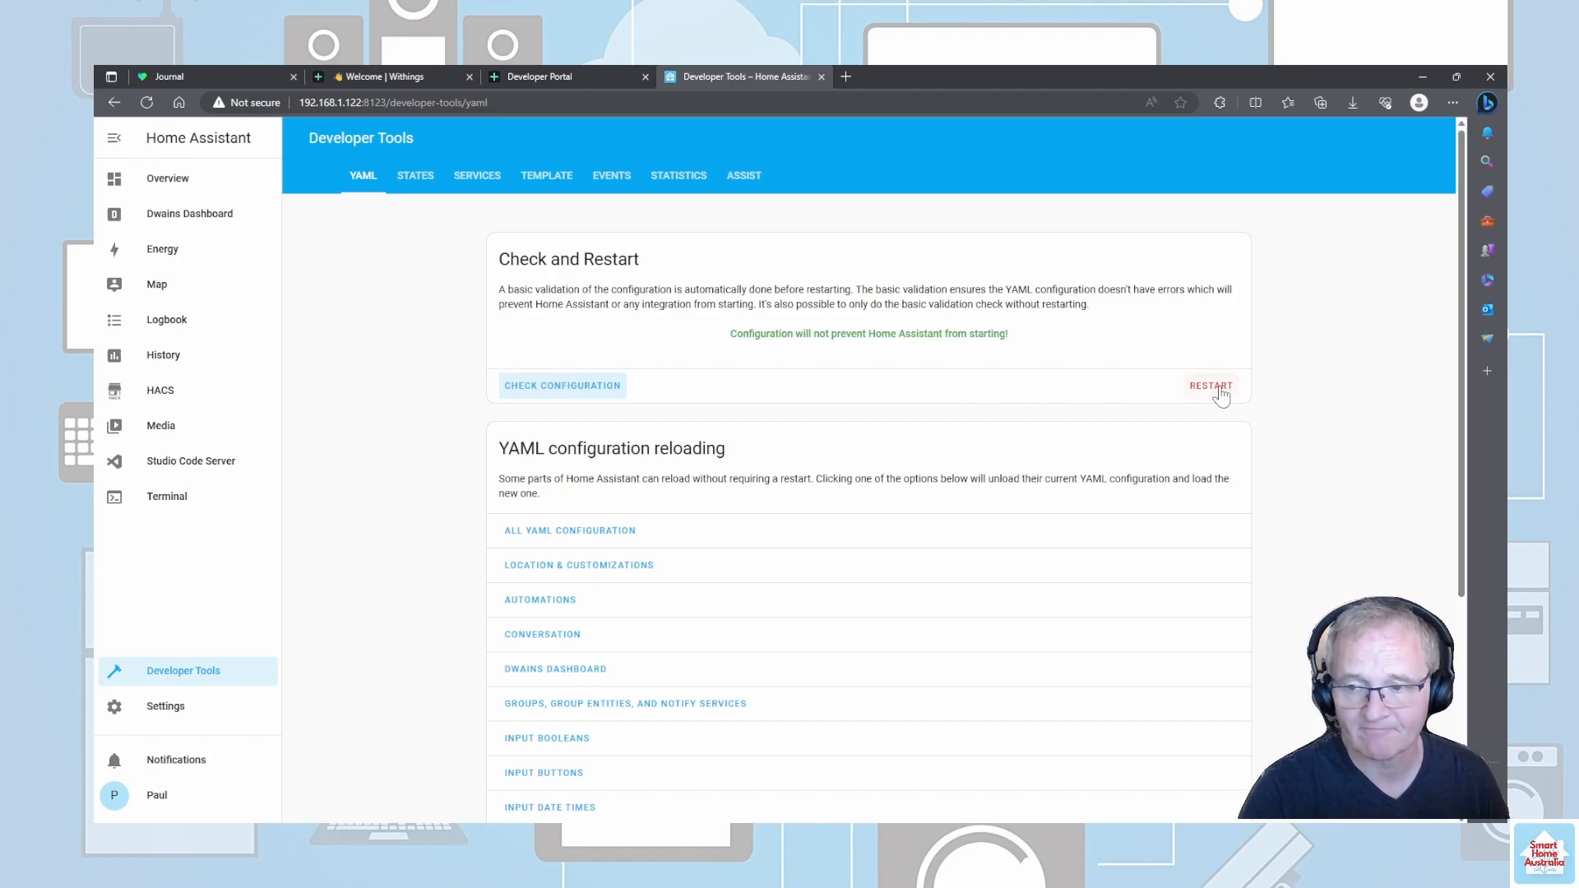
{"action": "left_click", "coordinate": [164, 706]}
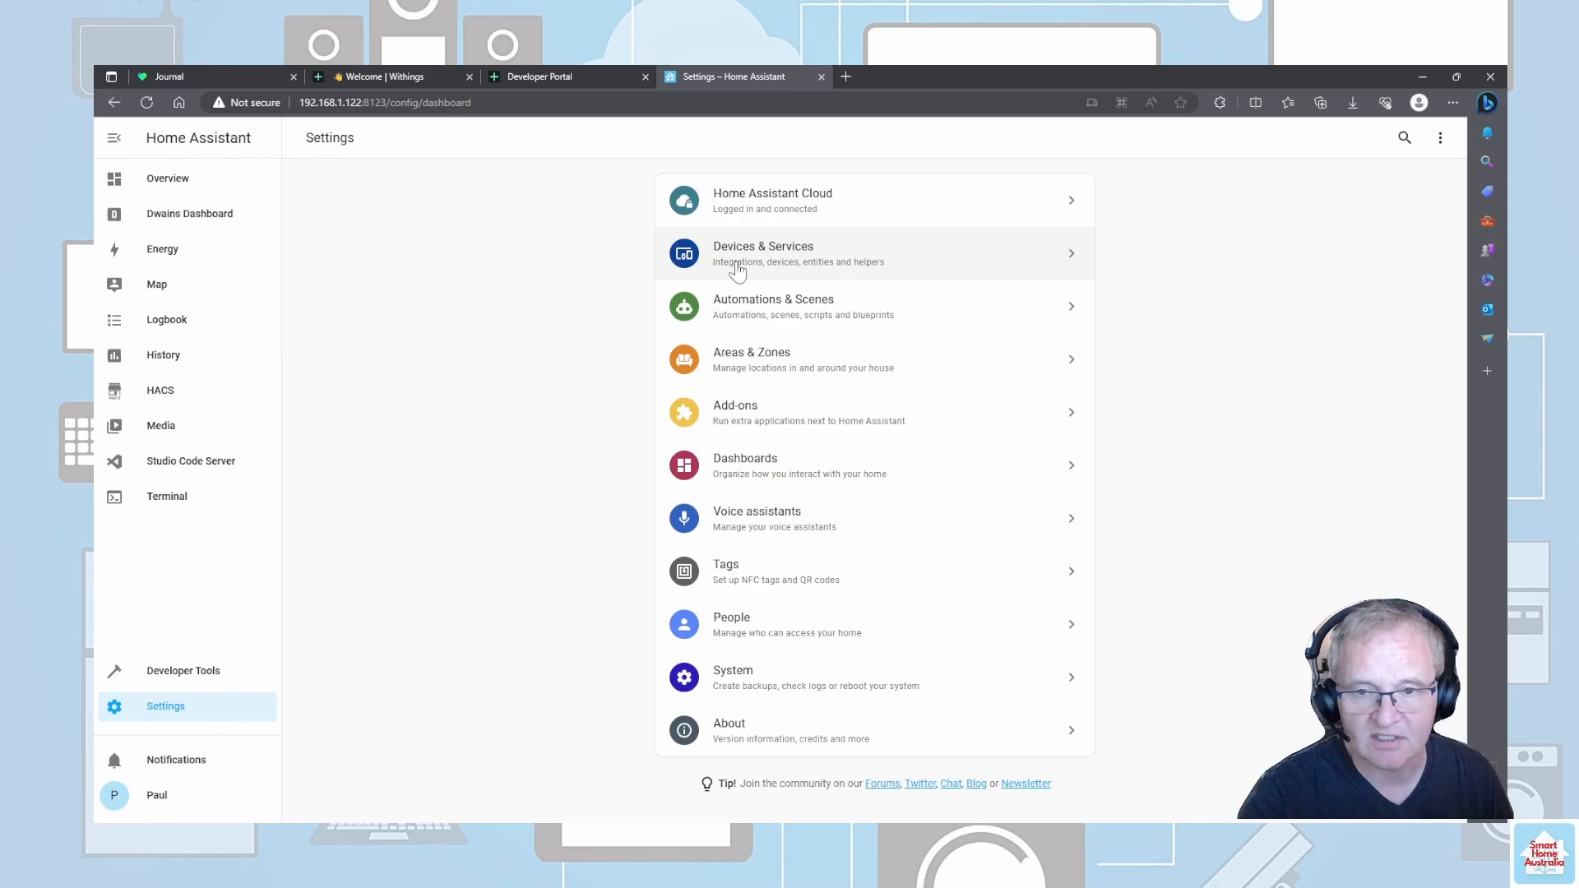
{"action": "mouse_move", "coordinate": [207, 793]}
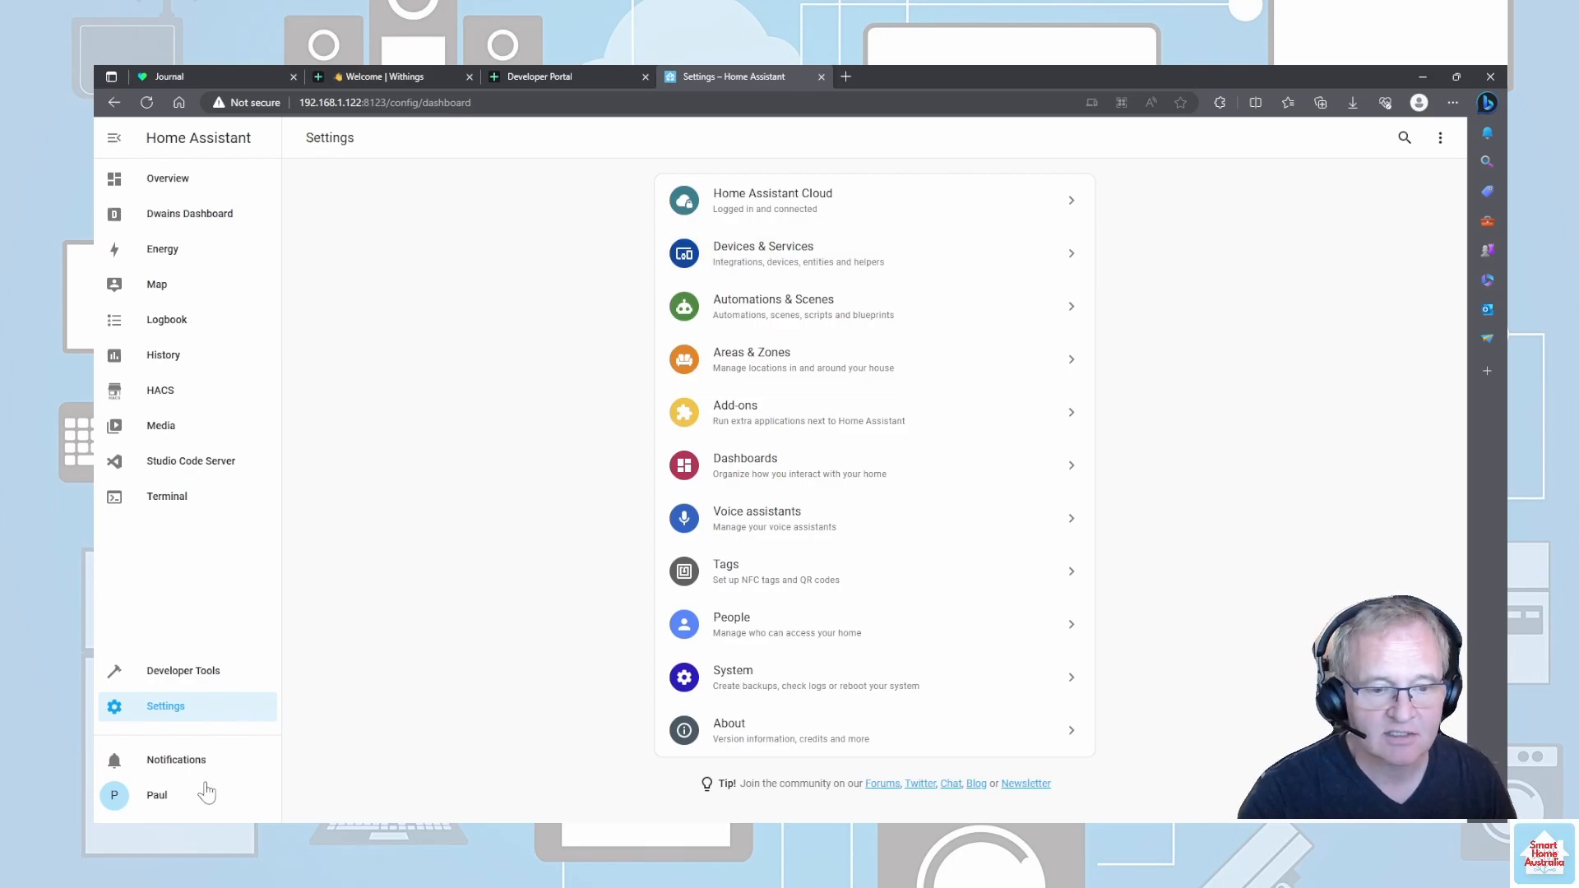
Step: Add an integration, search 'withing' and choose Withings to reach its authorization page
{"action": "left_click", "coordinate": [799, 254]}
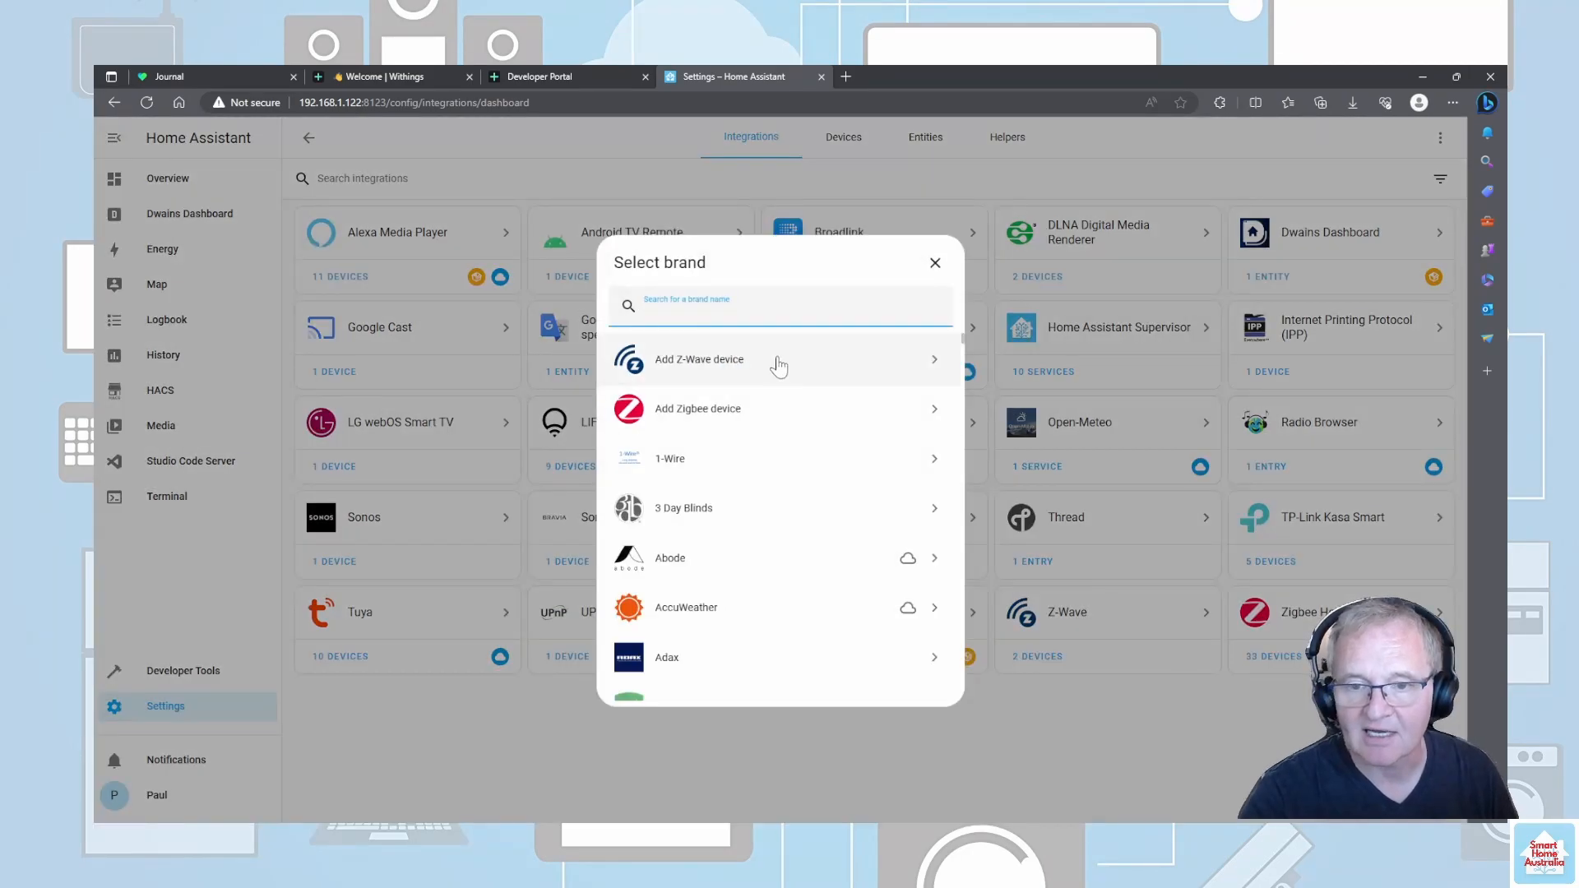
{"action": "type", "text": "withing"}
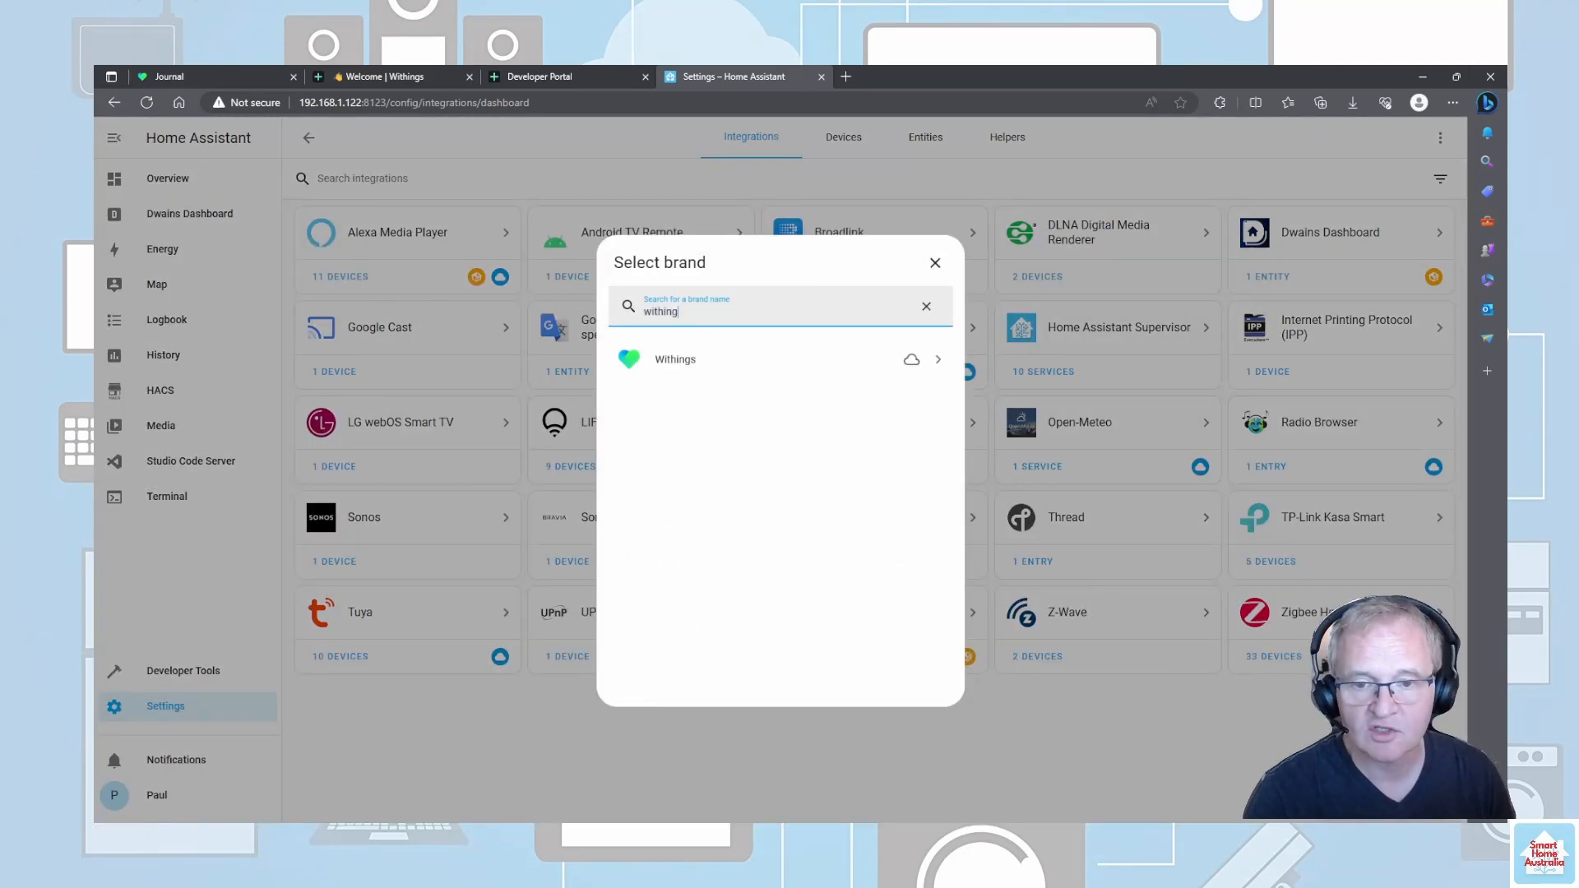
{"action": "left_click", "coordinate": [675, 359]}
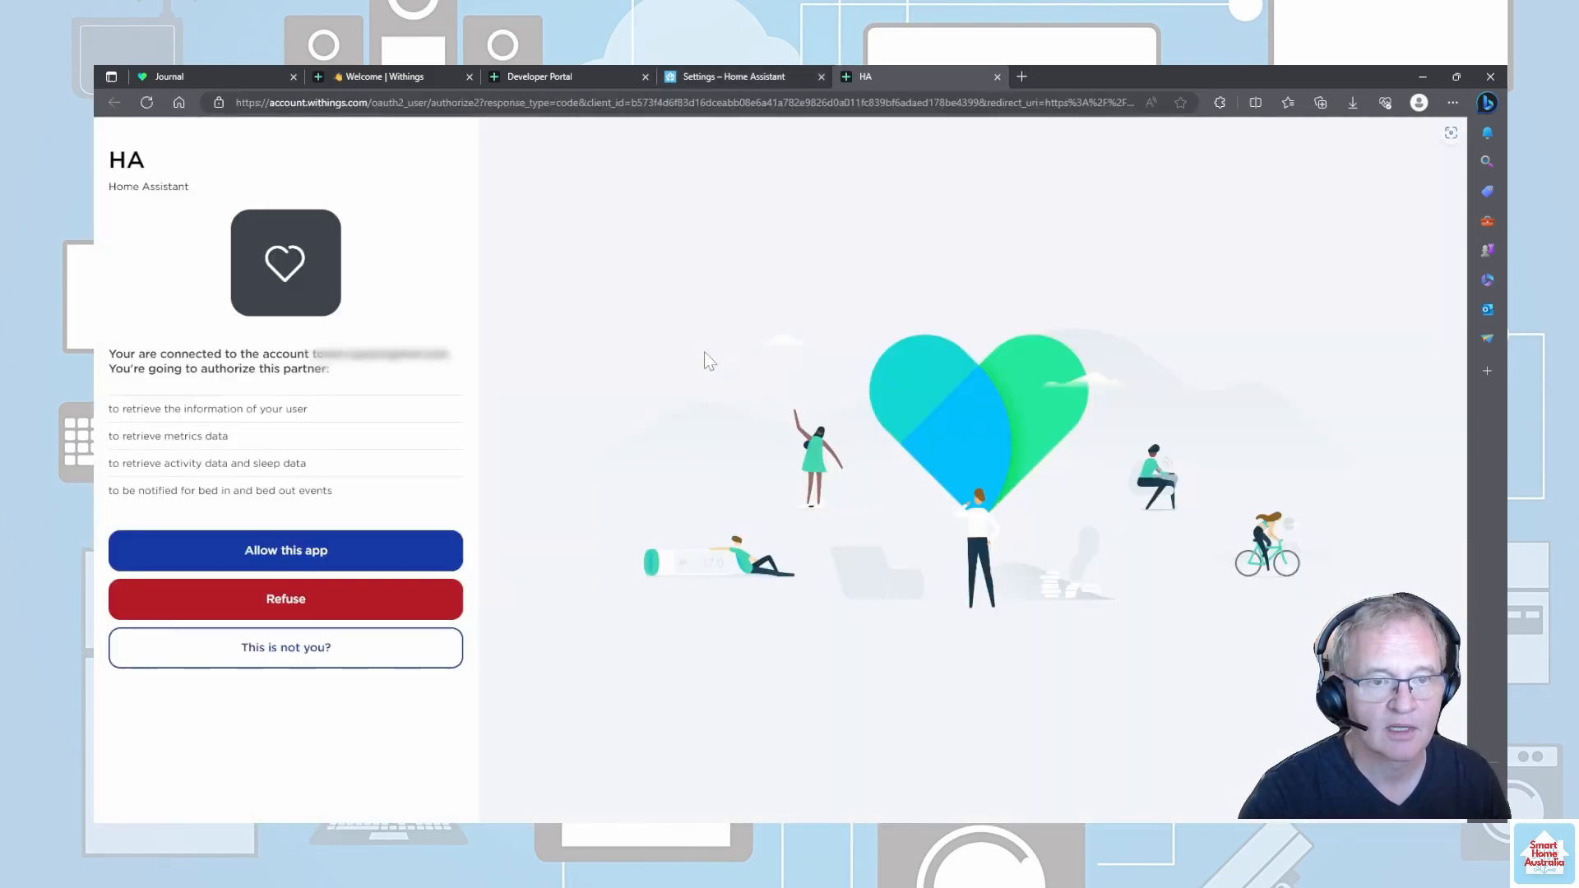
{"action": "mouse_move", "coordinate": [341, 208]}
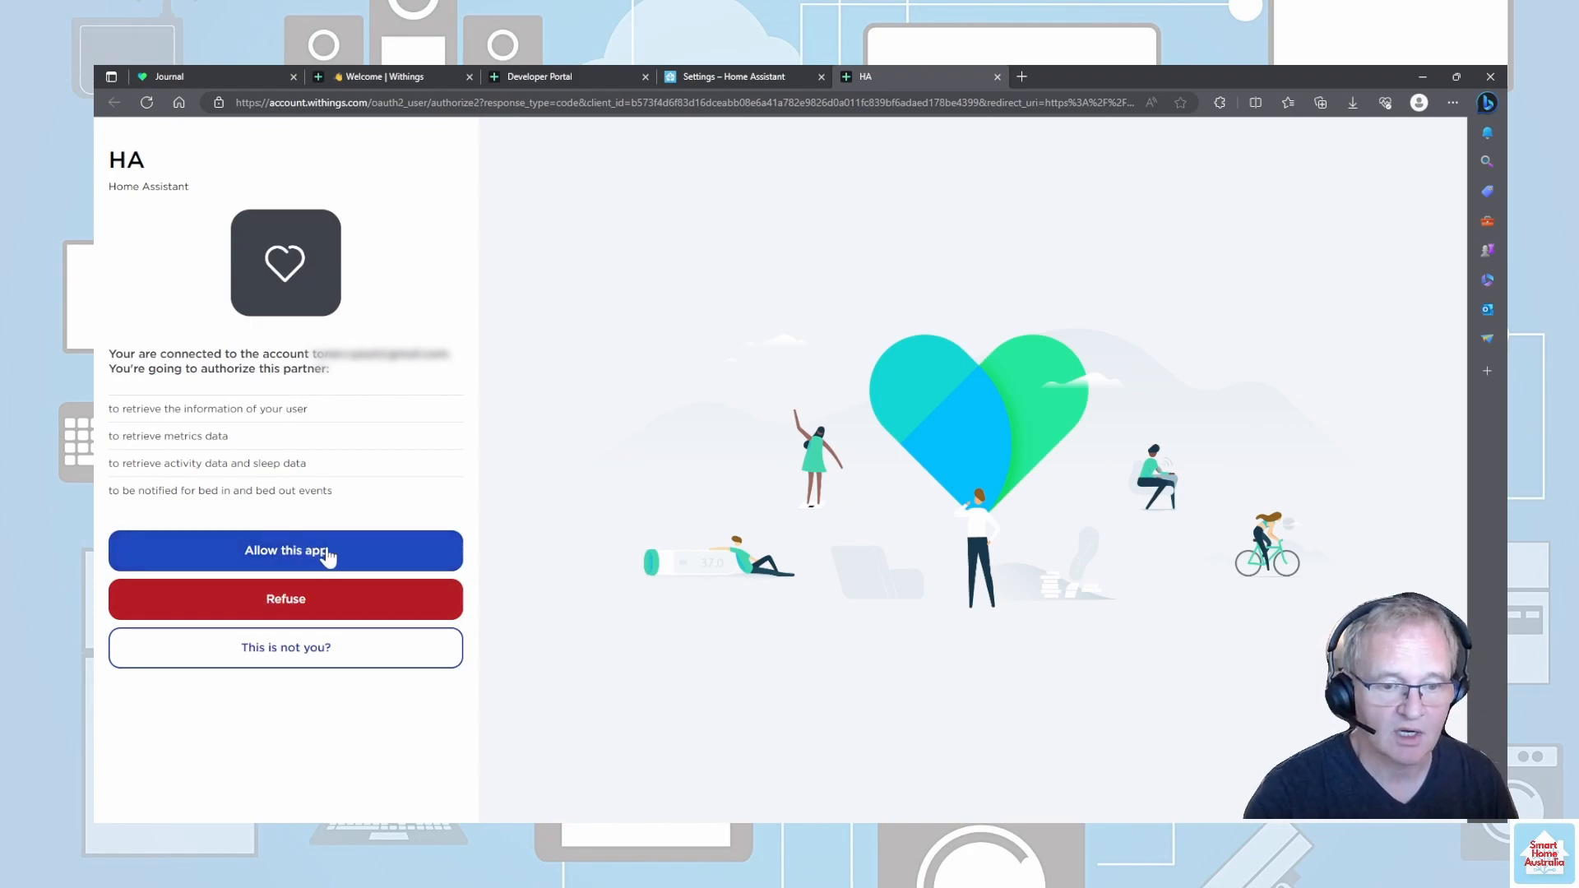
Step: Allow the HA app on Withings and link the account via my.home-assistant.io
{"action": "left_click", "coordinate": [284, 551]}
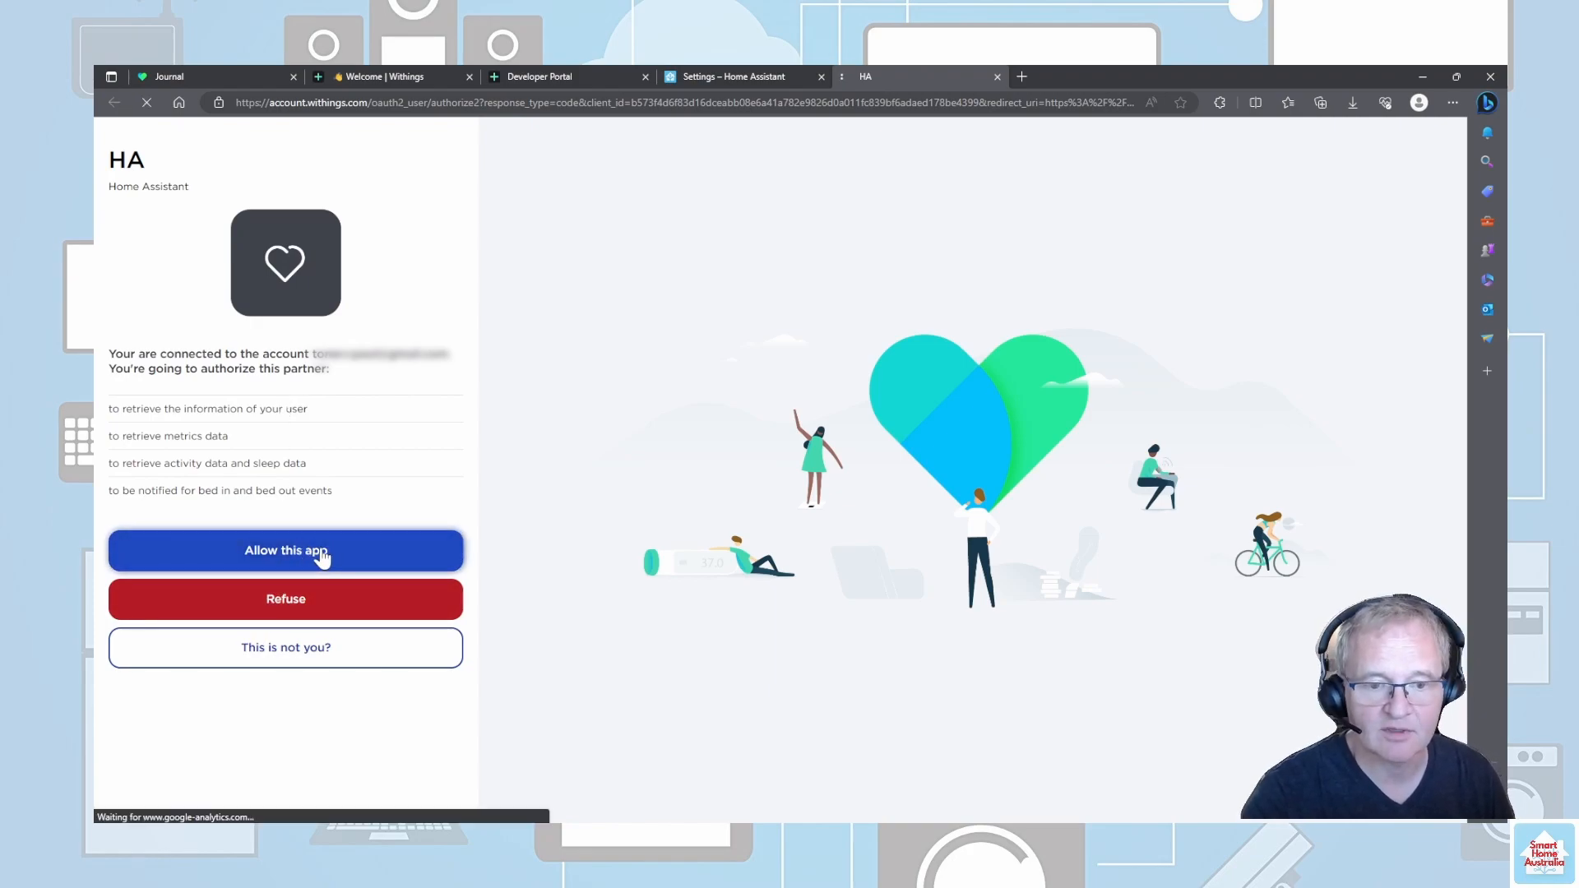
{"action": "left_click", "coordinate": [287, 551]}
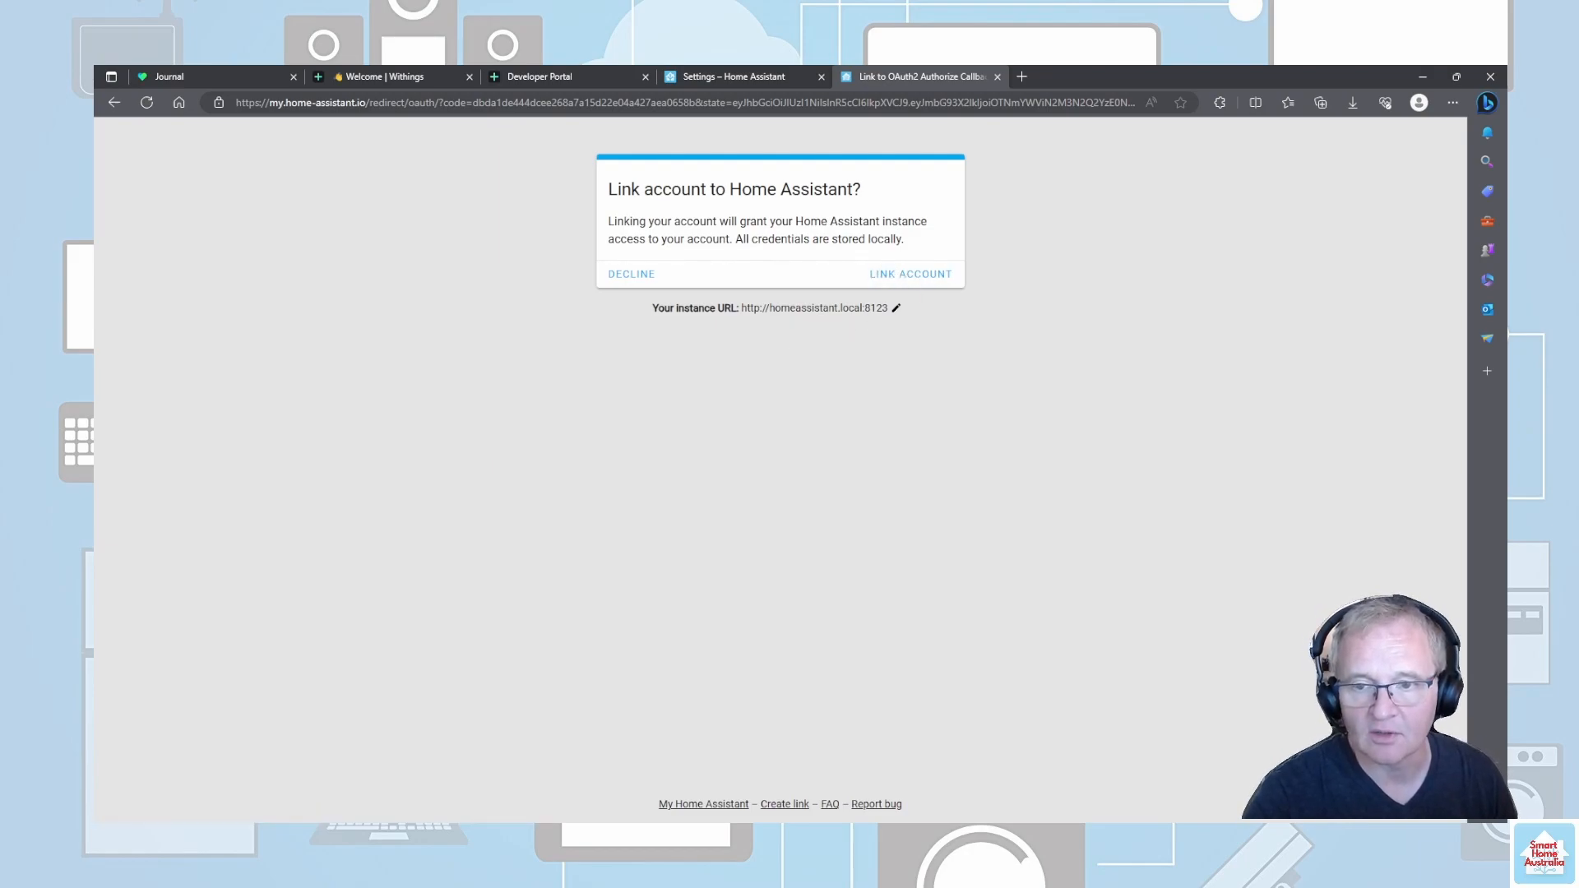
{"action": "left_click", "coordinate": [909, 274]}
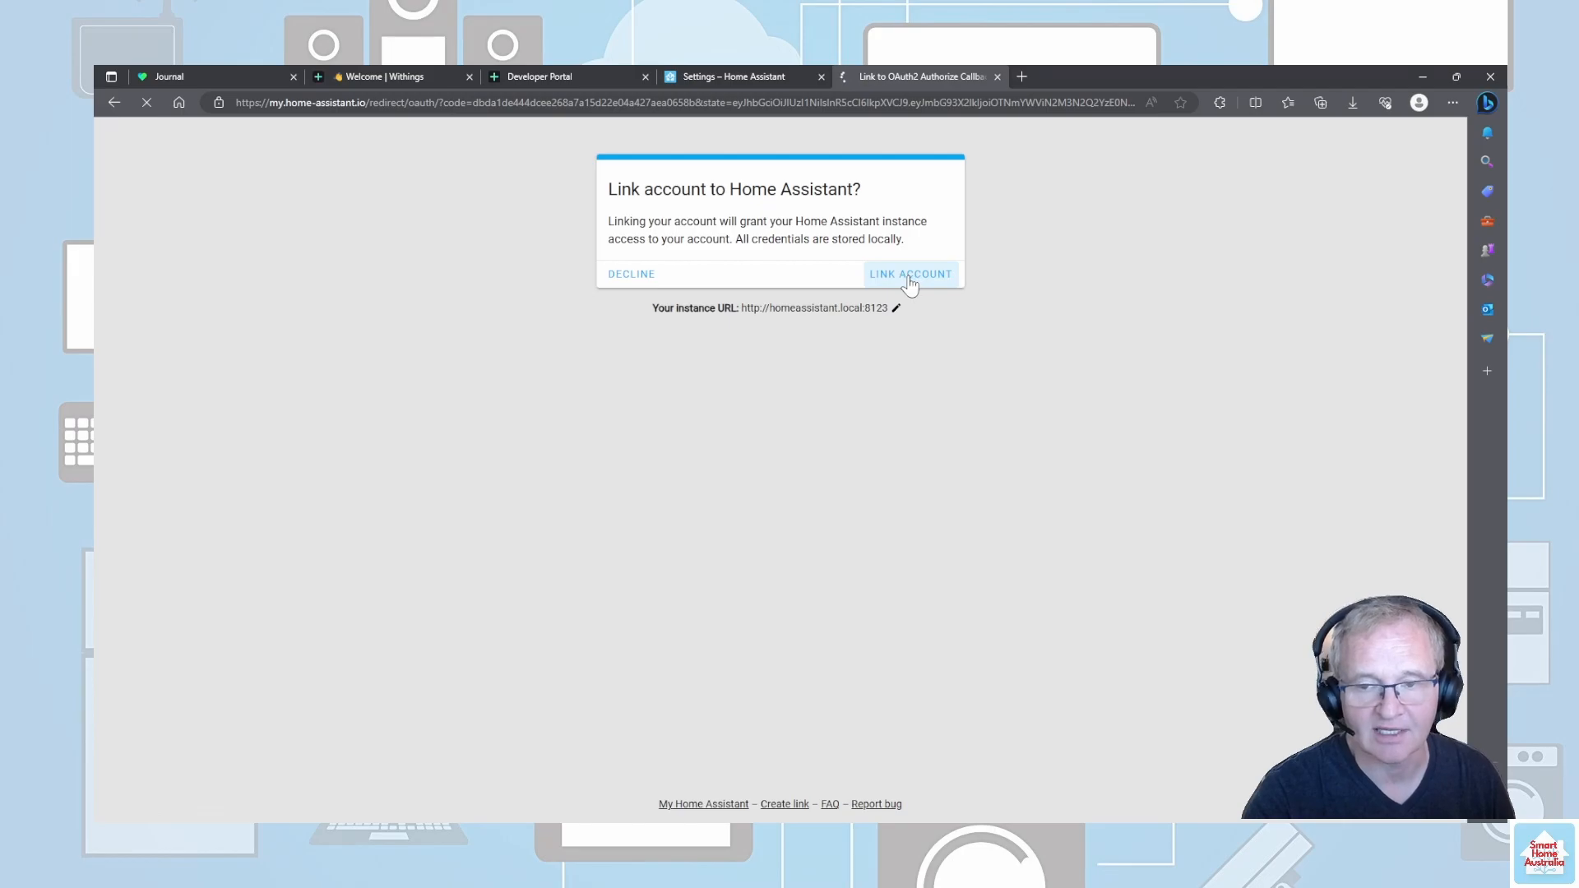
{"action": "left_click", "coordinate": [910, 273]}
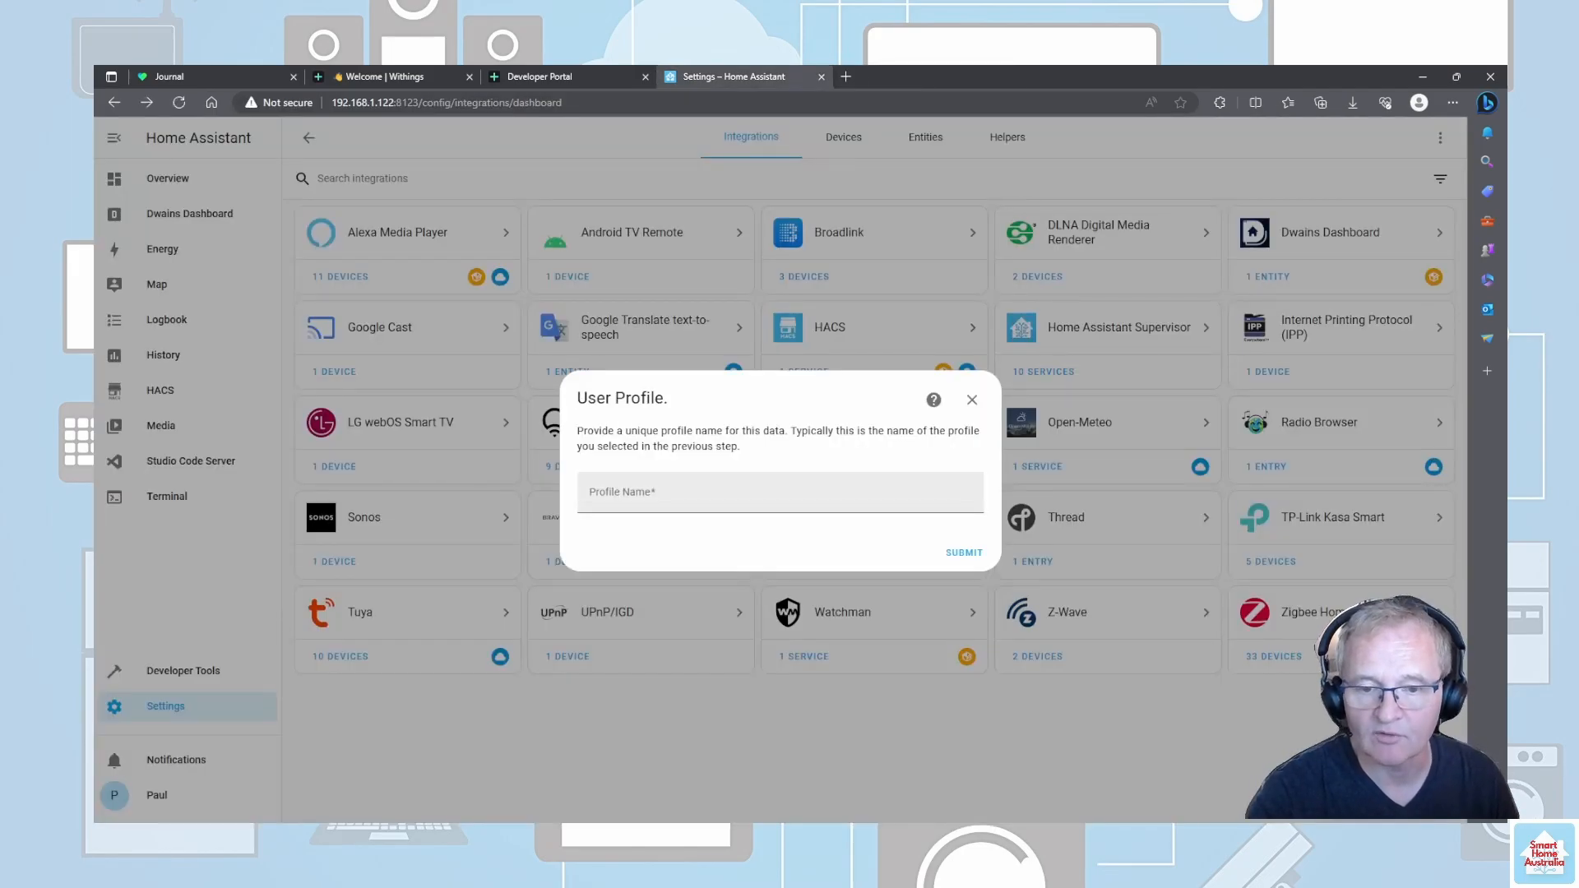
Step: Name the Withings profile 'Fred', submit it and finish the integration setup
{"action": "left_click", "coordinate": [778, 494]}
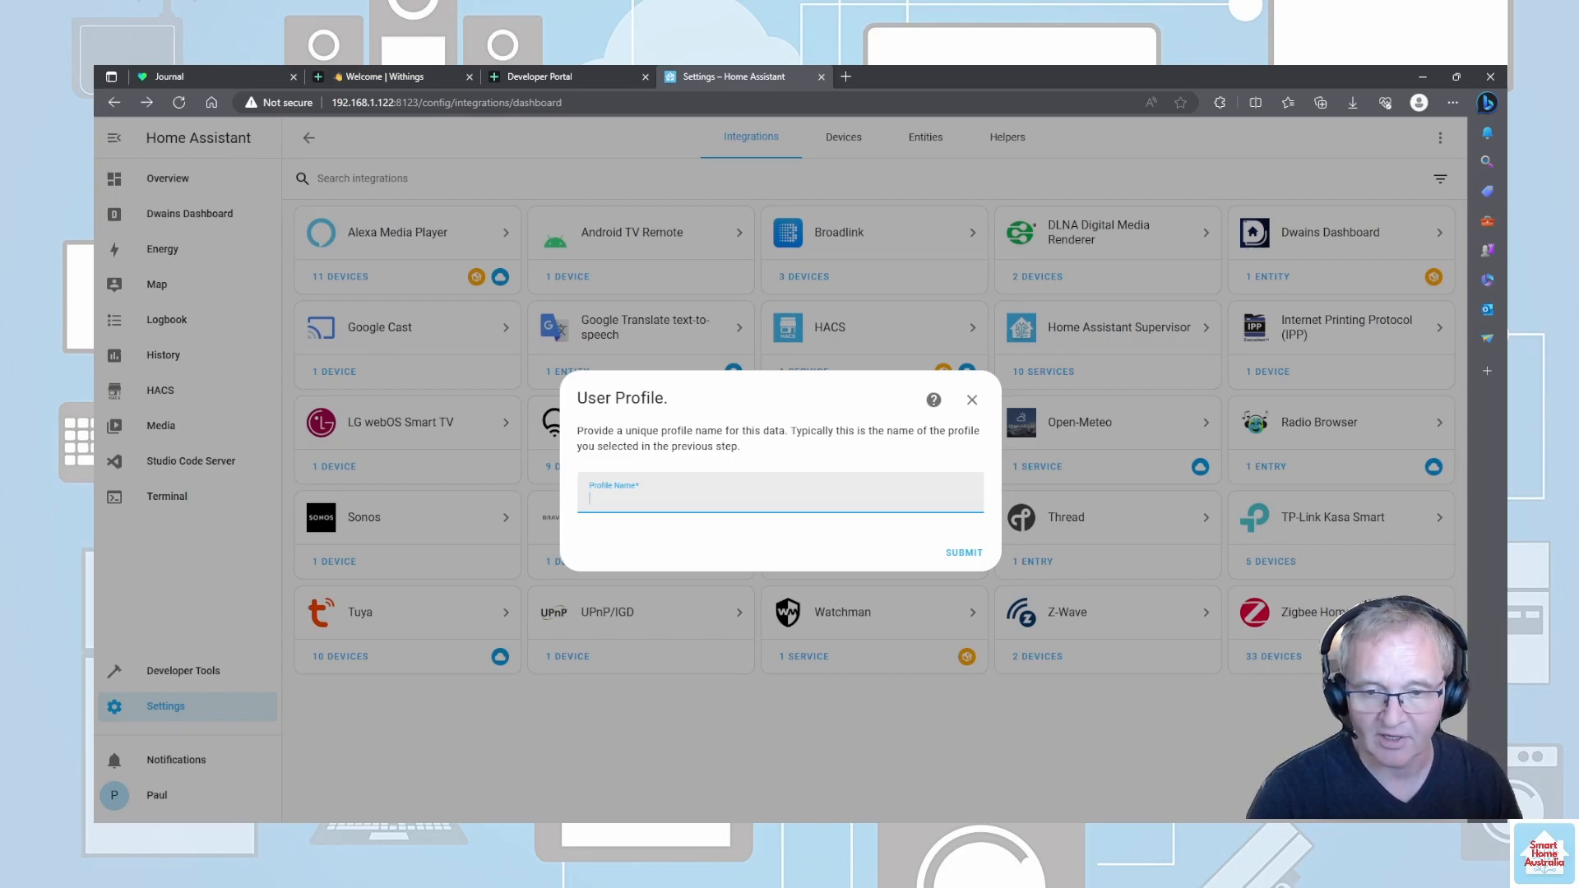
{"action": "type", "text": "Fred"}
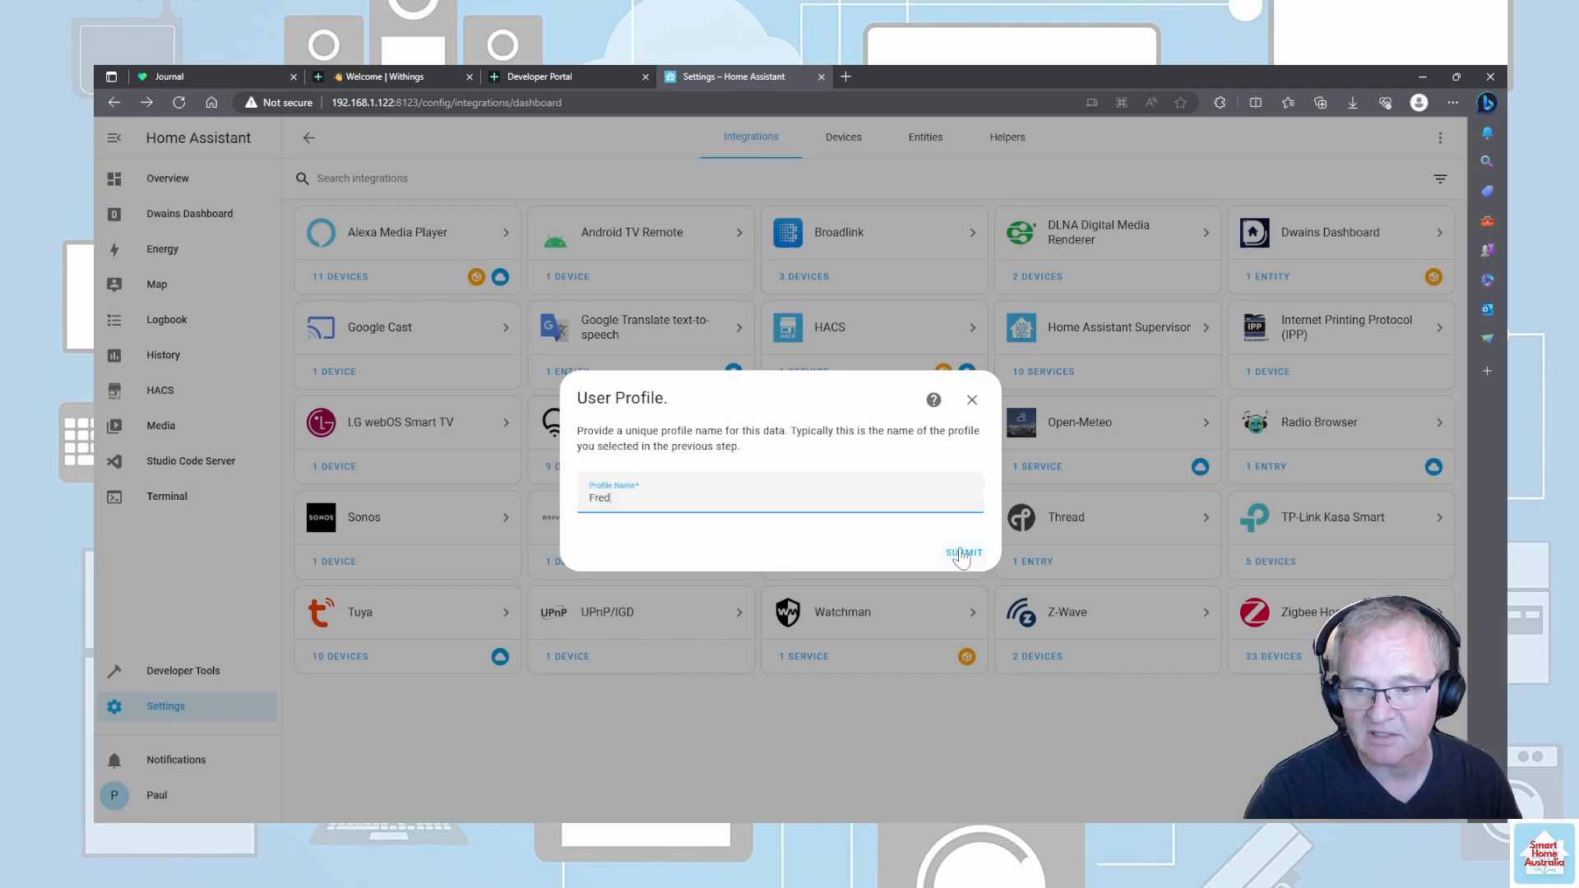
{"action": "left_click", "coordinate": [963, 553]}
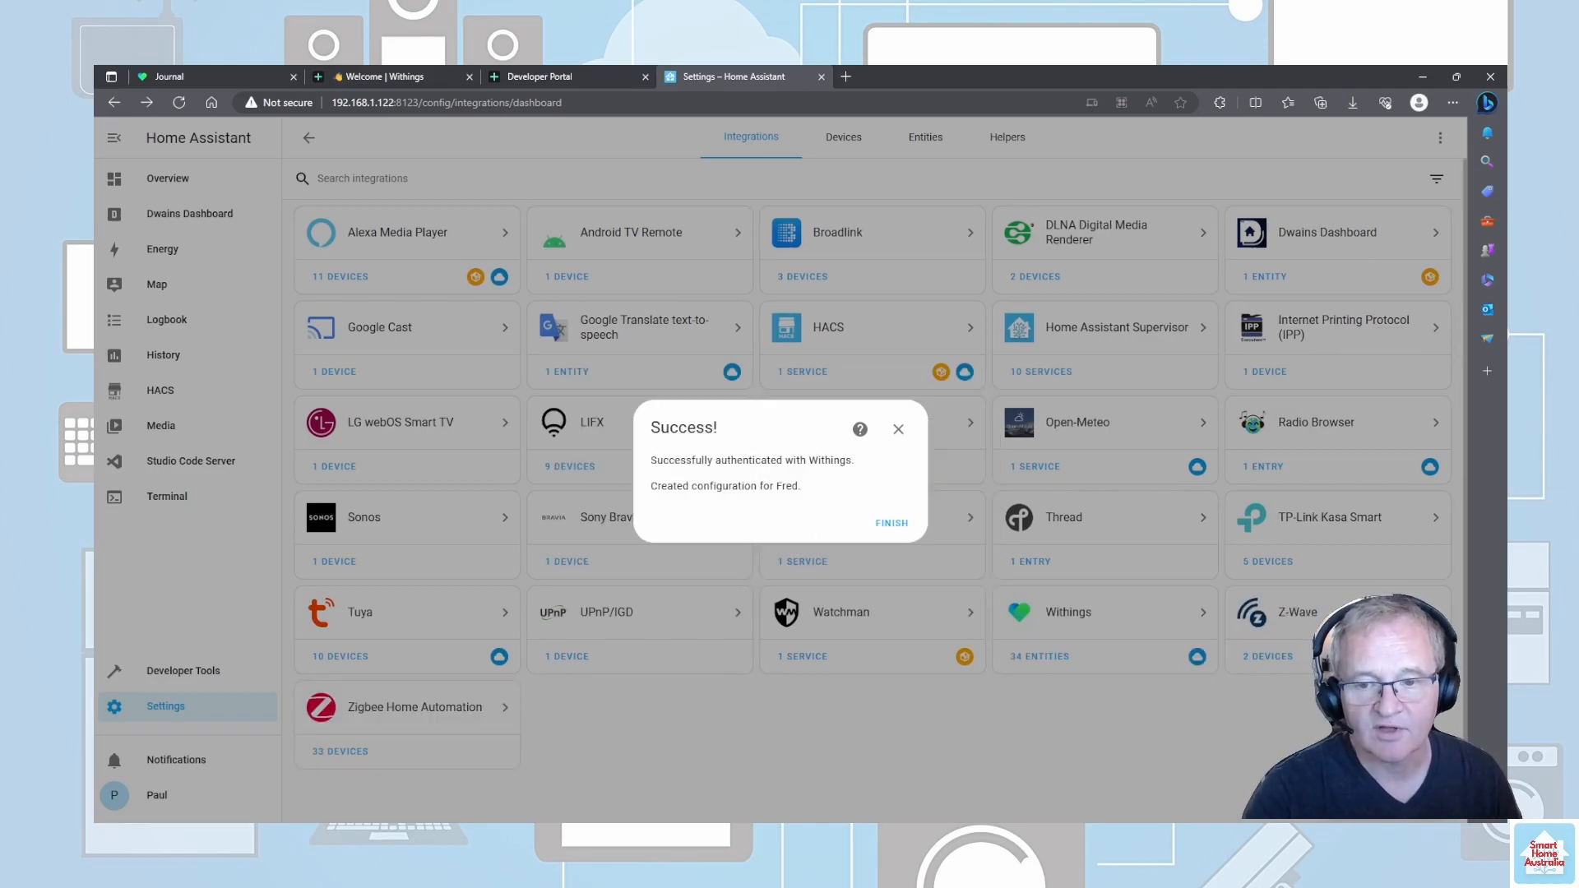
{"action": "mouse_move", "coordinate": [738, 505]}
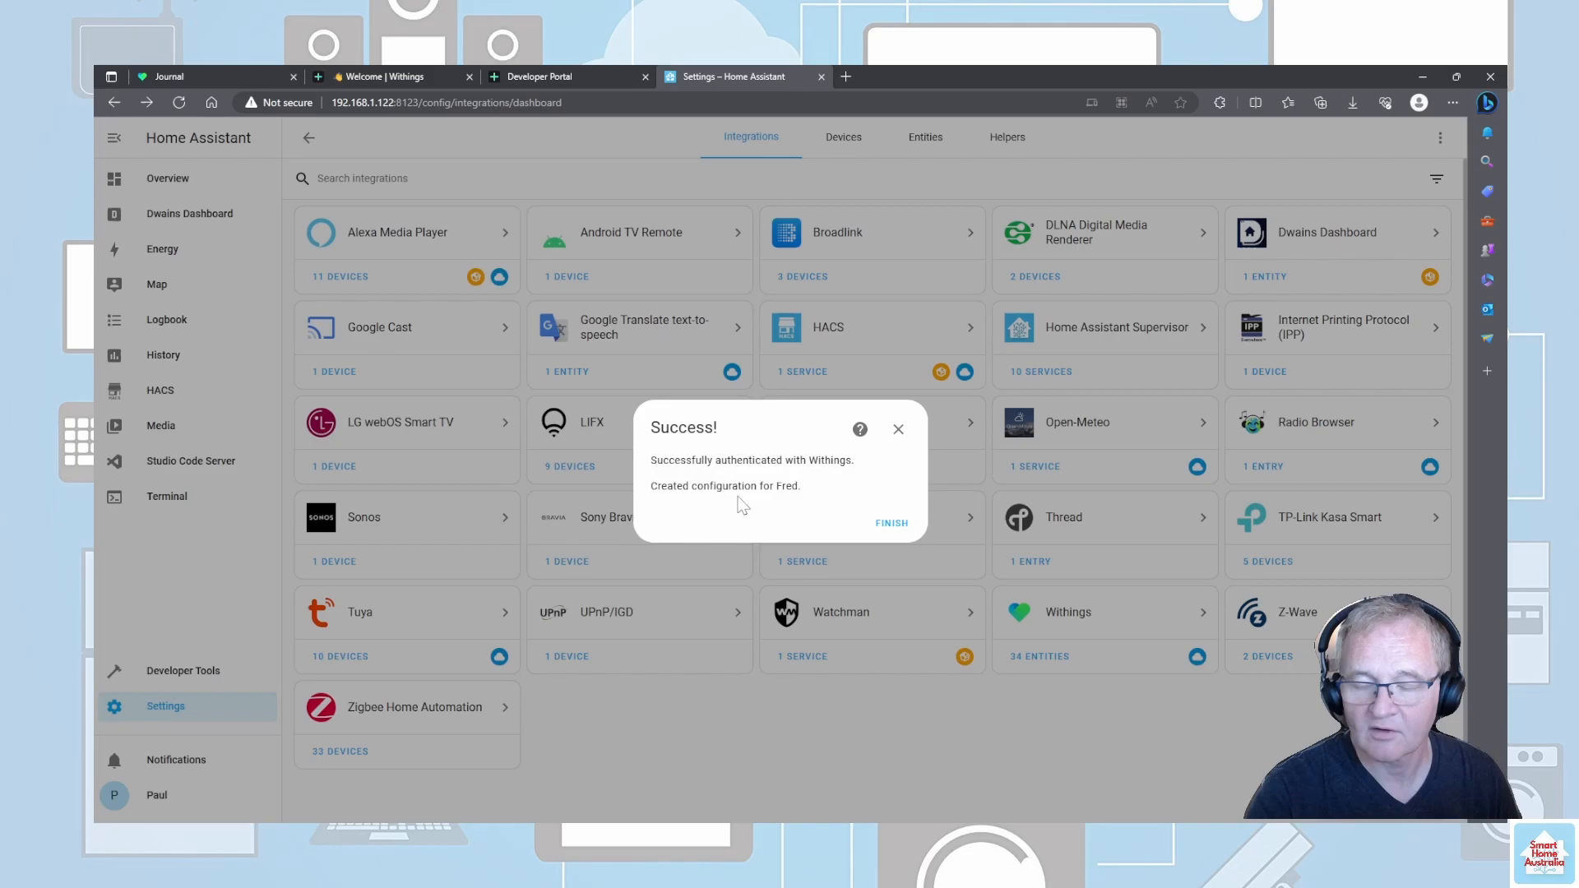
{"action": "left_click", "coordinate": [890, 523]}
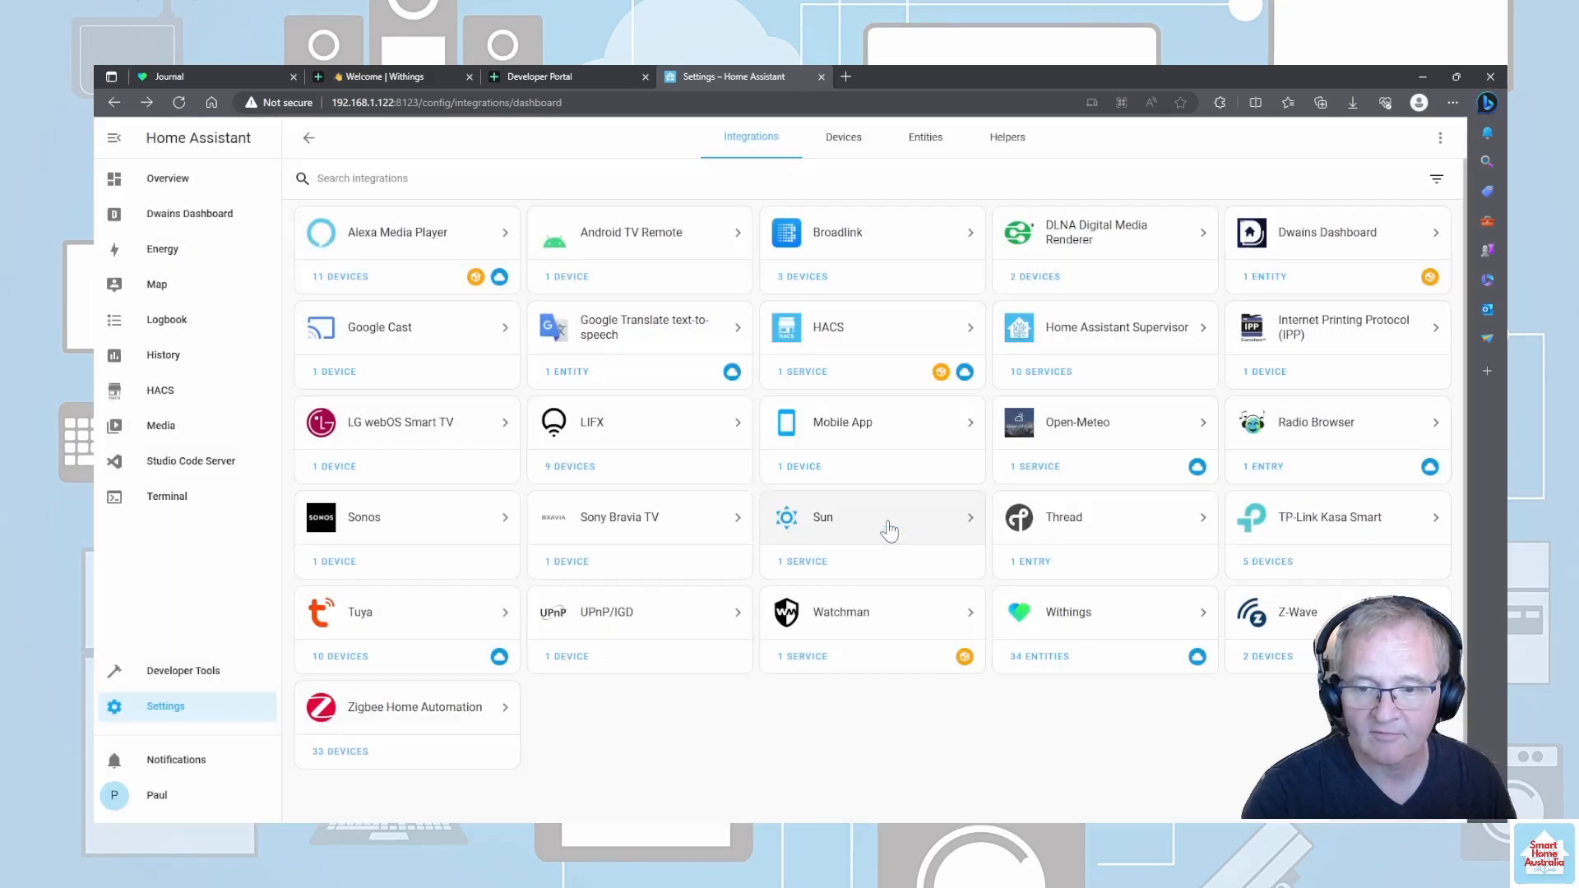
{"action": "mouse_move", "coordinate": [1048, 709]}
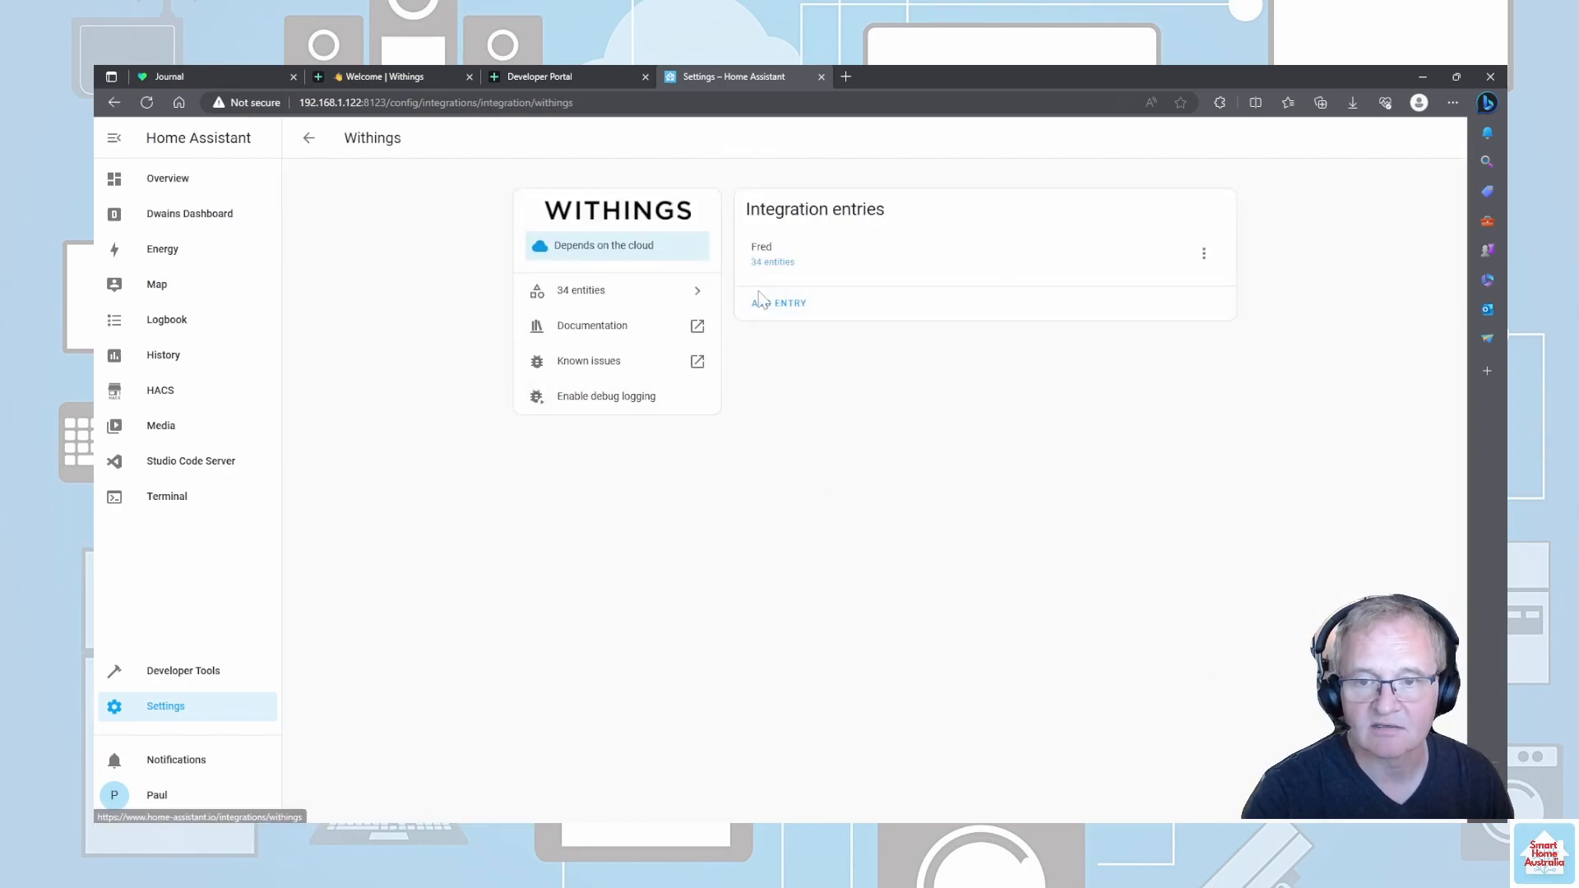
Step: Review Fred's 34 Withings entities, confirm the 90.0 kg weight and copy its entity ID
{"action": "left_click", "coordinate": [773, 262]}
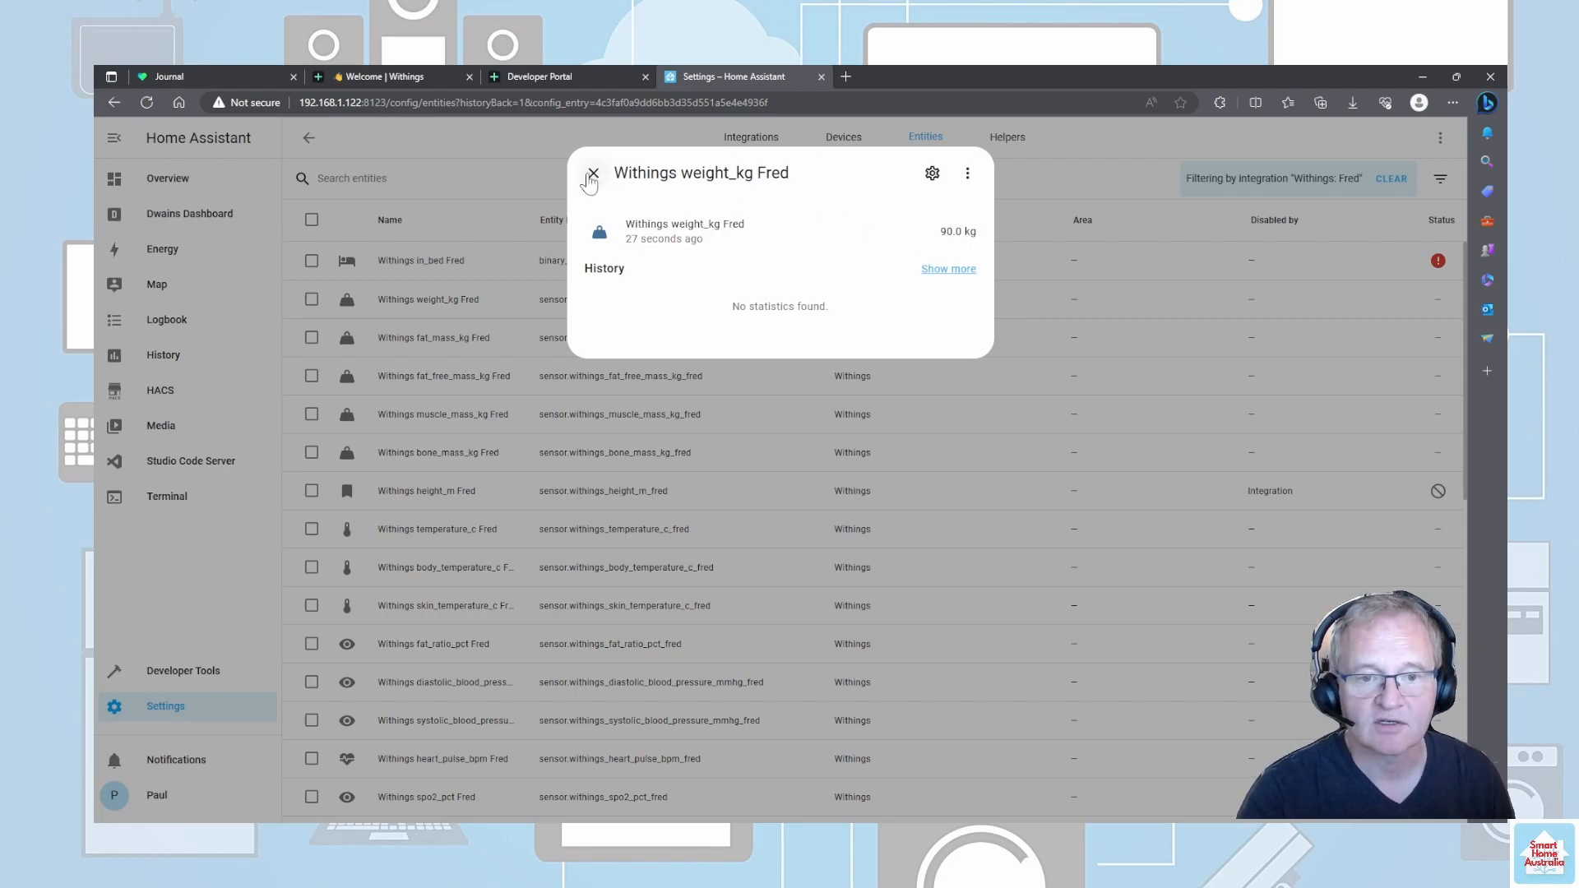
{"action": "mouse_move", "coordinate": [592, 173]}
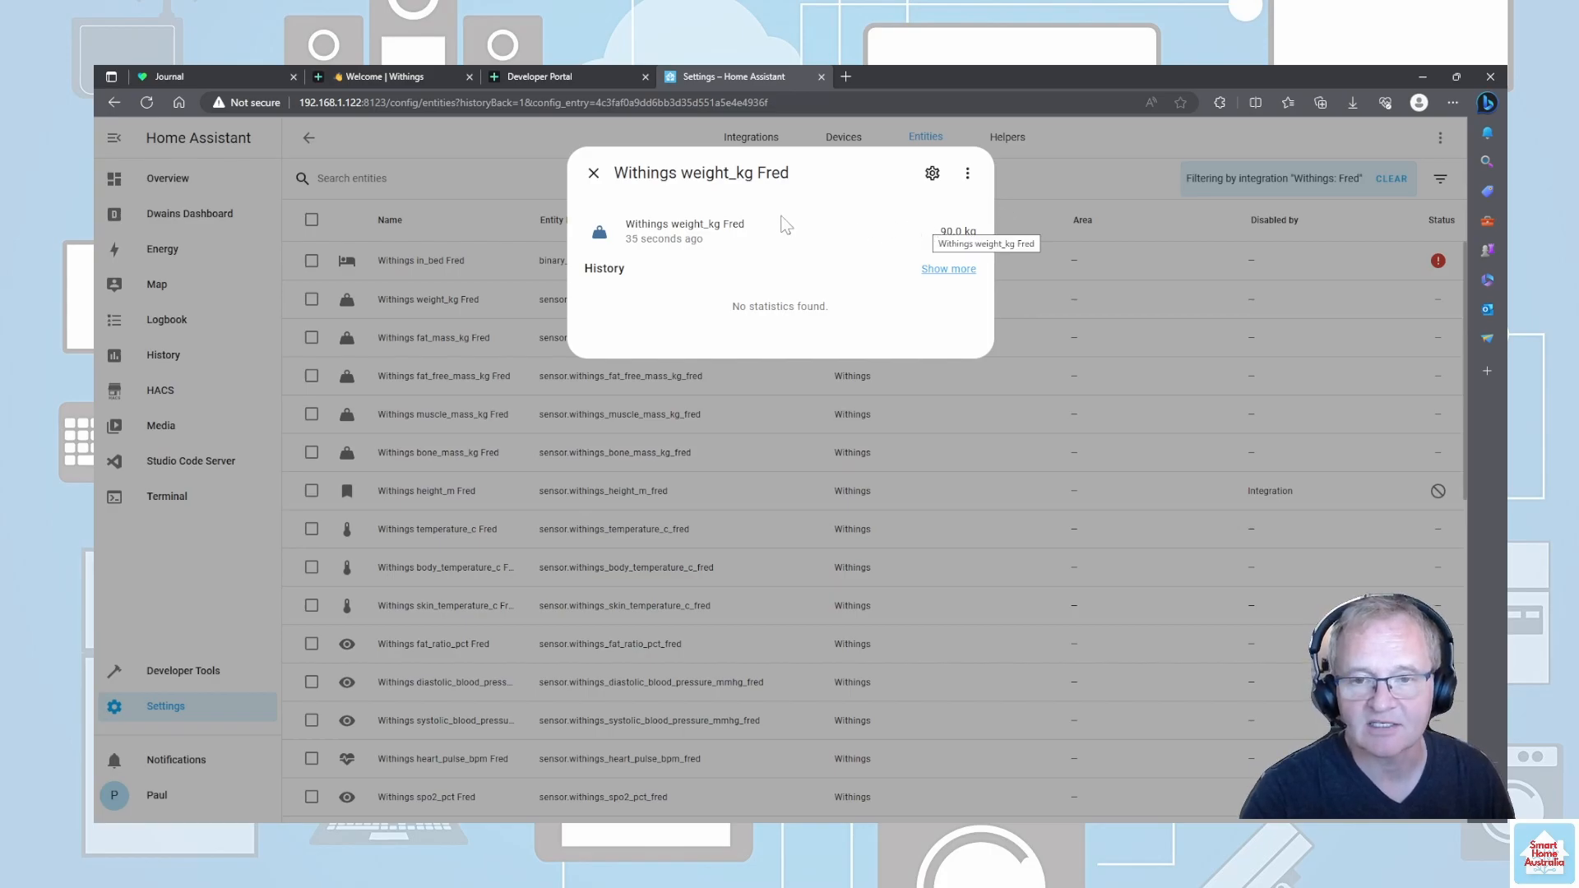
{"action": "left_click", "coordinate": [594, 173]}
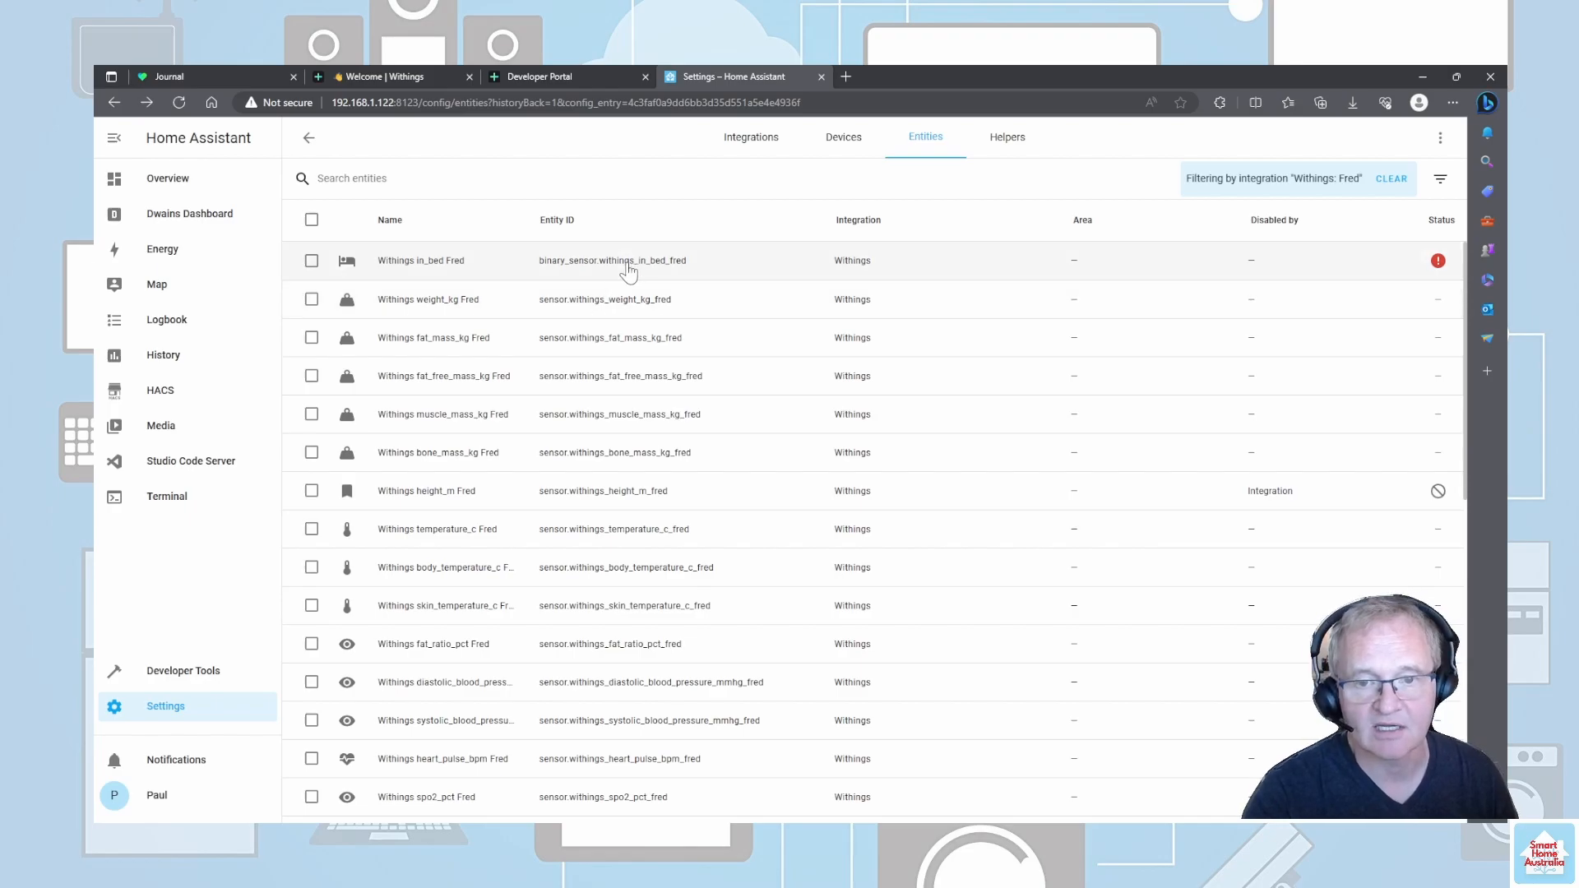
{"action": "mouse_move", "coordinate": [487, 308]}
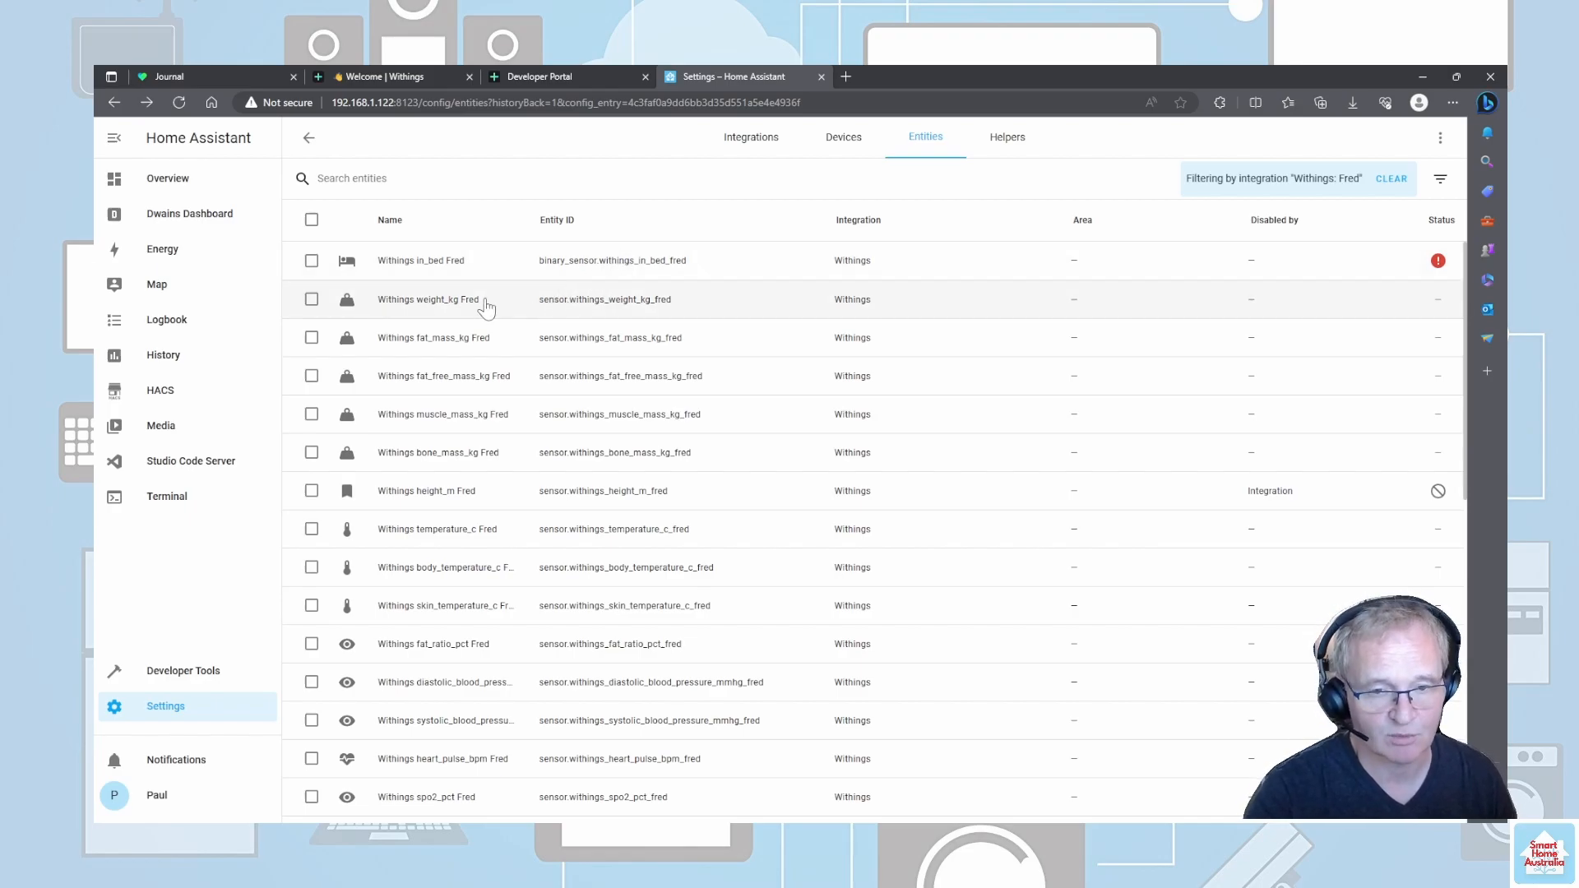
{"action": "left_click", "coordinate": [428, 299]}
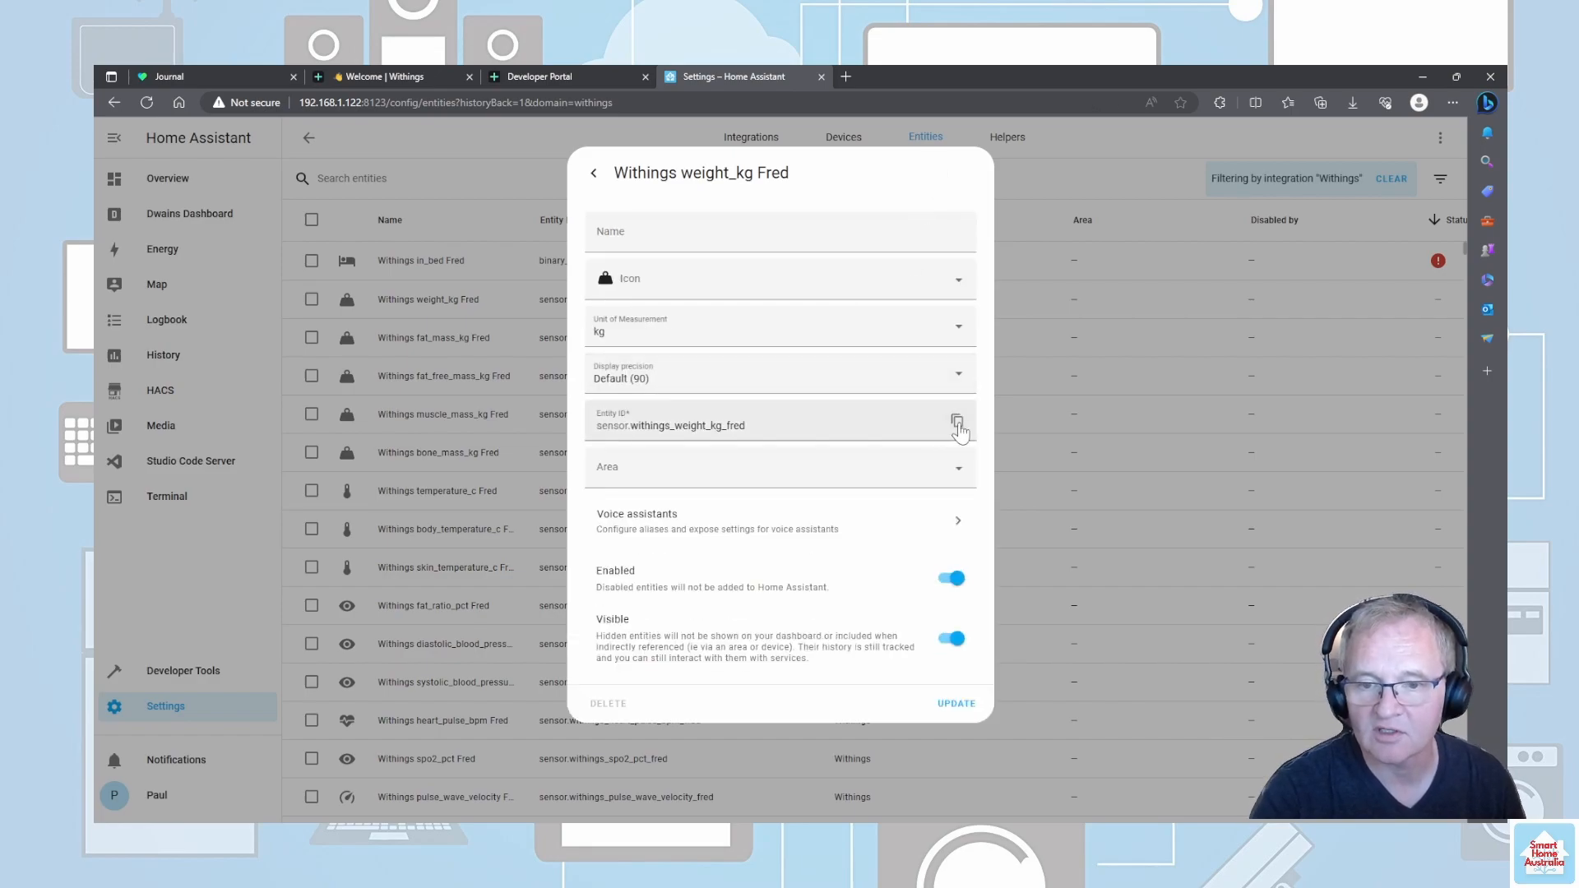
{"action": "left_click", "coordinate": [957, 424]}
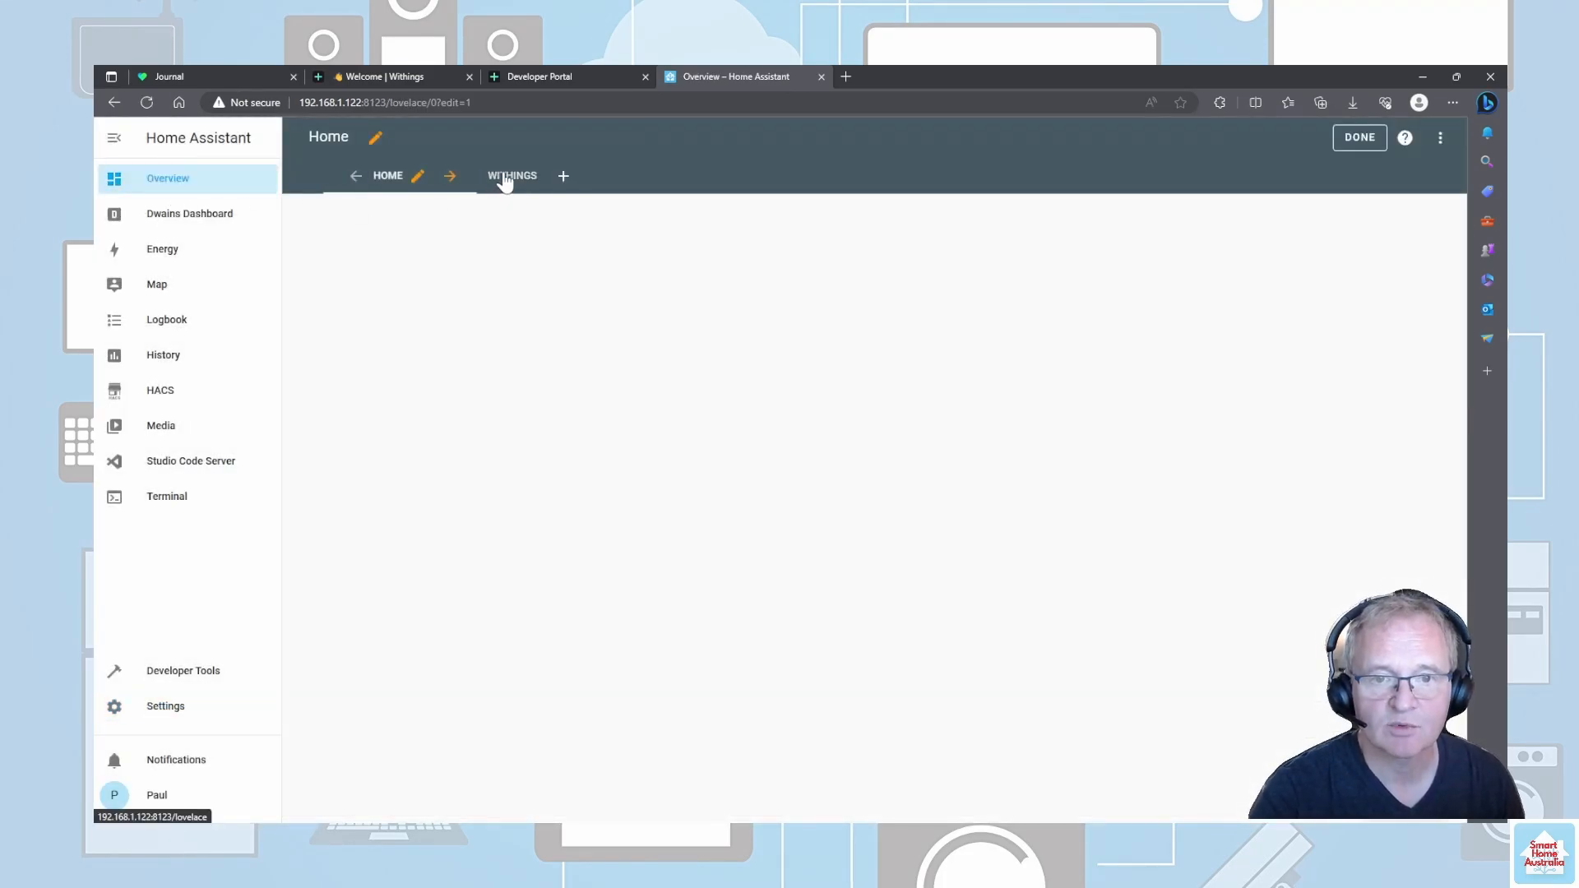
Step: Add an Entity card for sensor.withings_weight_kg_fred to the Withings view and save it
{"action": "left_click", "coordinate": [512, 176]}
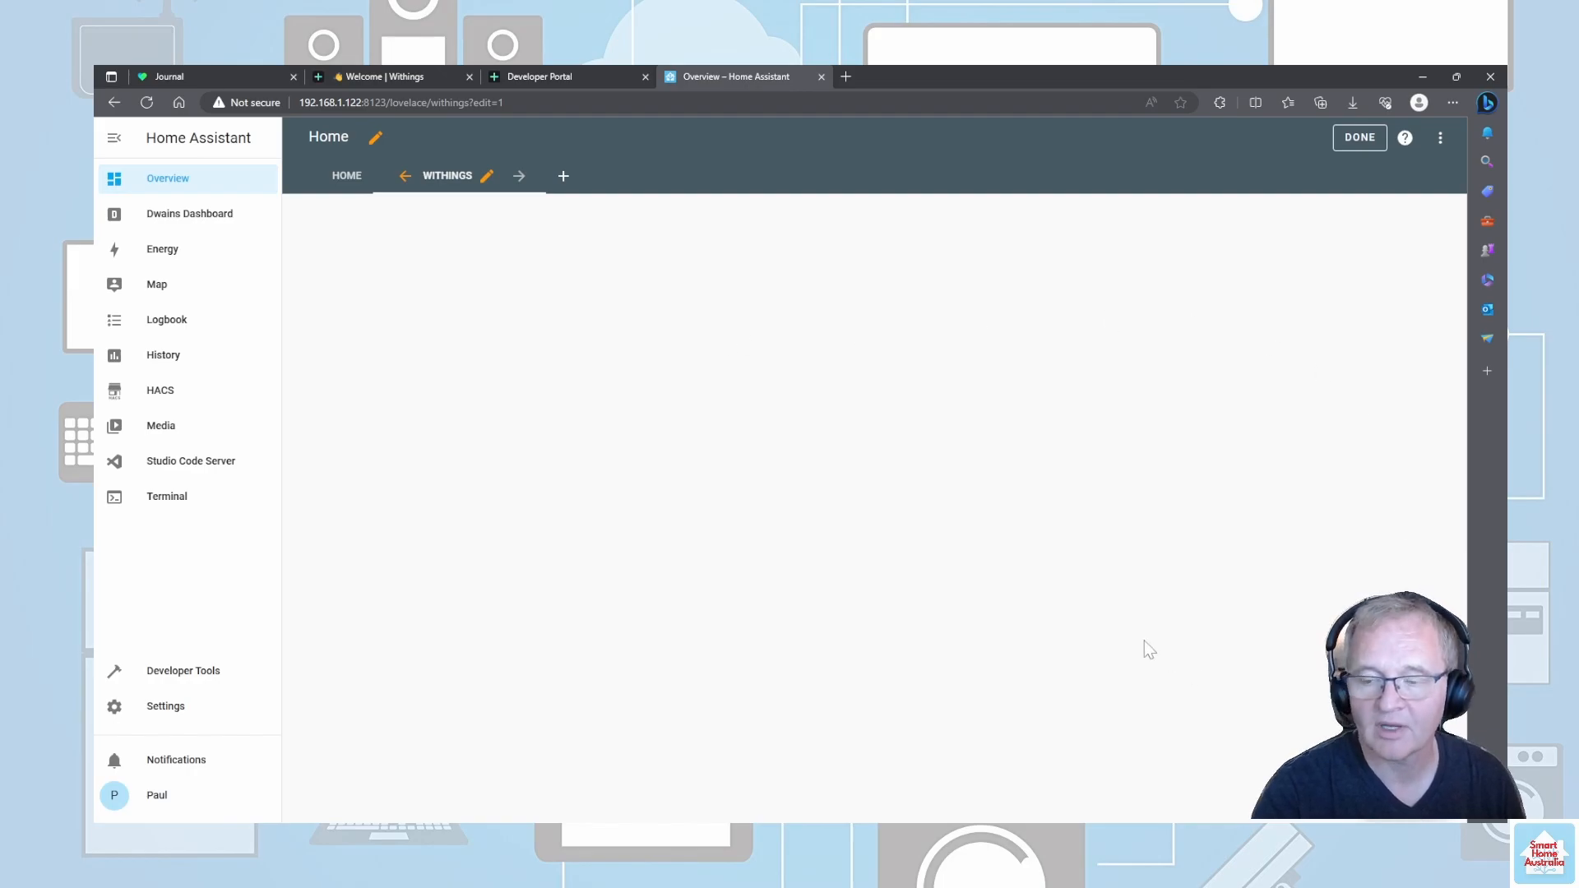
{"action": "left_click", "coordinate": [563, 177]}
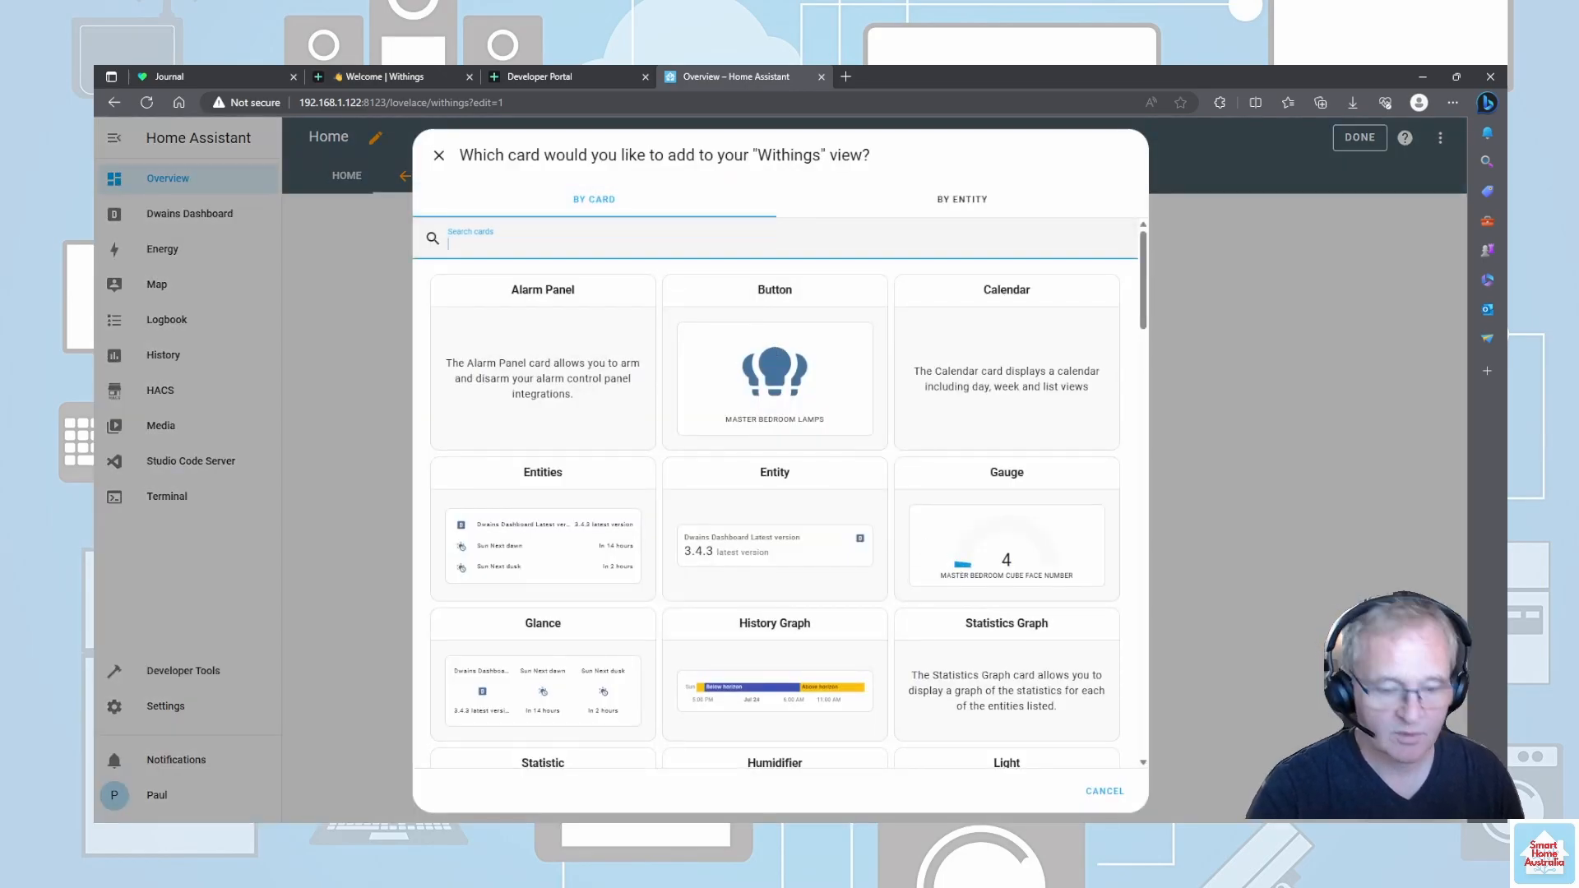
{"action": "type", "text": "entit"}
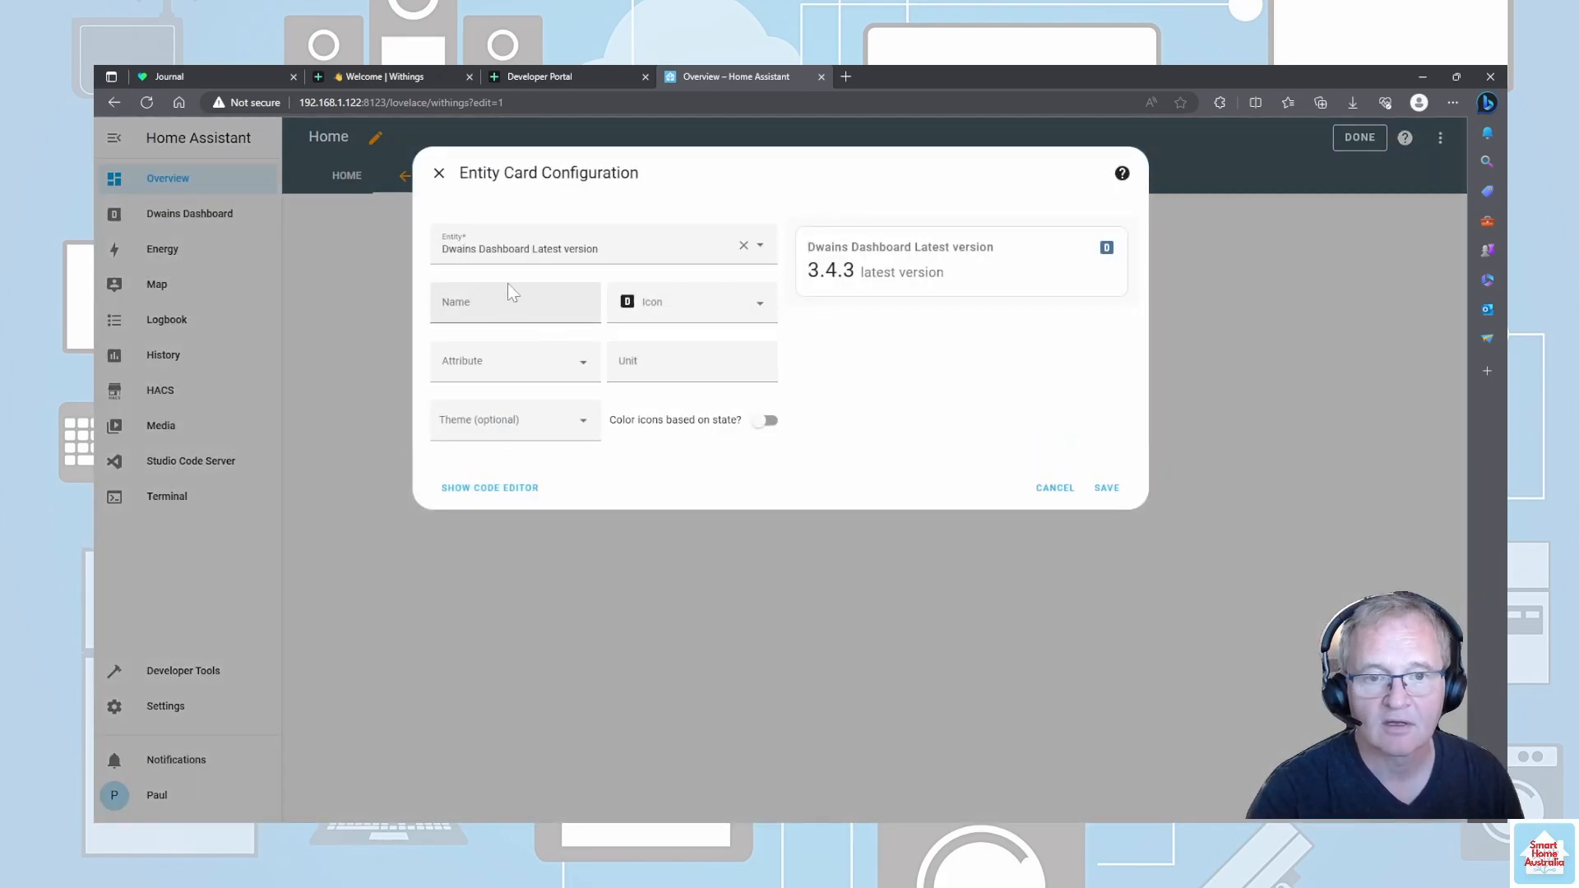
{"action": "left_click", "coordinate": [743, 246]}
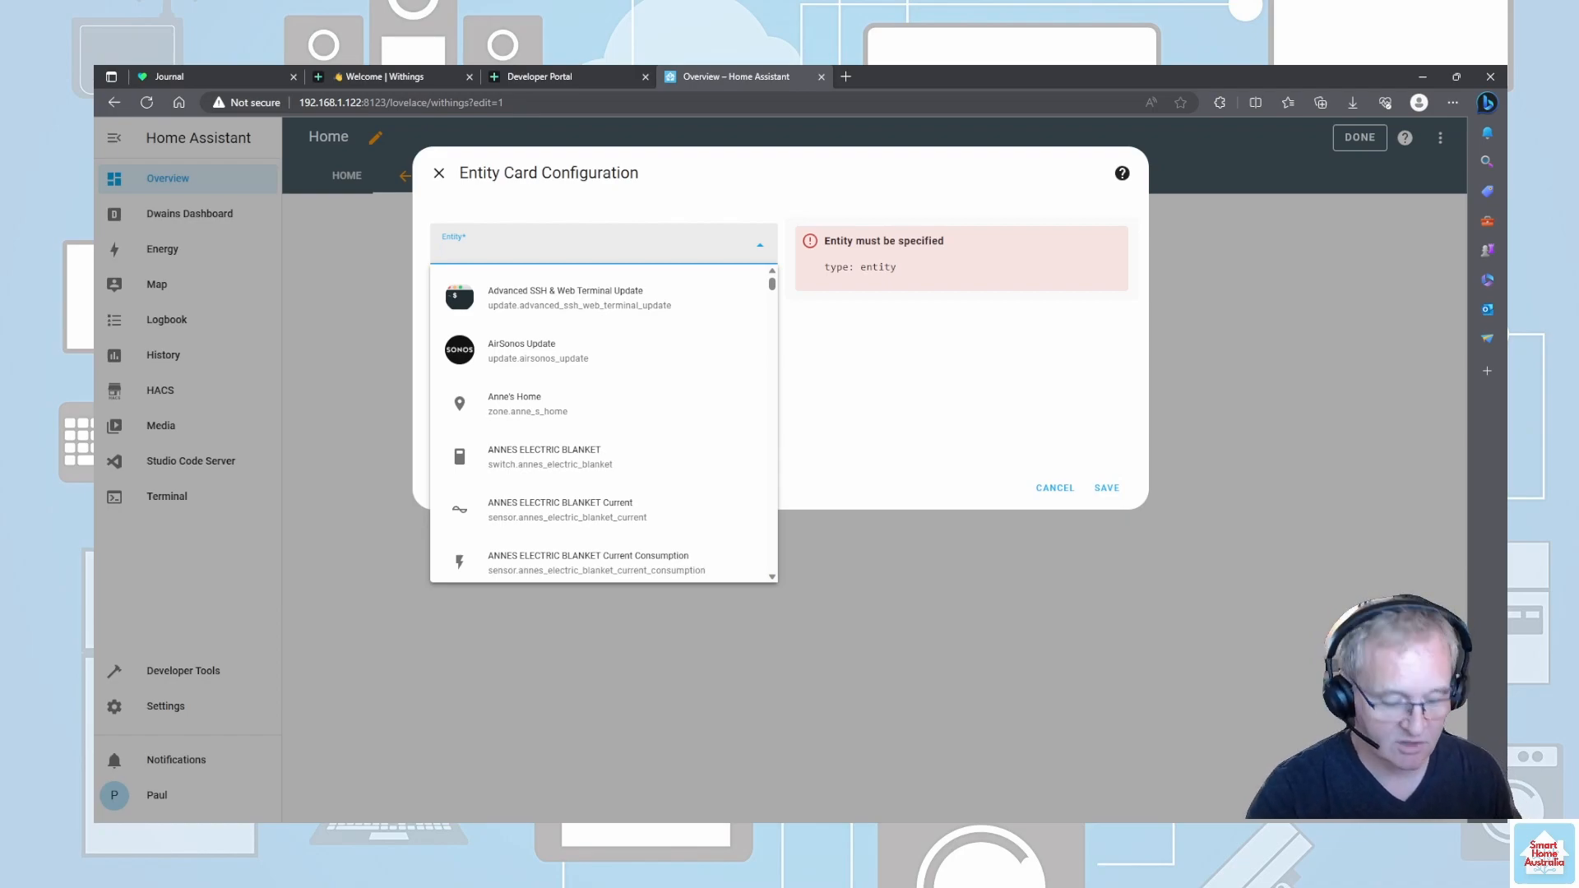
{"action": "type", "text": "sensor.withings_weight_kg_fred"}
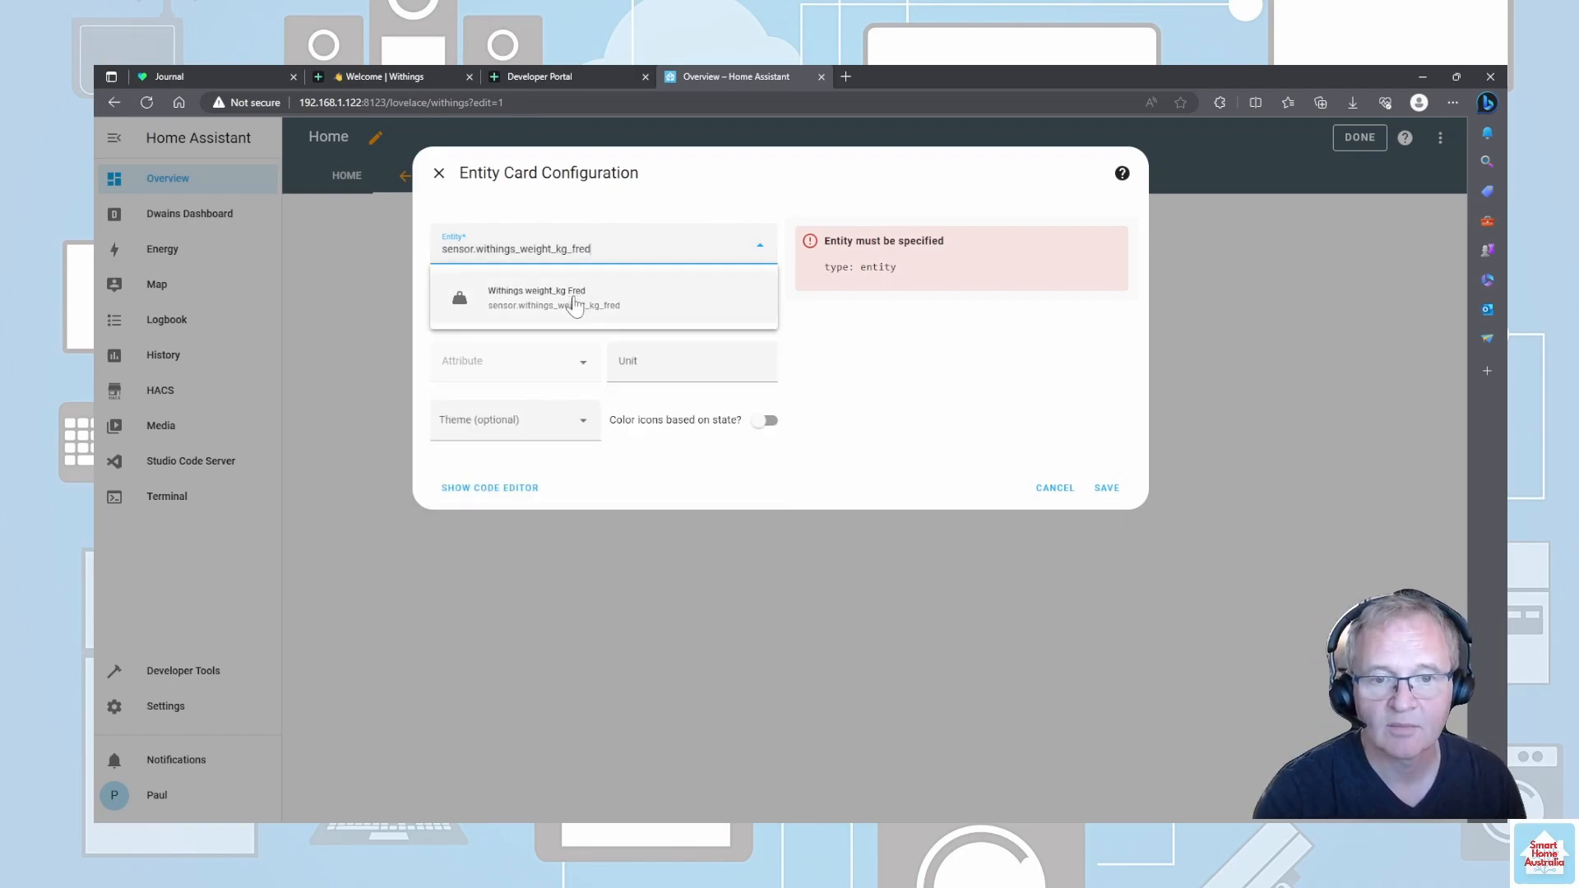
{"action": "left_click", "coordinate": [574, 298]}
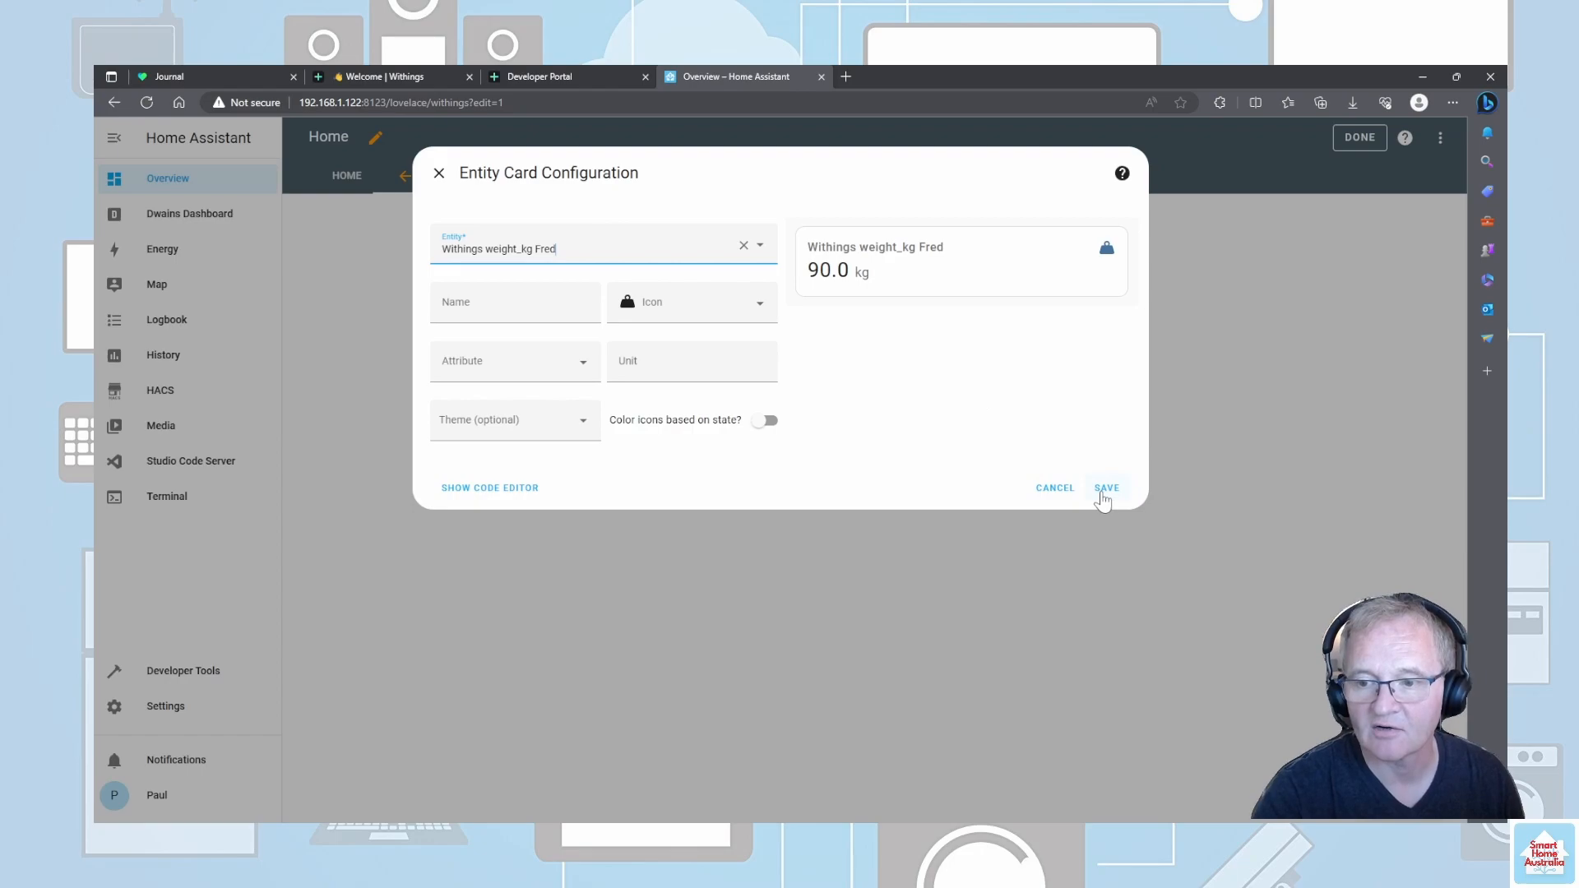
{"action": "left_click", "coordinate": [1106, 487]}
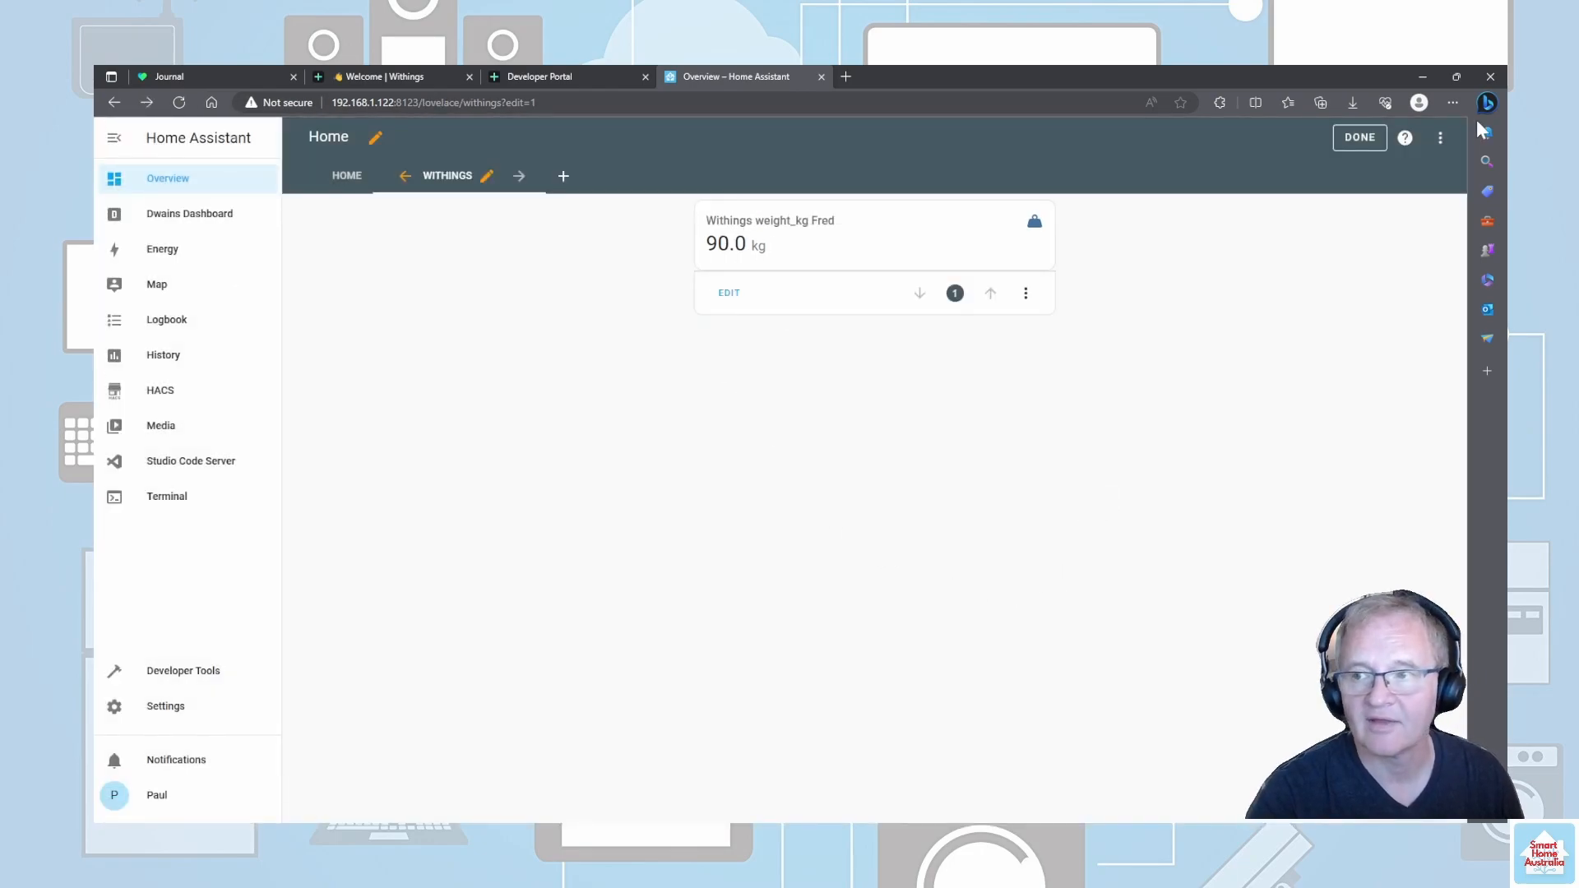
Step: Exit dashboard edit mode, leaving Fred's 90.0 kg weight card on the Withings view
{"action": "left_click", "coordinate": [1359, 136]}
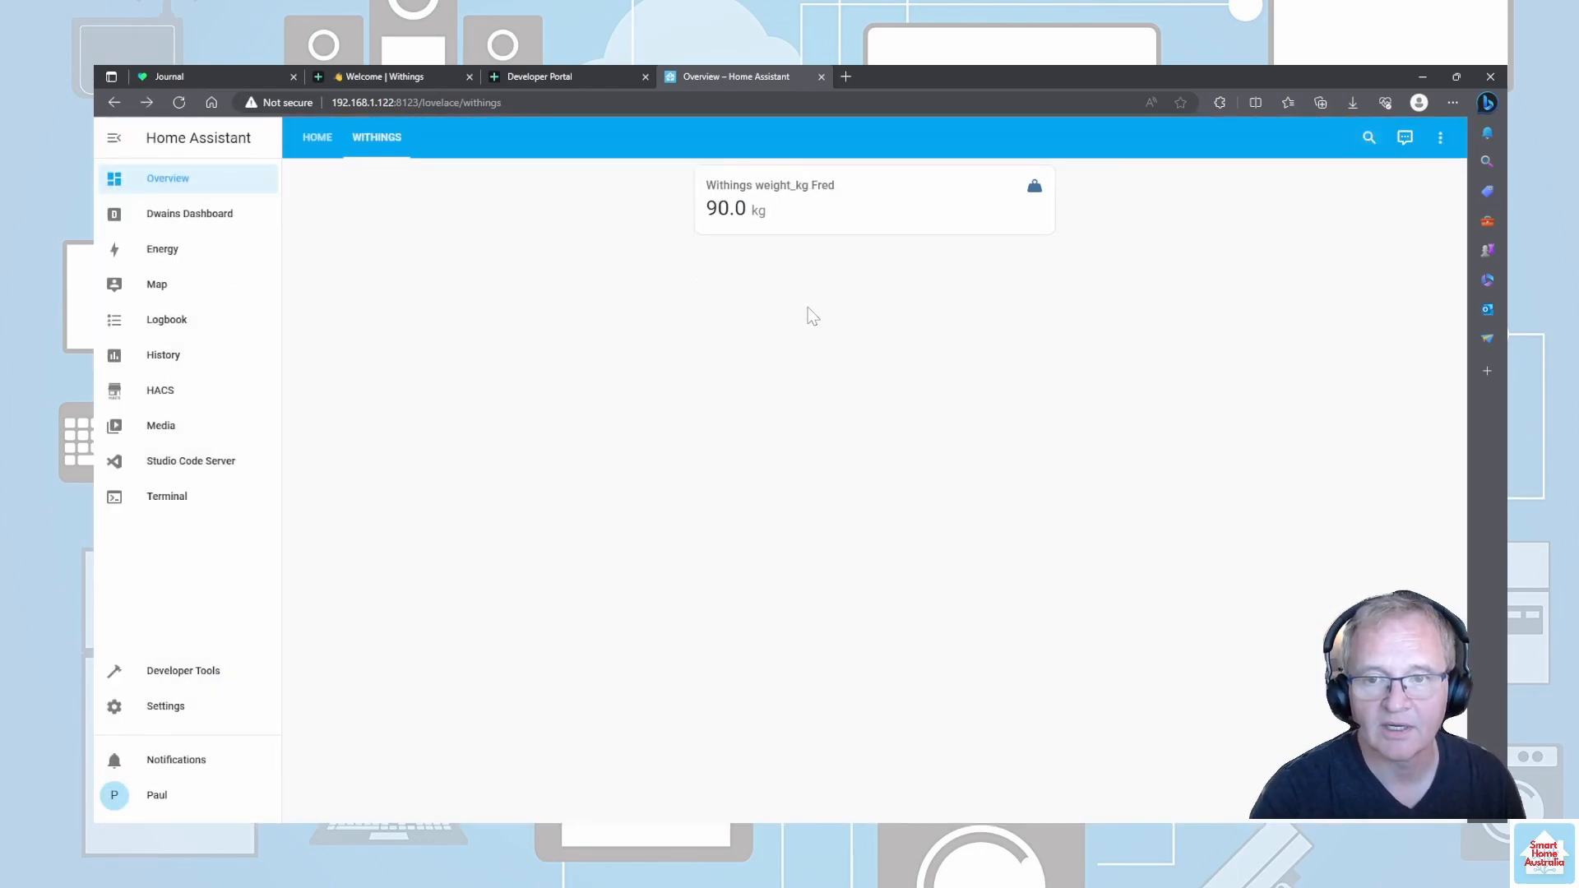
{"action": "mouse_move", "coordinate": [788, 335]}
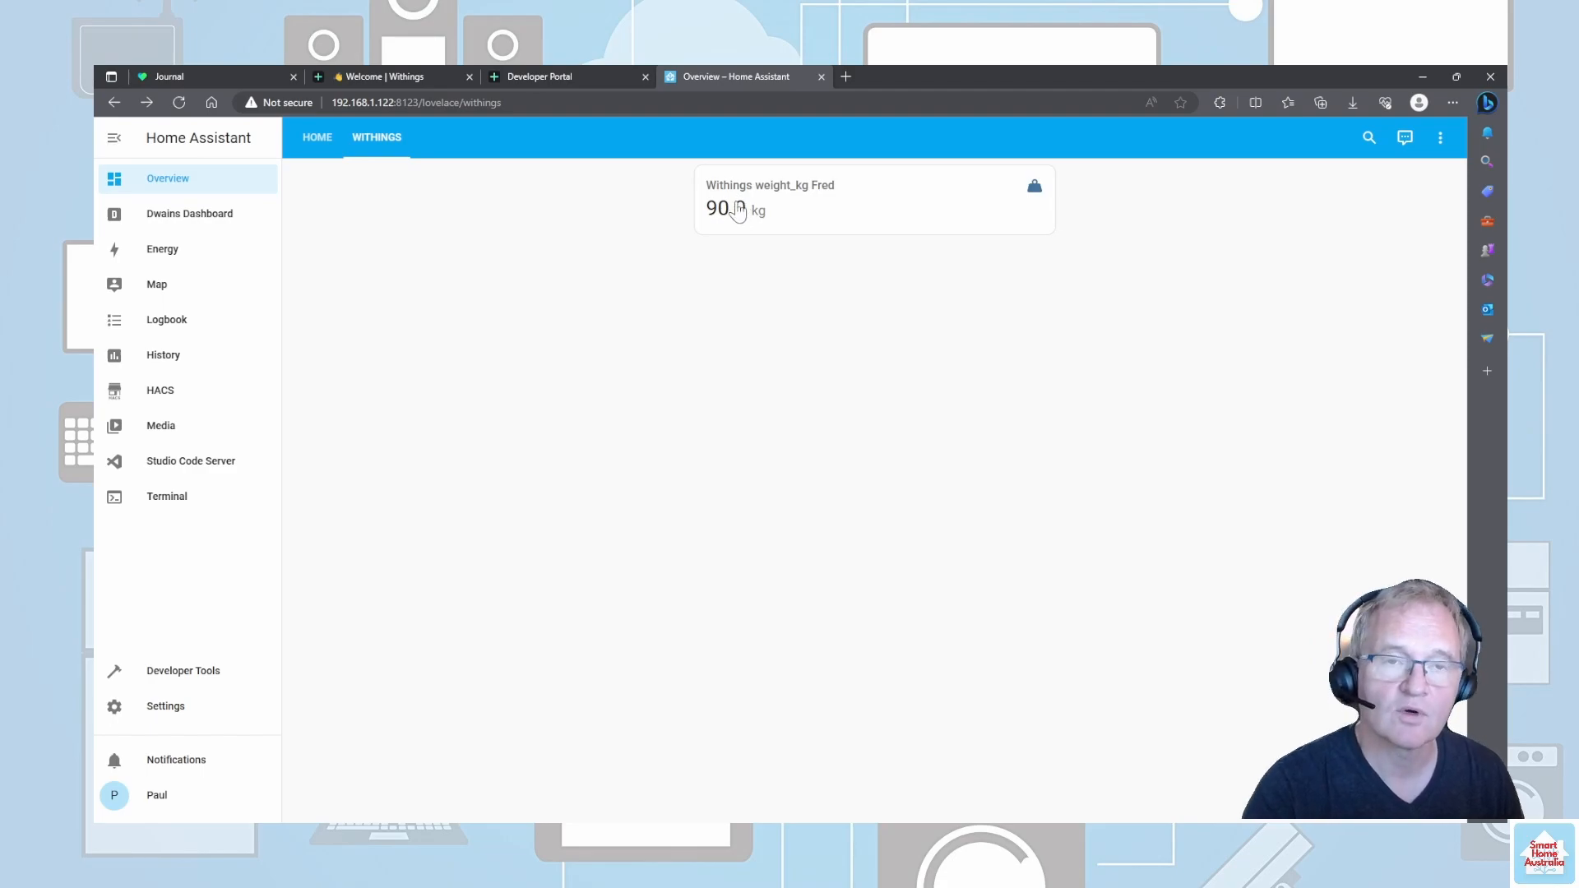
{"action": "mouse_move", "coordinate": [727, 201]}
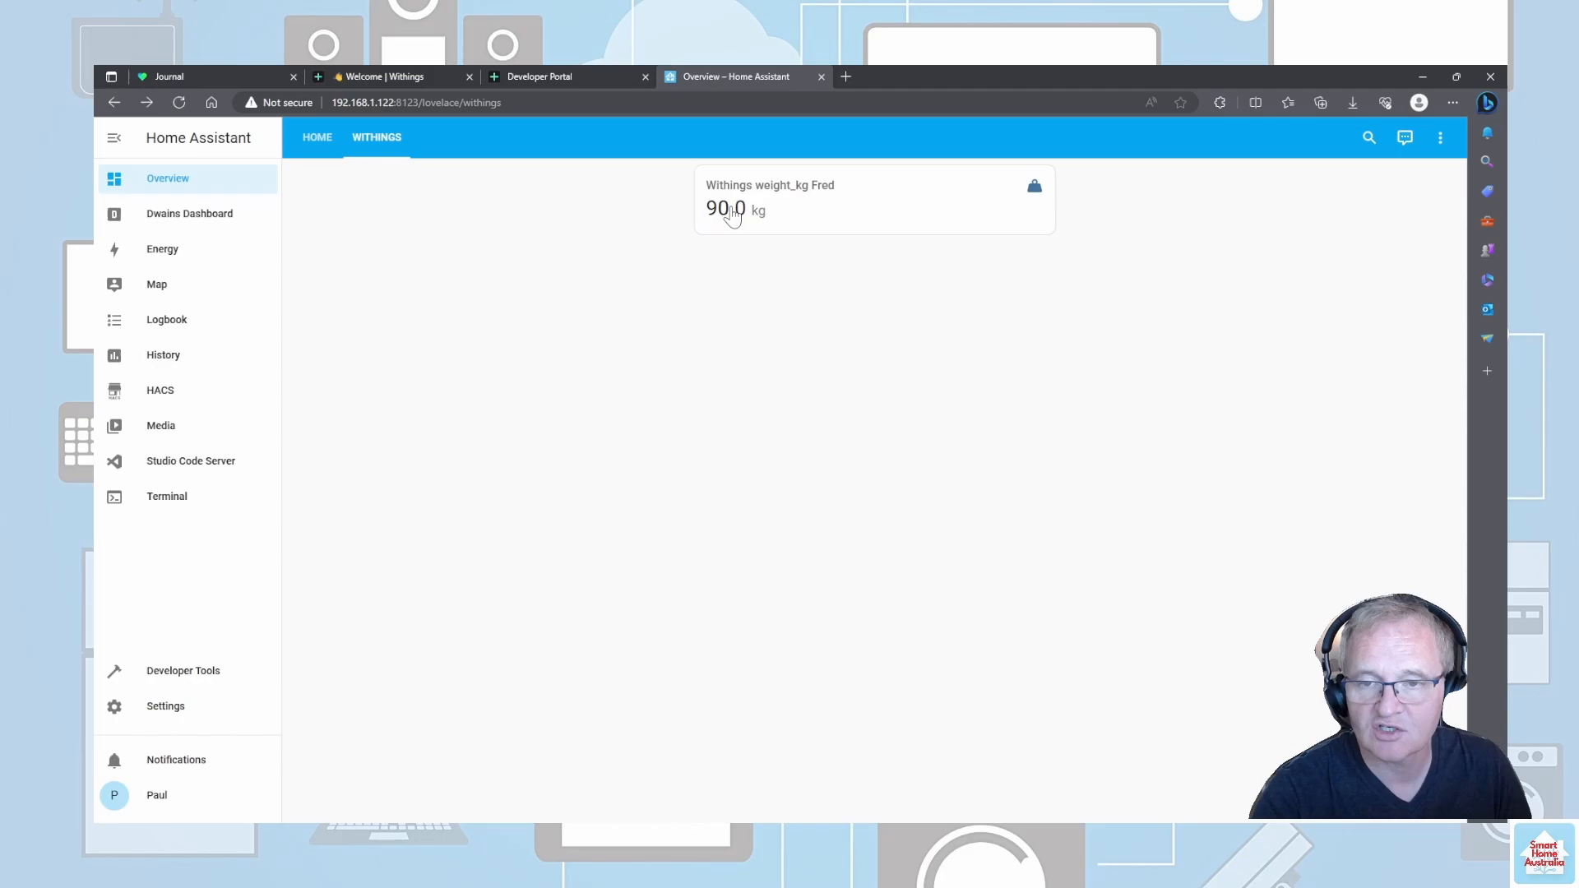
{"action": "mouse_move", "coordinate": [727, 219]}
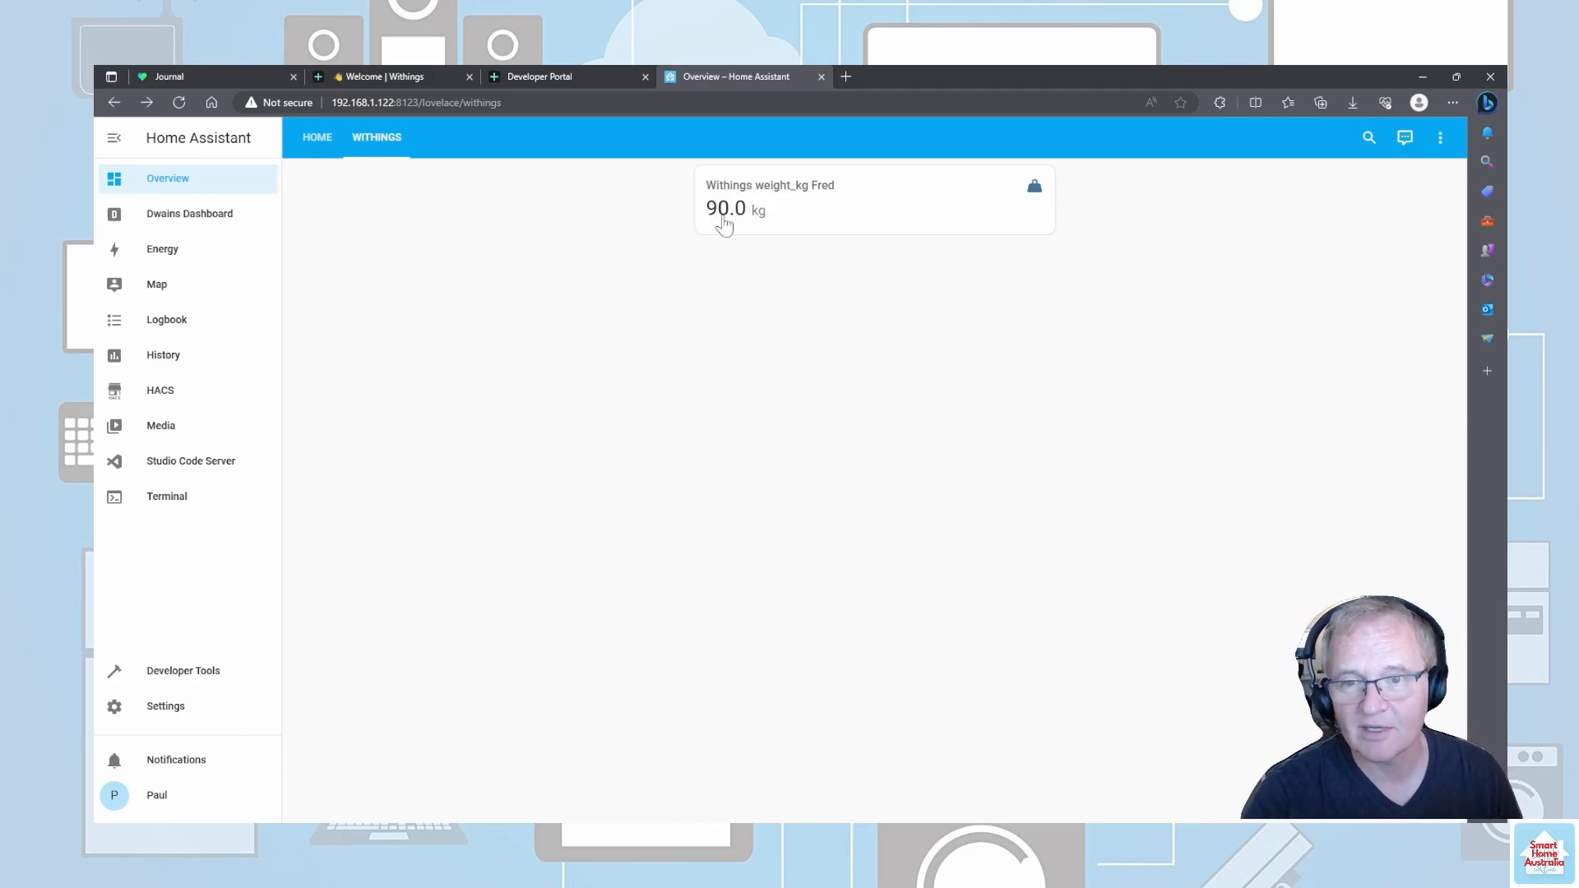